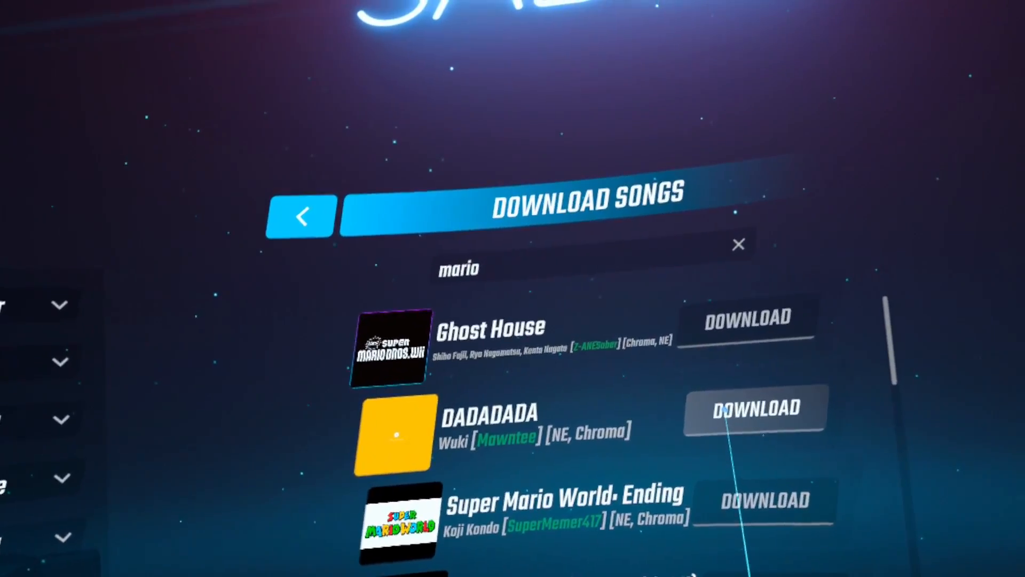
Download the DADADADA Super Mario mix and play it from the Solo song list
{"action": "left_click", "coordinate": [754, 408]}
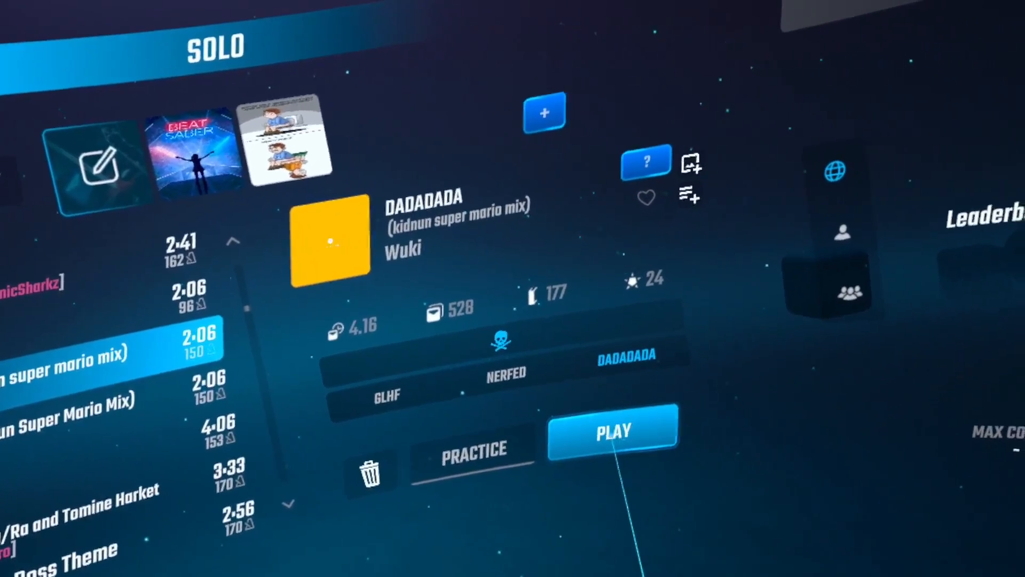
{"action": "left_click", "coordinate": [613, 432]}
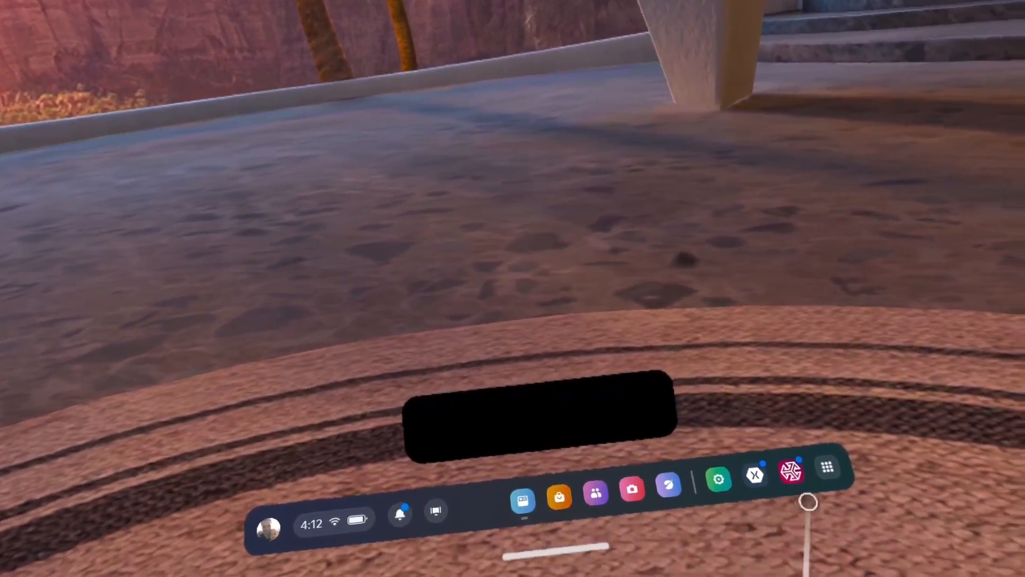
Search the Store for 'mobile vr station' and show the Mobile VR Station listing as purchased
{"action": "left_click", "coordinate": [826, 466]}
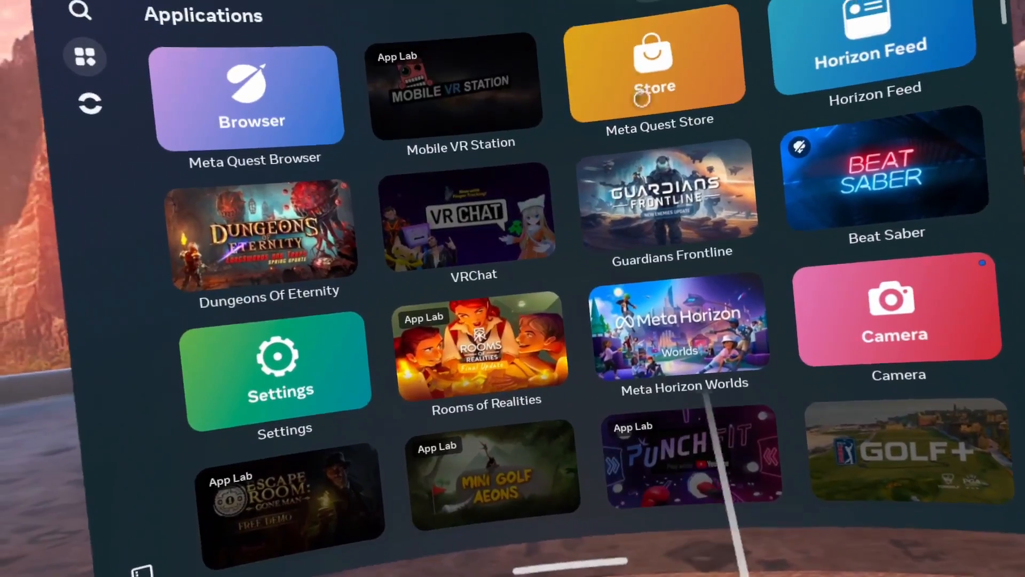
{"action": "left_click", "coordinate": [655, 65]}
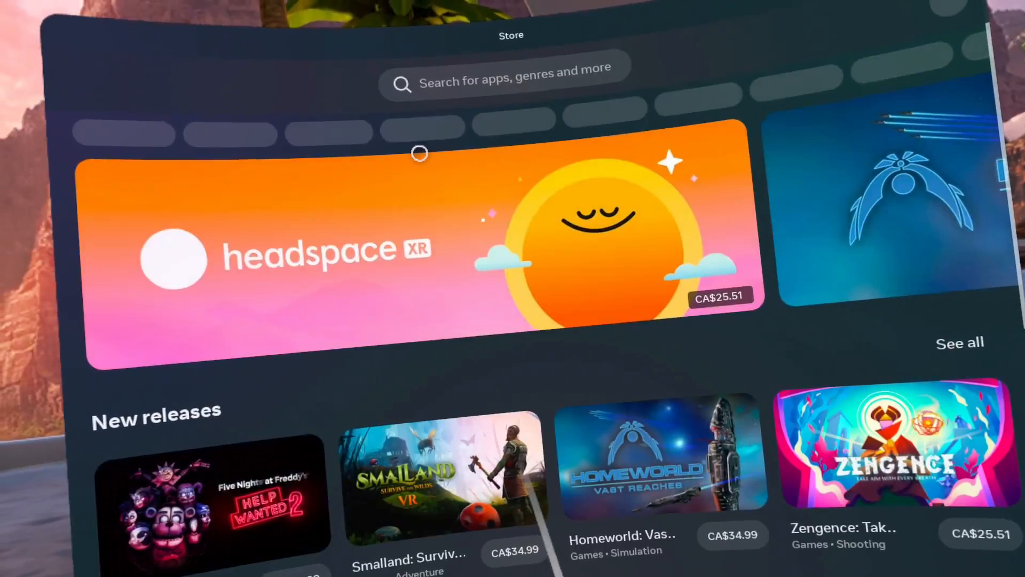
{"action": "left_click", "coordinate": [503, 66]}
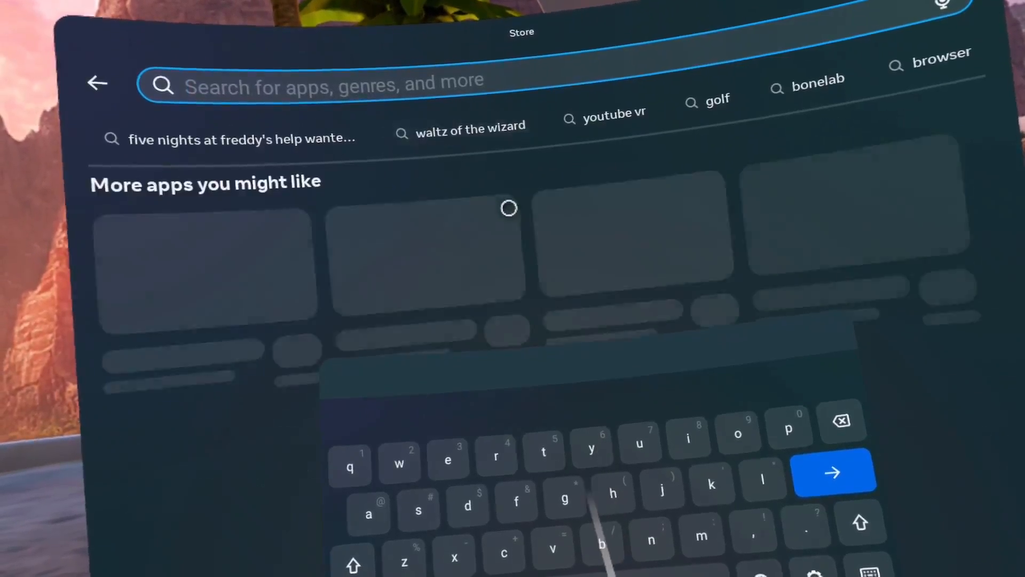
{"action": "type", "text": "mobil"}
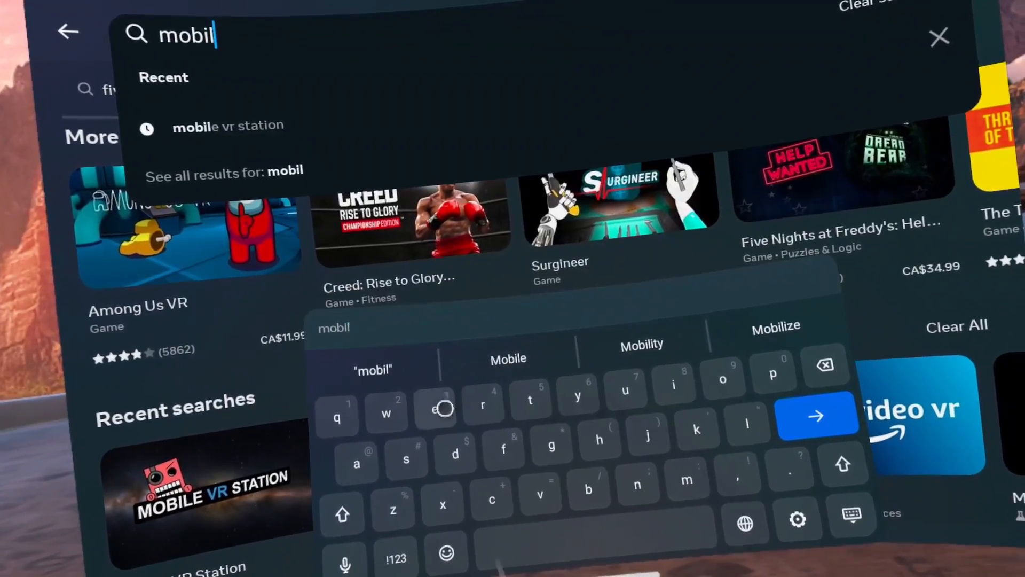
{"action": "left_click", "coordinate": [227, 126]}
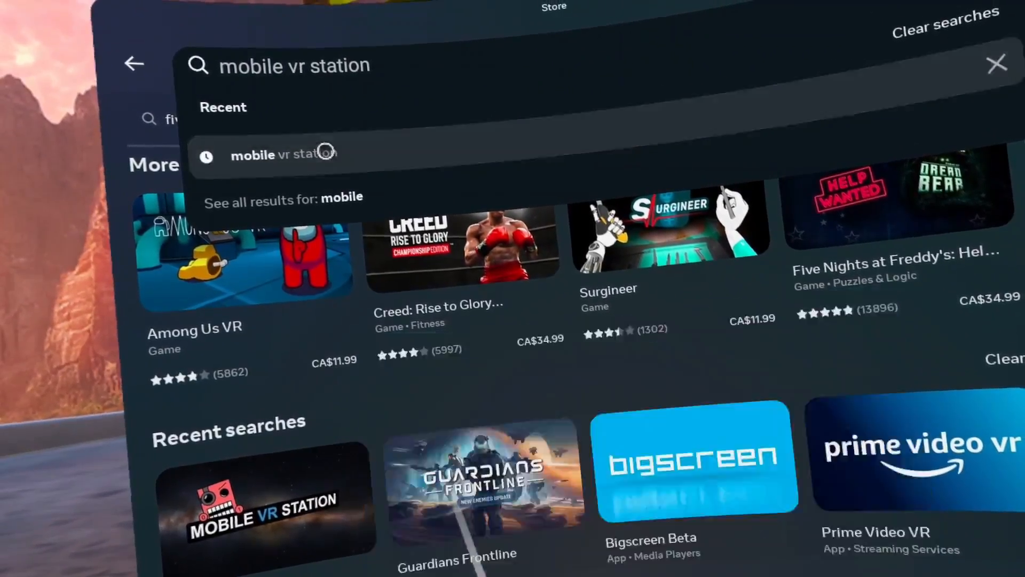
{"action": "left_click", "coordinate": [284, 155]}
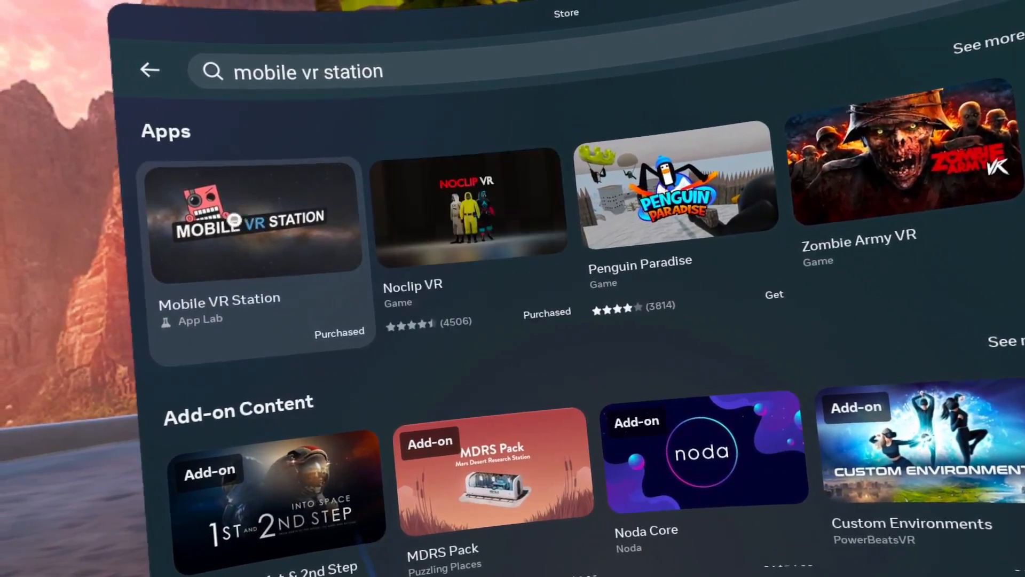
{"action": "left_click", "coordinate": [256, 222]}
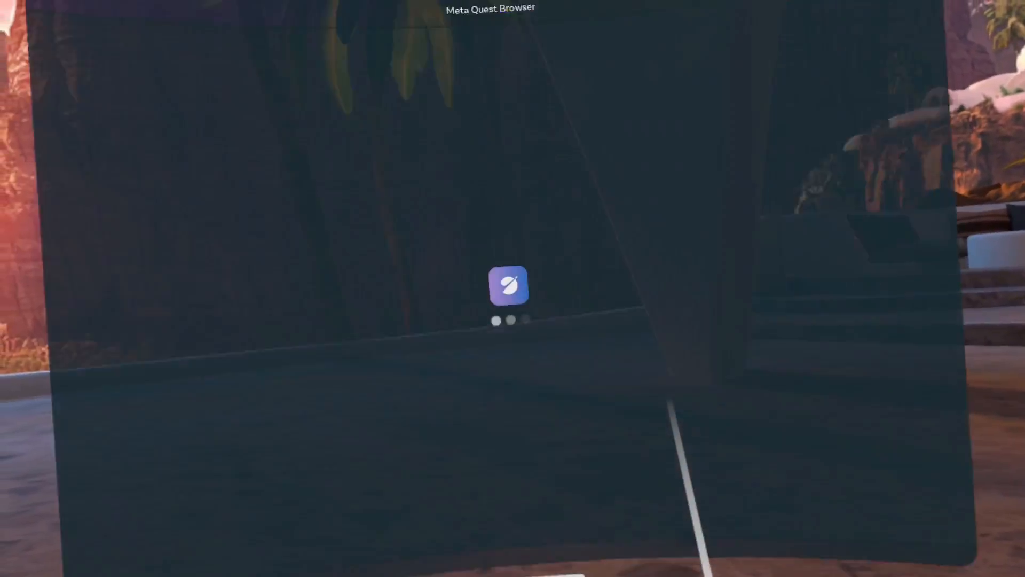
Launch the Browser and navigate to sidequestvr.com via the address bar
{"action": "left_click", "coordinate": [508, 286]}
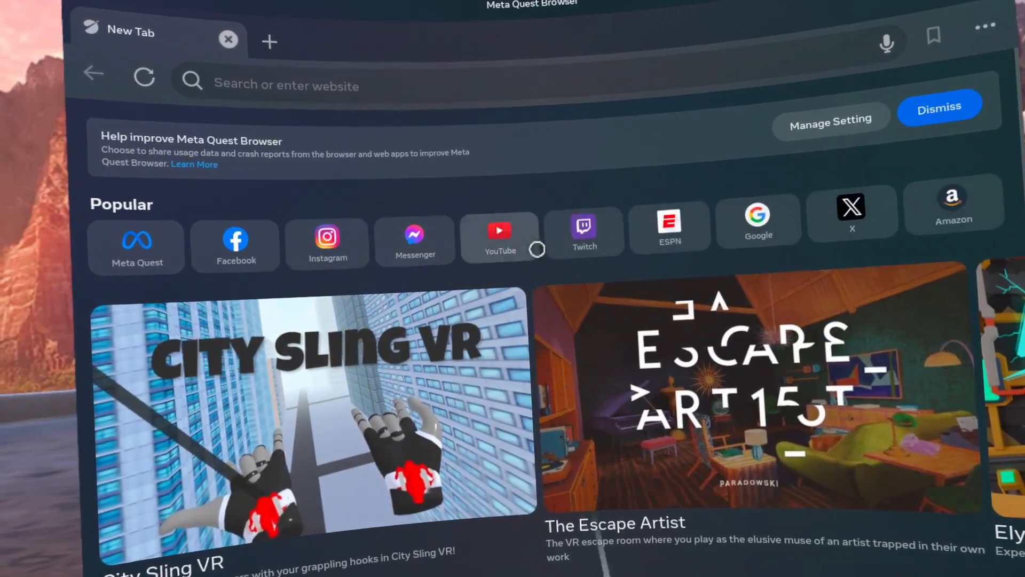
{"action": "left_click", "coordinate": [758, 221]}
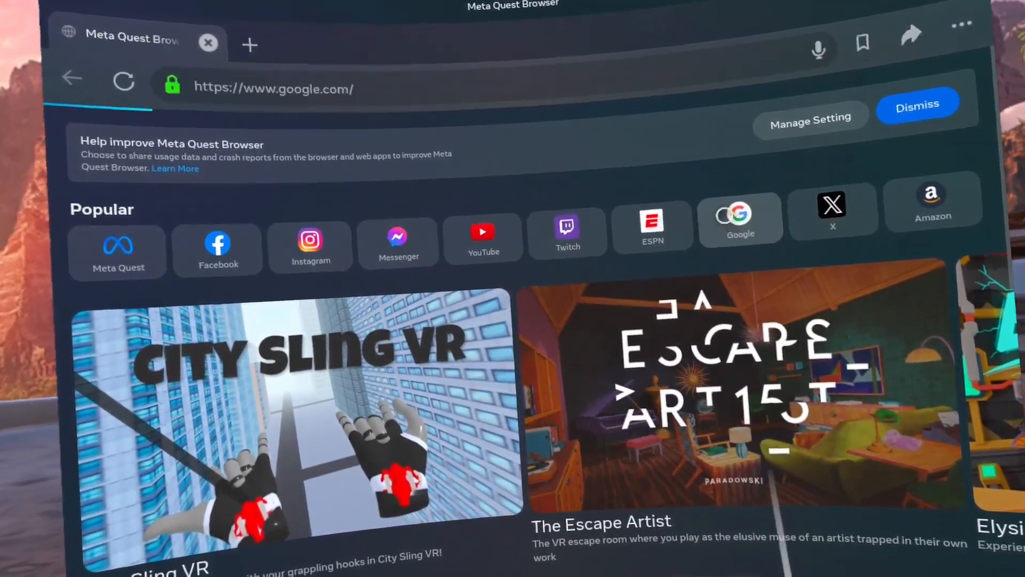
{"action": "left_click", "coordinate": [273, 88]}
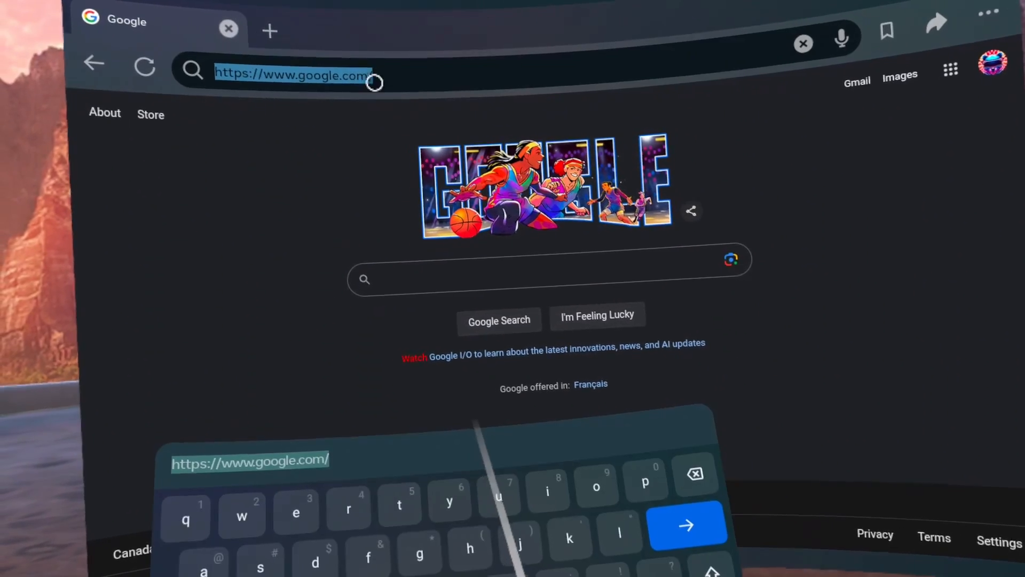
{"action": "type", "text": "sideques"}
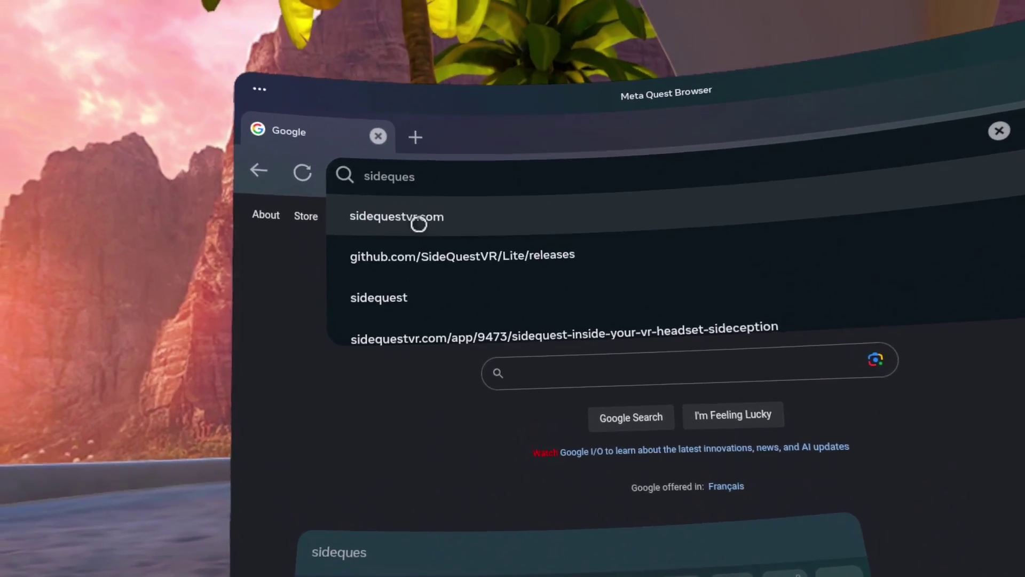
{"action": "left_click", "coordinate": [396, 217]}
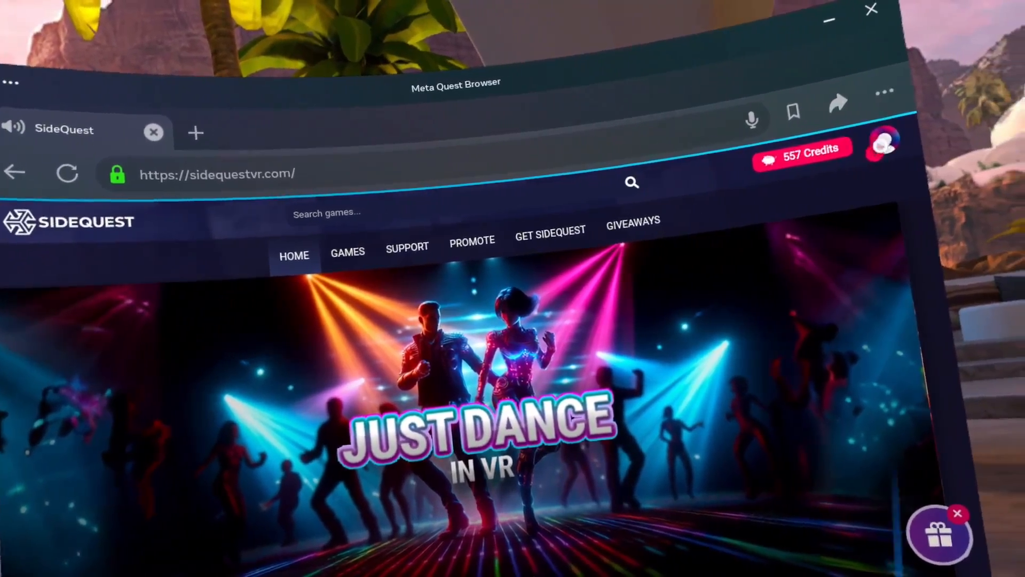
Bring up SideQuest's Sign In form, returning from the sign-up page
{"action": "left_click", "coordinate": [882, 146]}
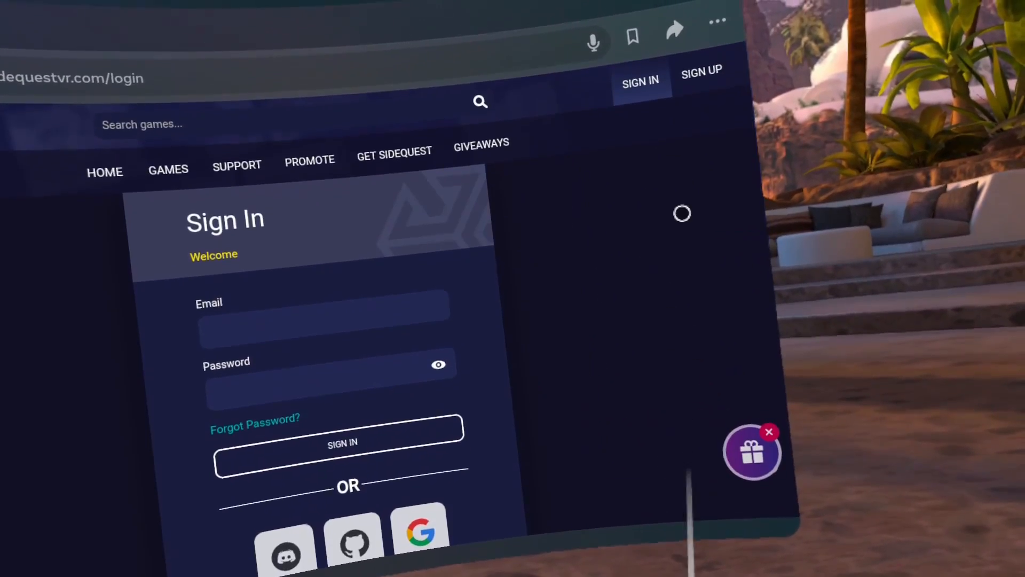
{"action": "left_click", "coordinate": [700, 70]}
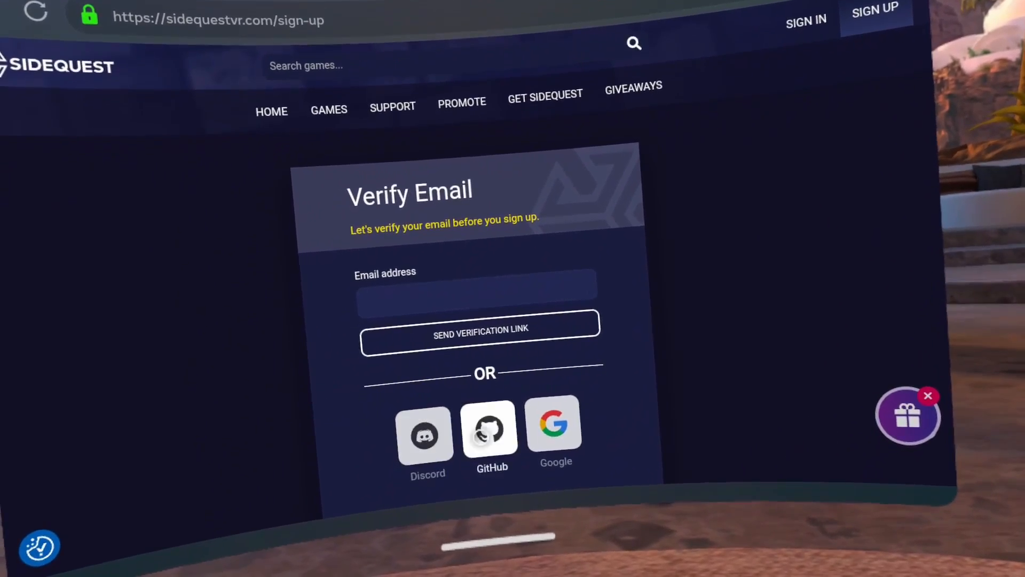
{"action": "left_click", "coordinate": [805, 19]}
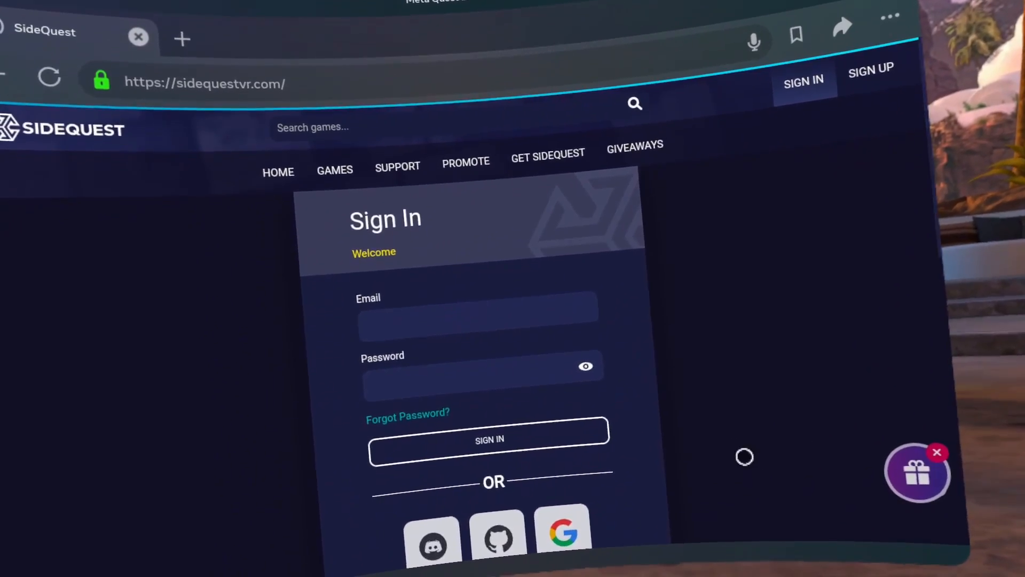
Sign in to SideQuest, search 'sidequest' and open the SideQuest VR app listing
{"action": "left_click", "coordinate": [489, 439]}
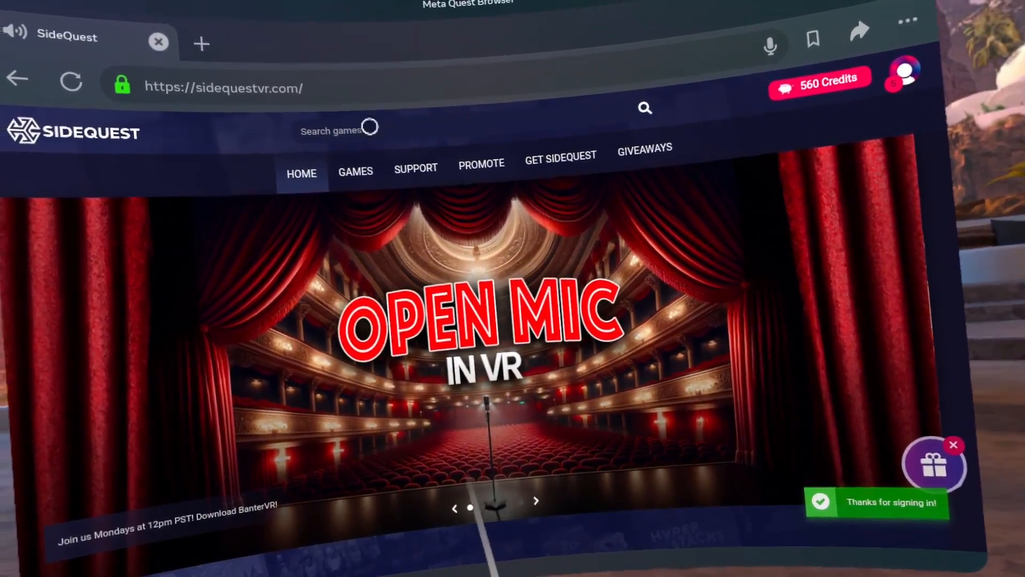
{"action": "left_click", "coordinate": [339, 129]}
{"action": "type", "text": "sid"}
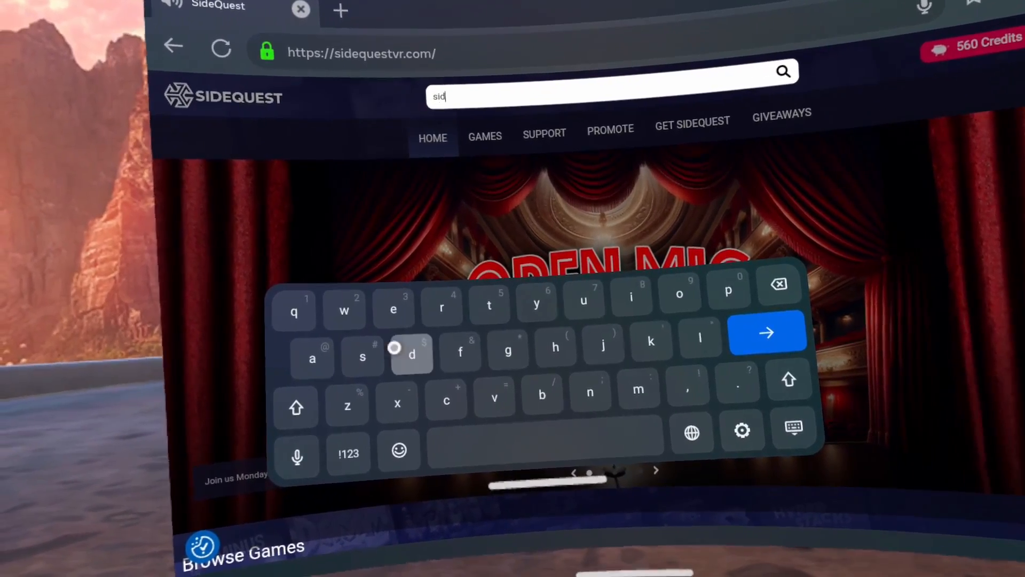
{"action": "type", "text": "equest"}
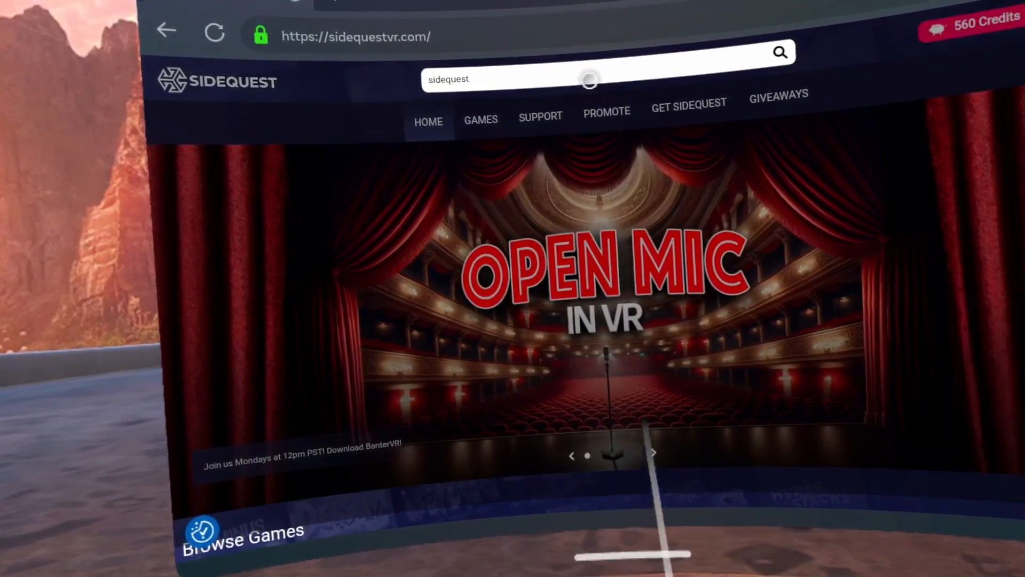
{"action": "key", "text": "Return"}
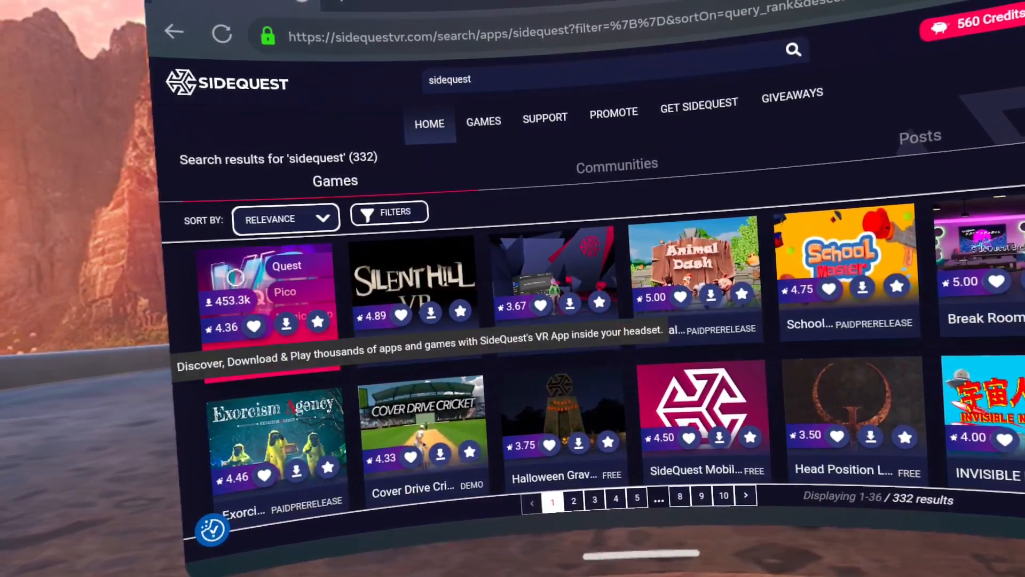
{"action": "left_click", "coordinate": [265, 295]}
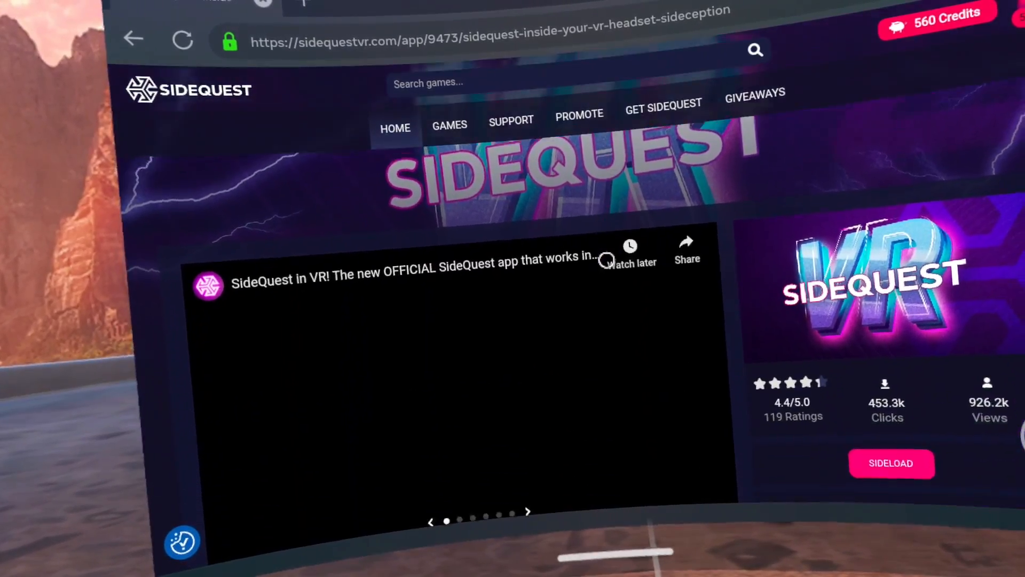
Follow the direct APK link to the SideQuest Lite GitHub releases and reach the Assets list
{"action": "scroll", "scroll_direction": "down", "scroll_amount": 3}
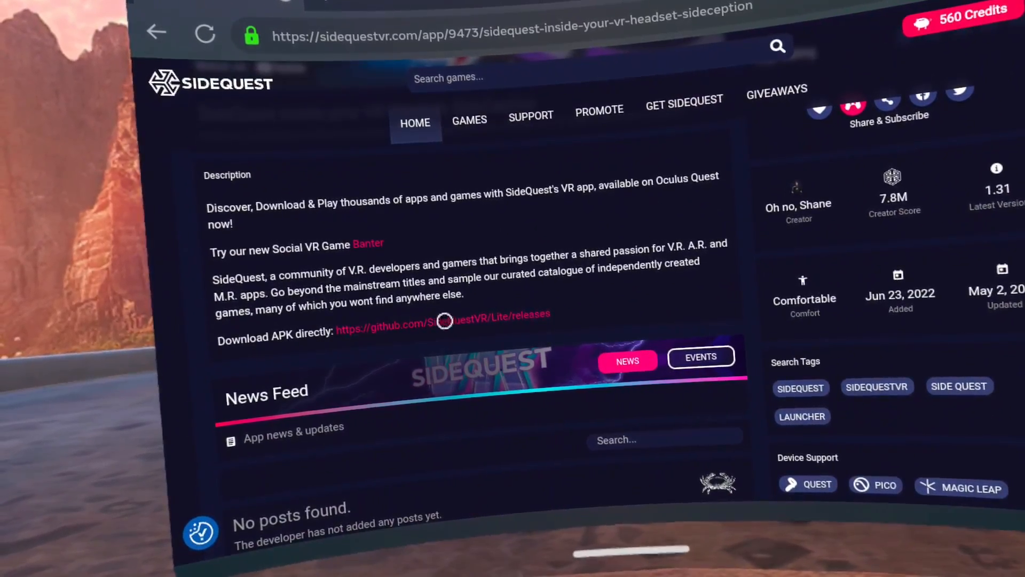
{"action": "left_click", "coordinate": [442, 327]}
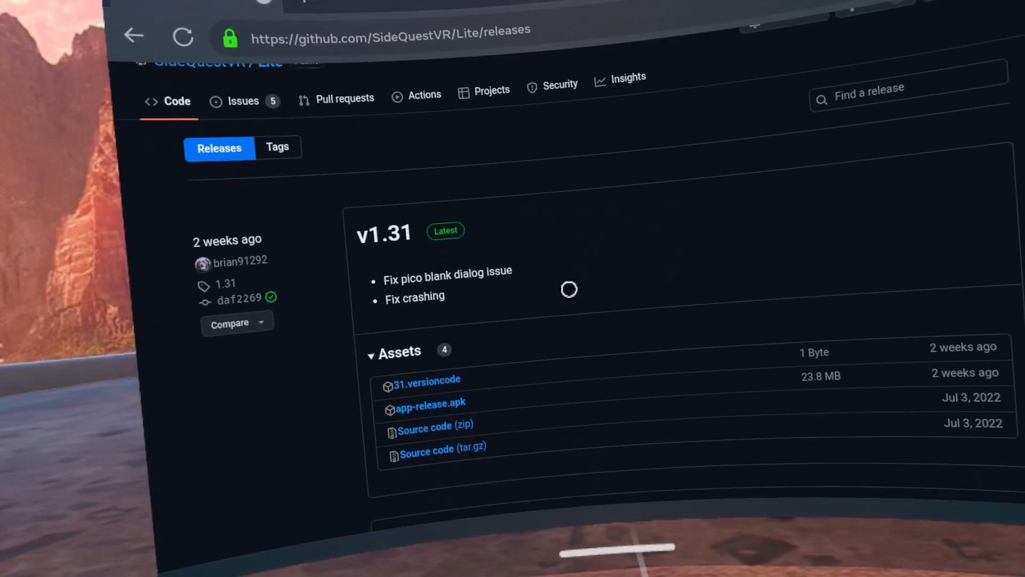
{"action": "scroll", "scroll_direction": "down", "scroll_amount": 3}
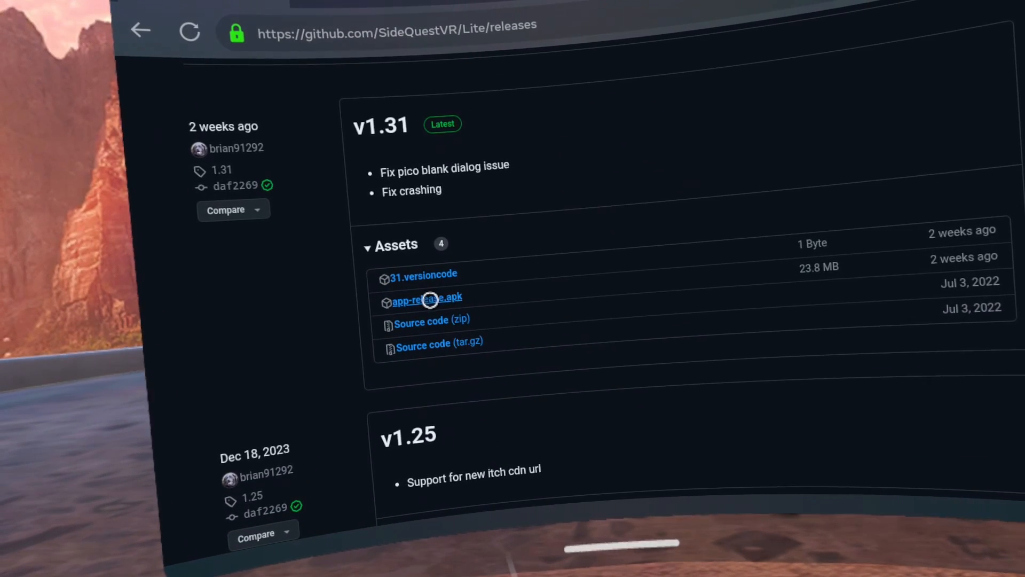
{"action": "scroll", "scroll_direction": "down", "scroll_amount": 3}
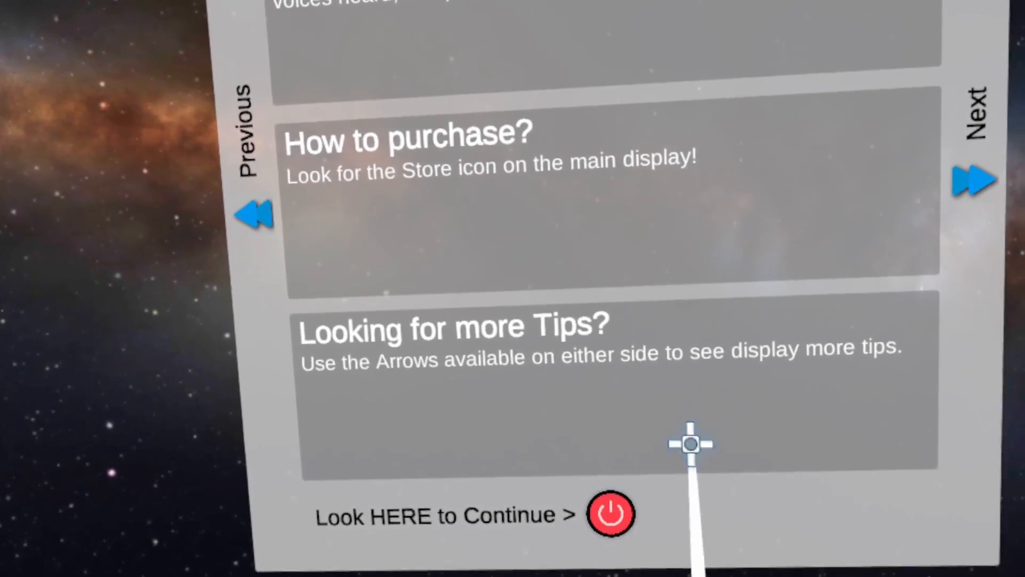
Continue past the tips and allow Mobile VR Station to Manage All Files in Android Fixes
{"action": "left_click", "coordinate": [609, 513]}
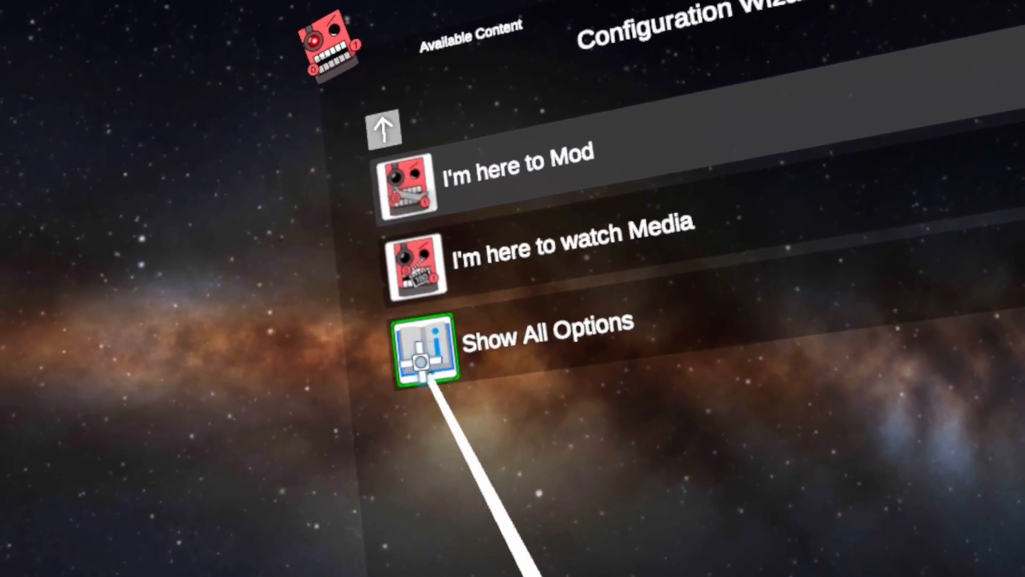
{"action": "left_click", "coordinate": [425, 348]}
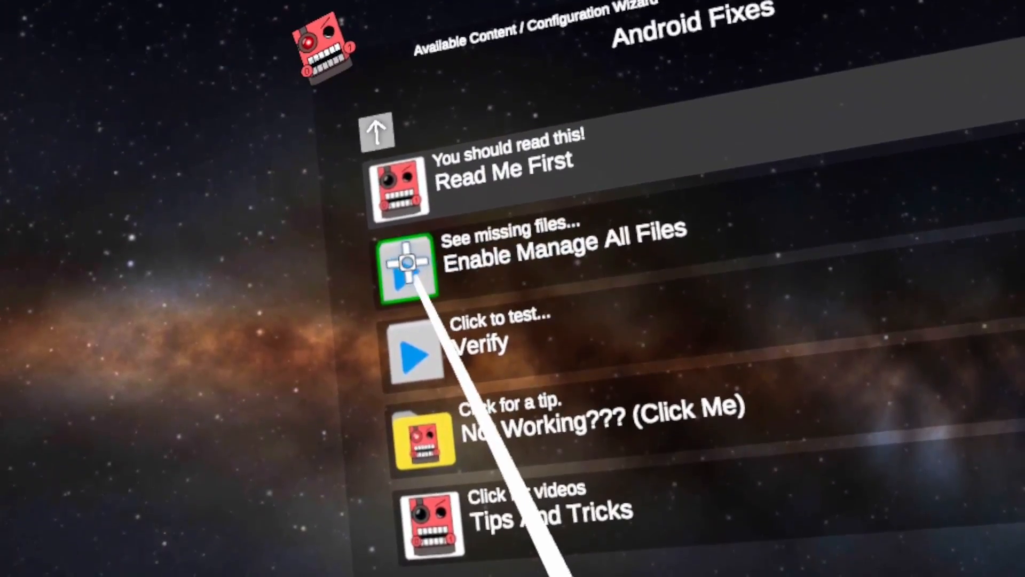
{"action": "left_click", "coordinate": [409, 264]}
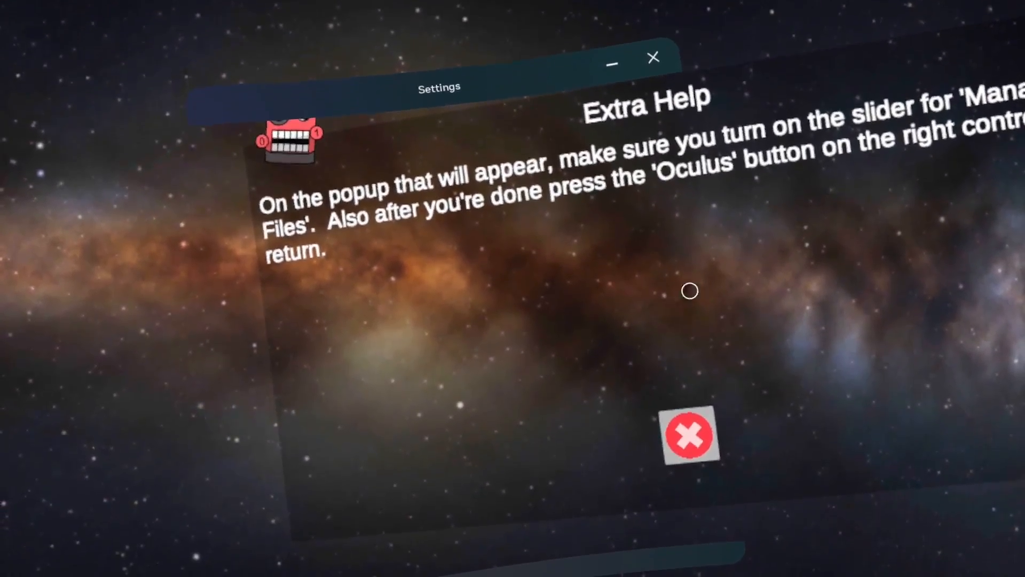
{"action": "left_click", "coordinate": [611, 63]}
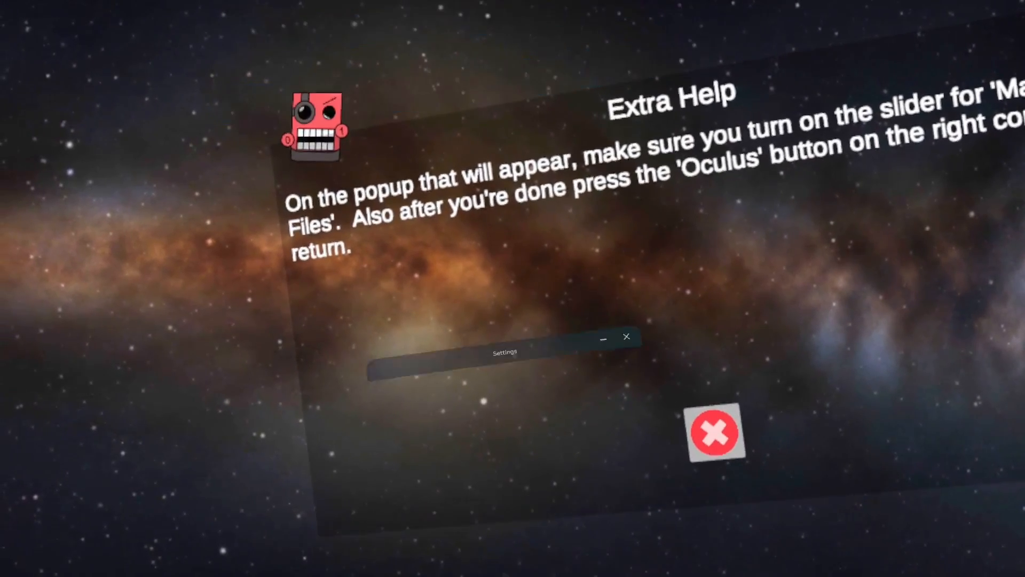
{"action": "left_click", "coordinate": [714, 434]}
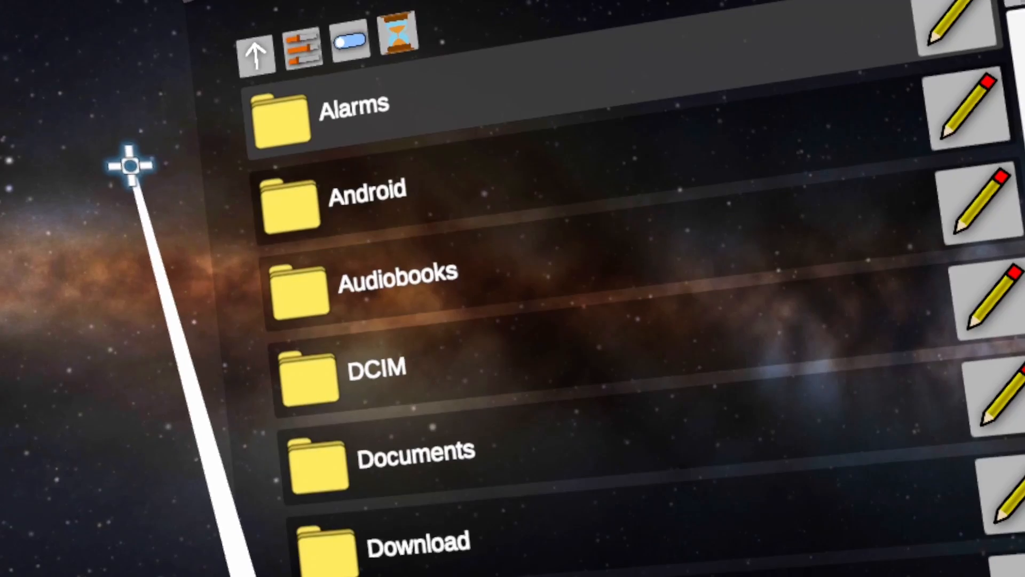
{"action": "mouse_move", "coordinate": [280, 209]}
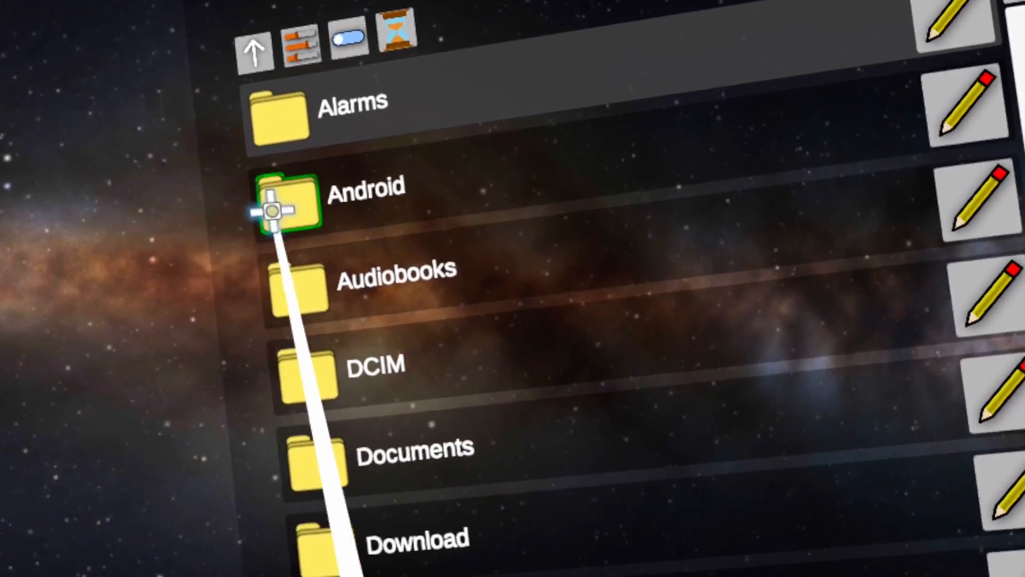
Install the app-release APK from the Download folder, accepting the warning and confirming the SideQuest update
{"action": "left_click", "coordinate": [284, 209]}
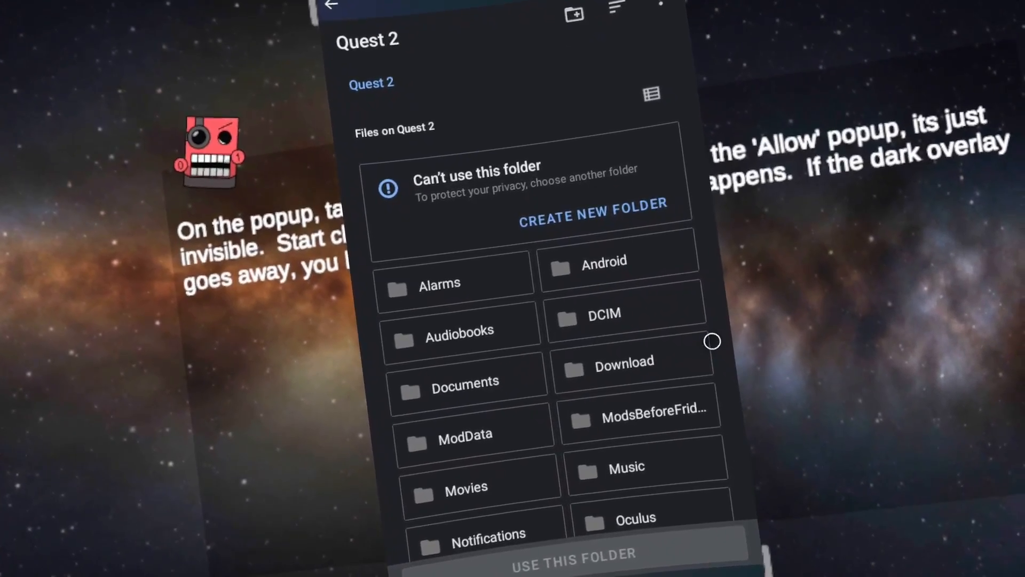
{"action": "left_click", "coordinate": [622, 360]}
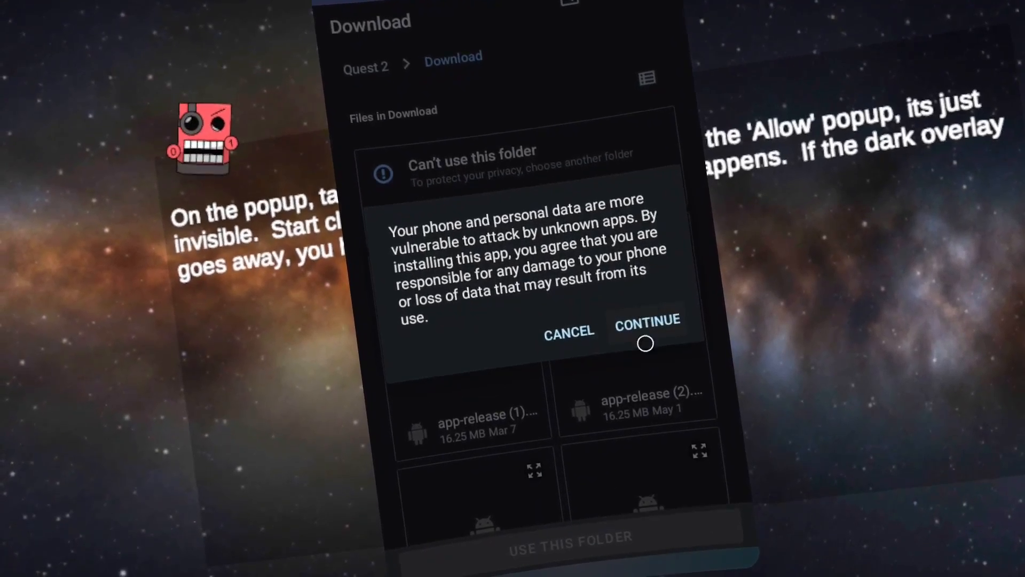
{"action": "left_click", "coordinate": [647, 321]}
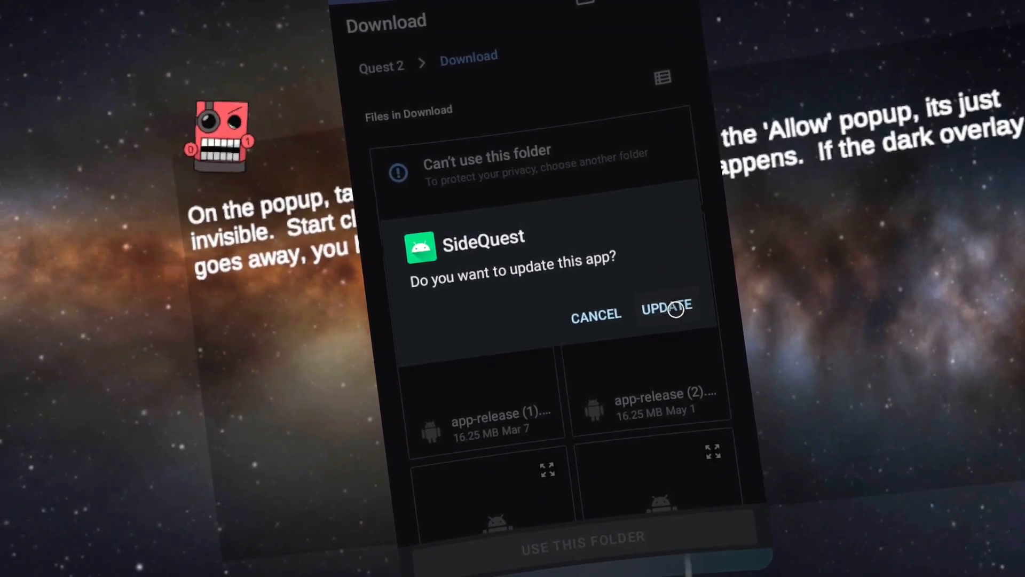
{"action": "left_click", "coordinate": [666, 307]}
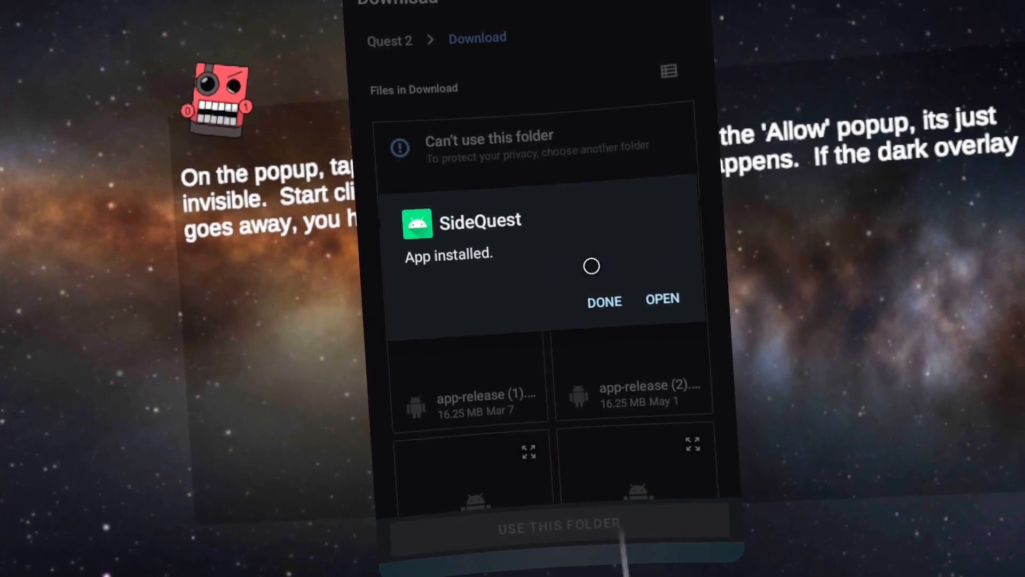
{"action": "left_click", "coordinate": [602, 301]}
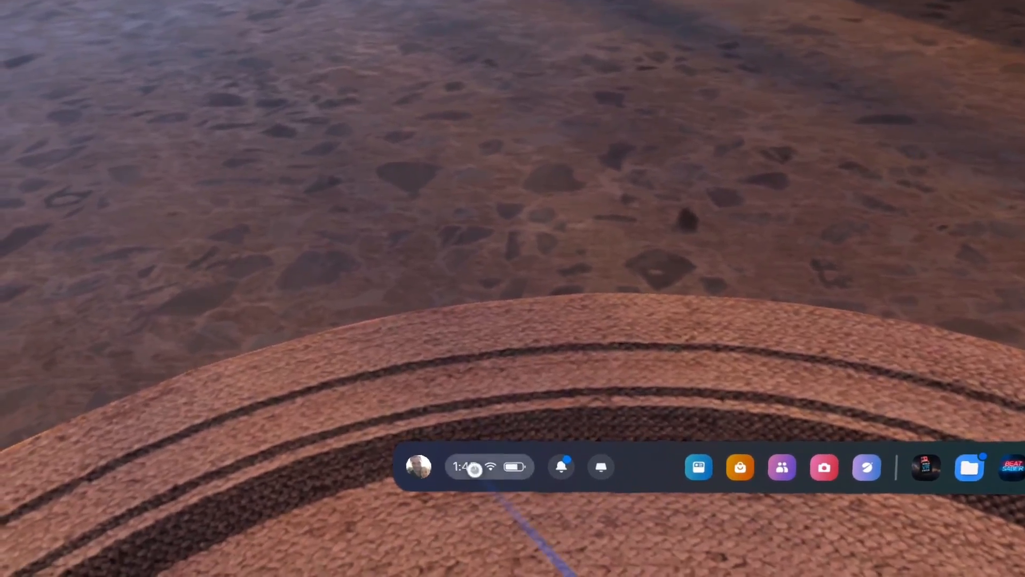
Launch SideQuest from the Library filtered to Unknown sources
{"action": "left_click", "coordinate": [465, 466]}
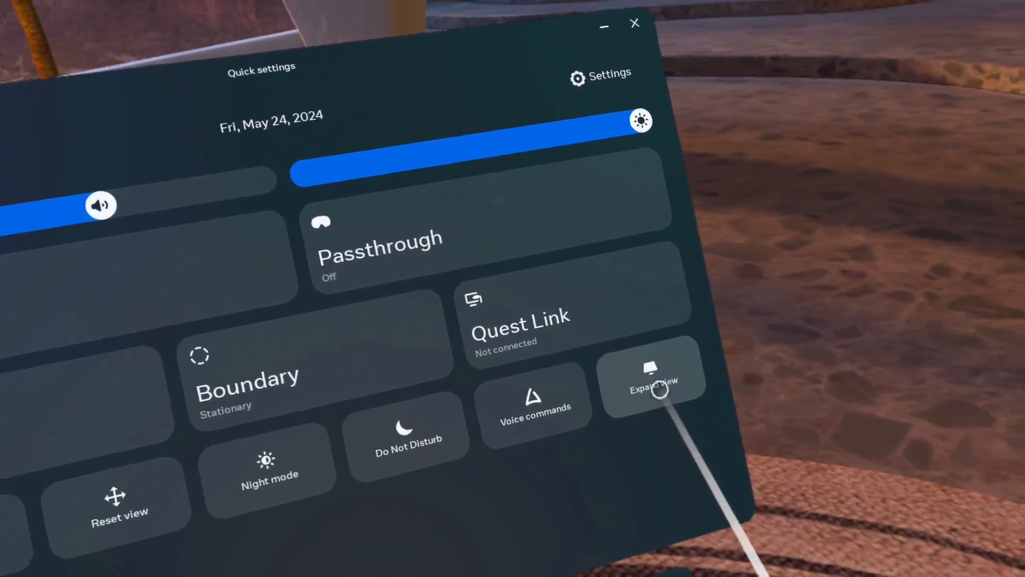
{"action": "left_click", "coordinate": [651, 380]}
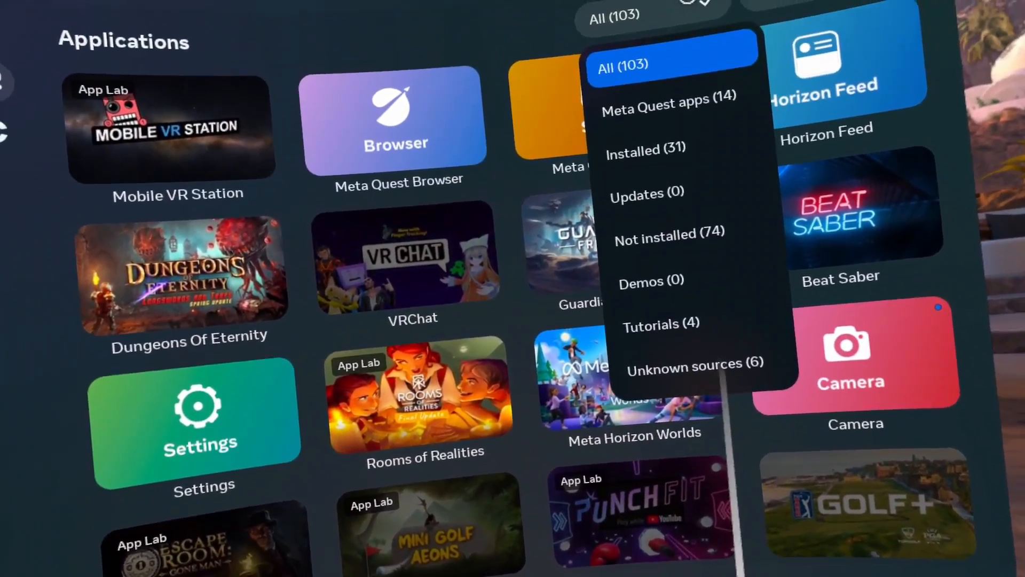
{"action": "left_click", "coordinate": [683, 364]}
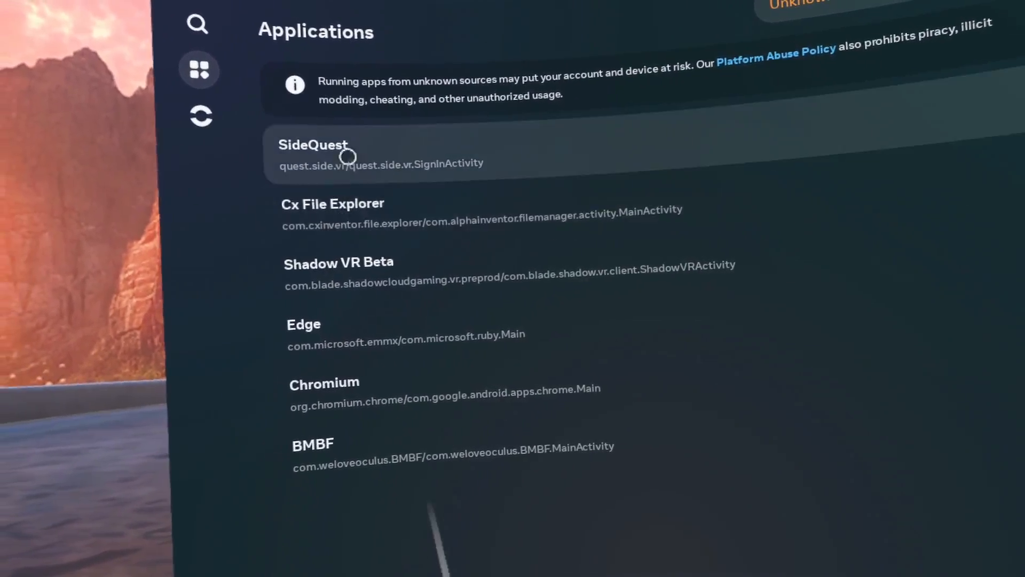
{"action": "left_click", "coordinate": [346, 153]}
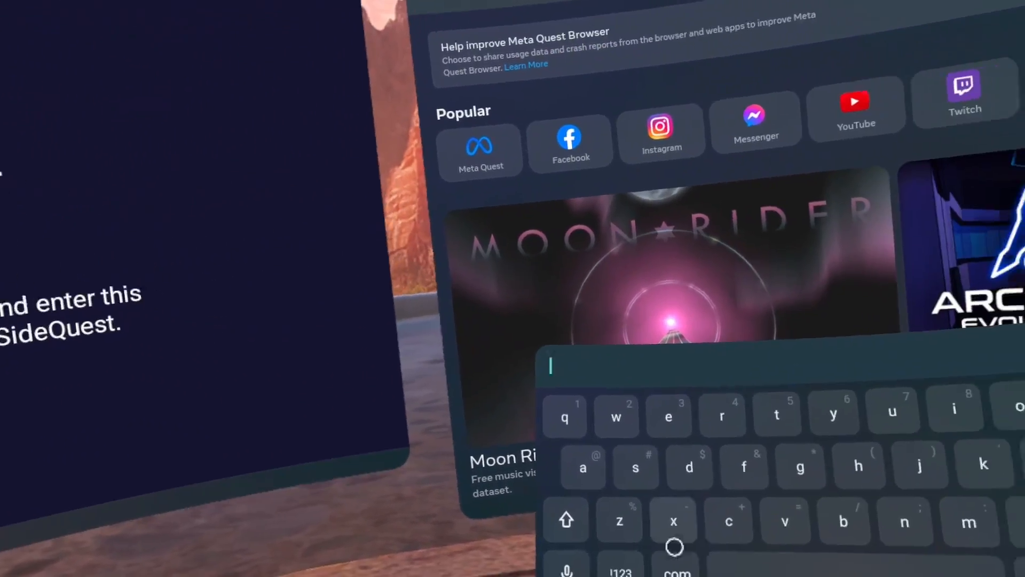
Enter the six-digit code on the sdq link page, press LINK NOW! and go to the linked account
{"action": "type", "text": "s"}
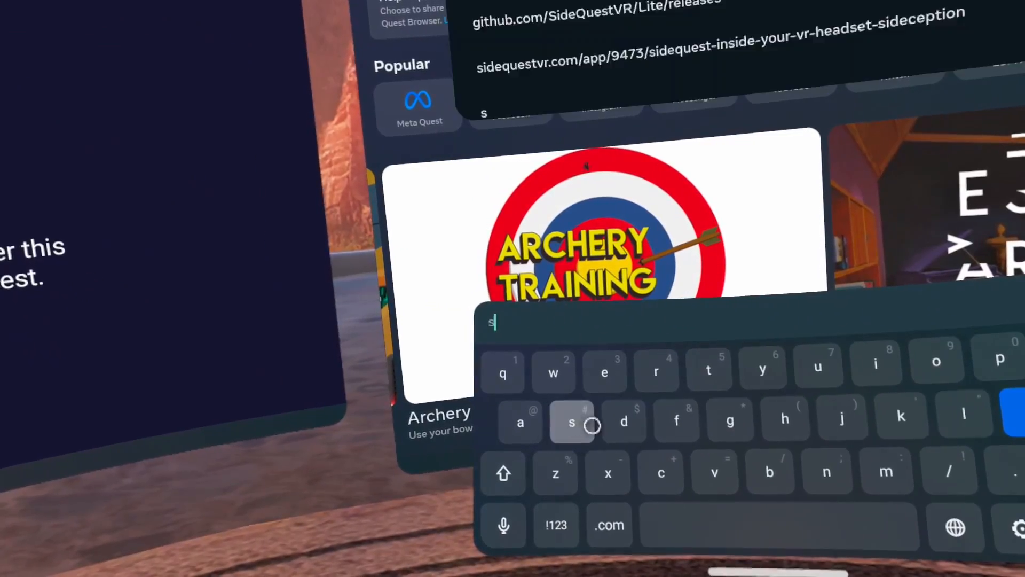
{"action": "type", "text": "dq"}
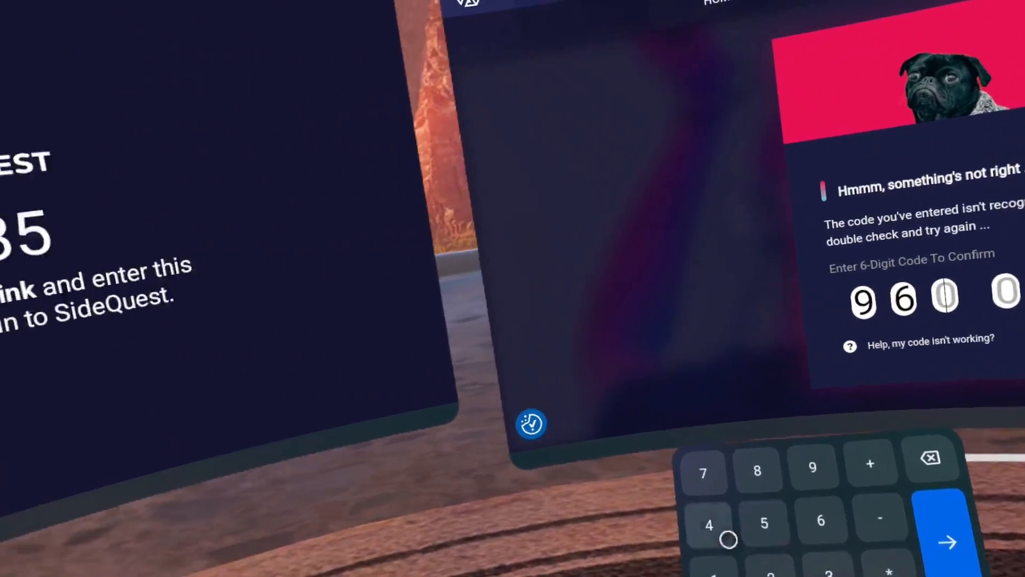
{"action": "left_click", "coordinate": [709, 526]}
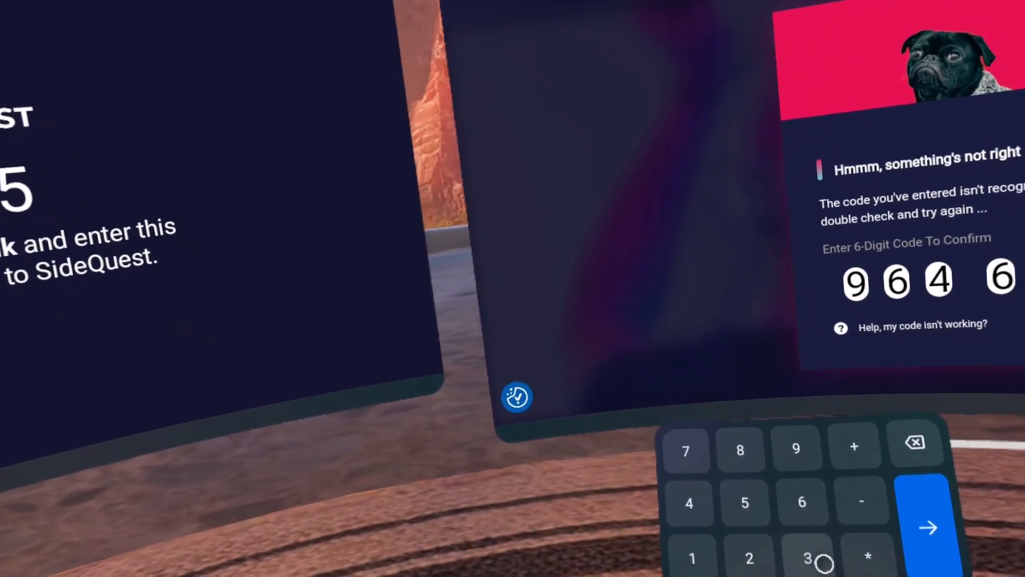
{"action": "left_click", "coordinate": [927, 528]}
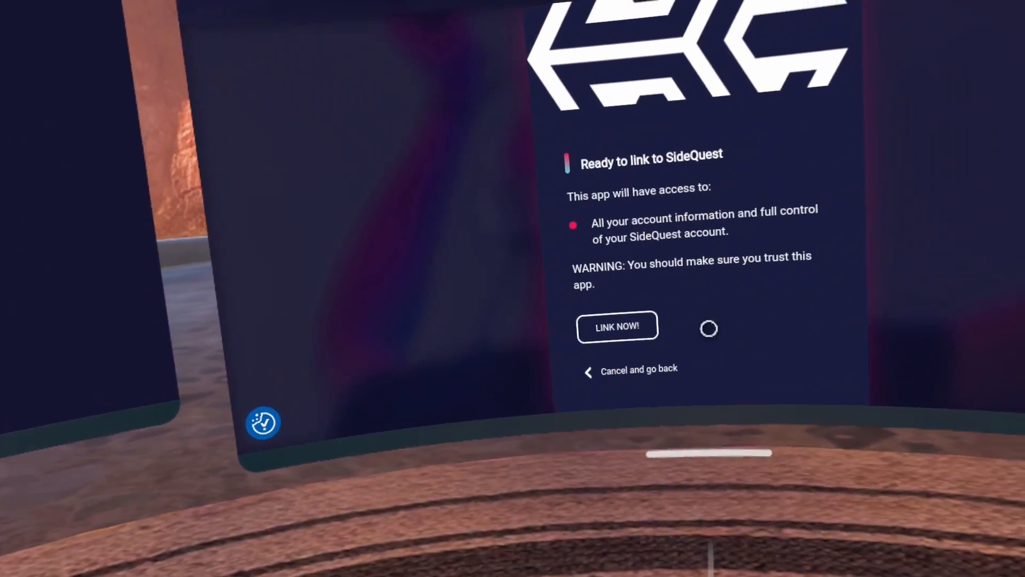
{"action": "left_click", "coordinate": [616, 327]}
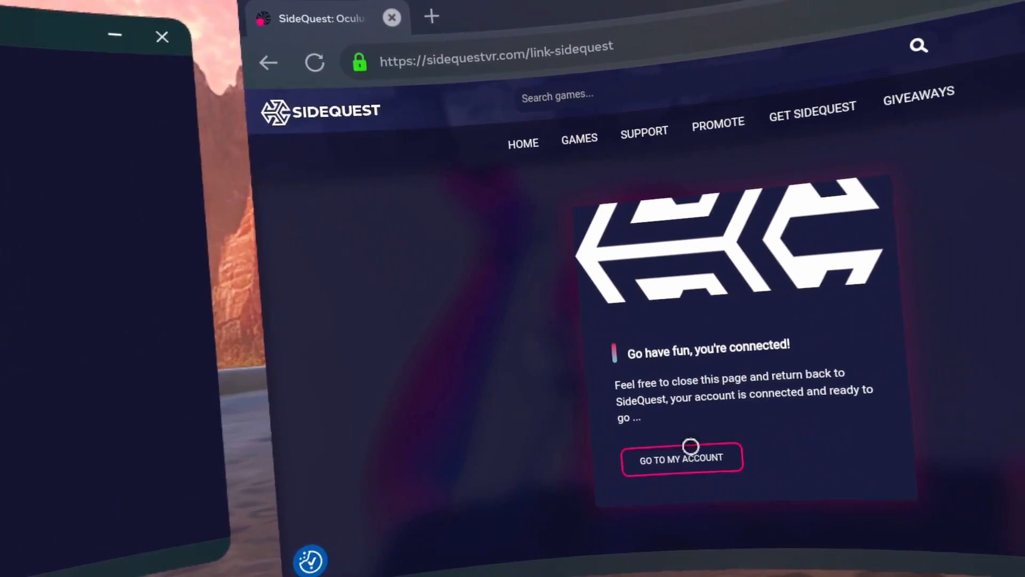
{"action": "left_click", "coordinate": [681, 458]}
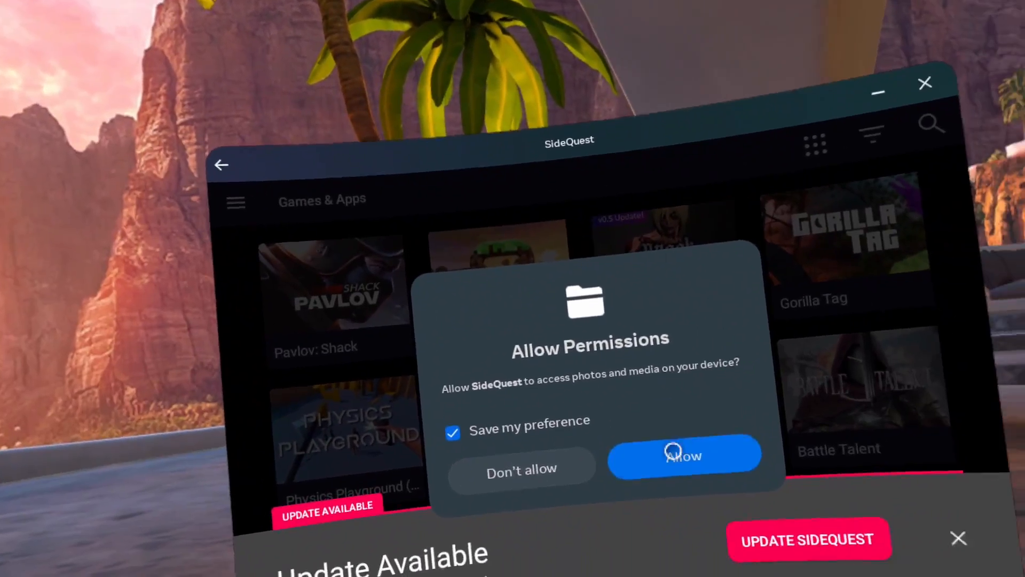
Allow photos-and-media access and install the available SideQuest update
{"action": "left_click", "coordinate": [683, 455]}
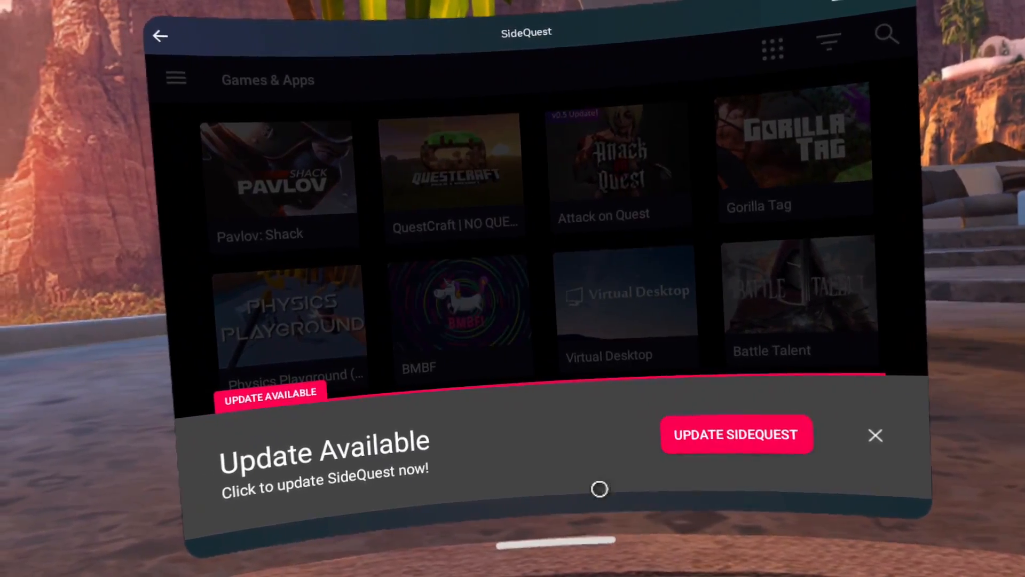
{"action": "left_click", "coordinate": [735, 435]}
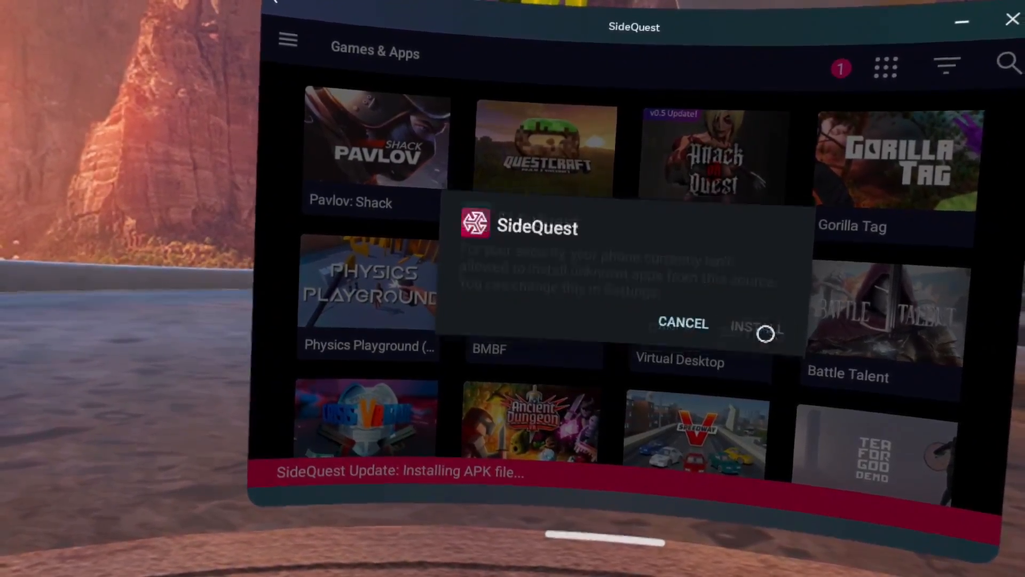
{"action": "left_click", "coordinate": [756, 327]}
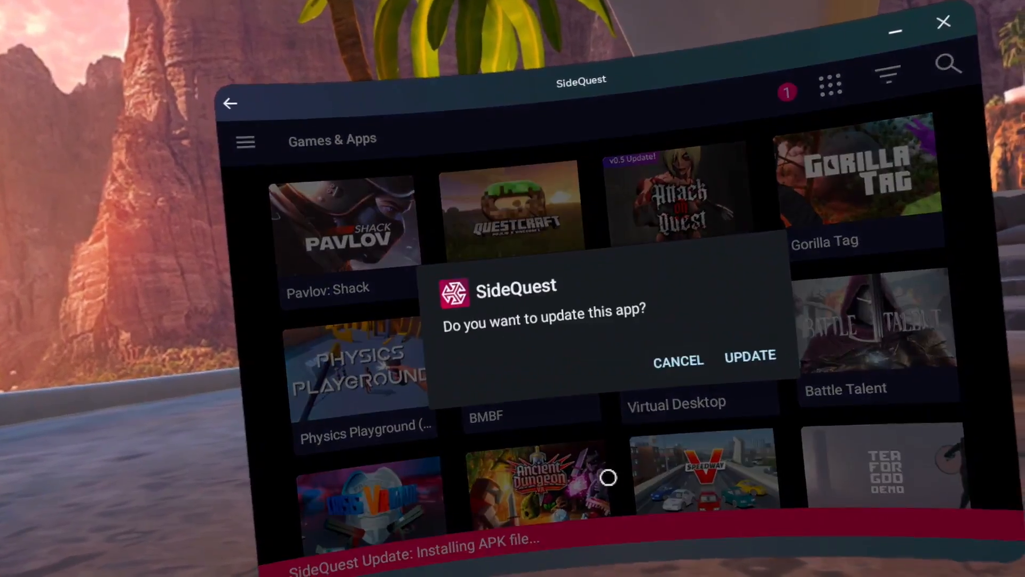
{"action": "left_click", "coordinate": [749, 354]}
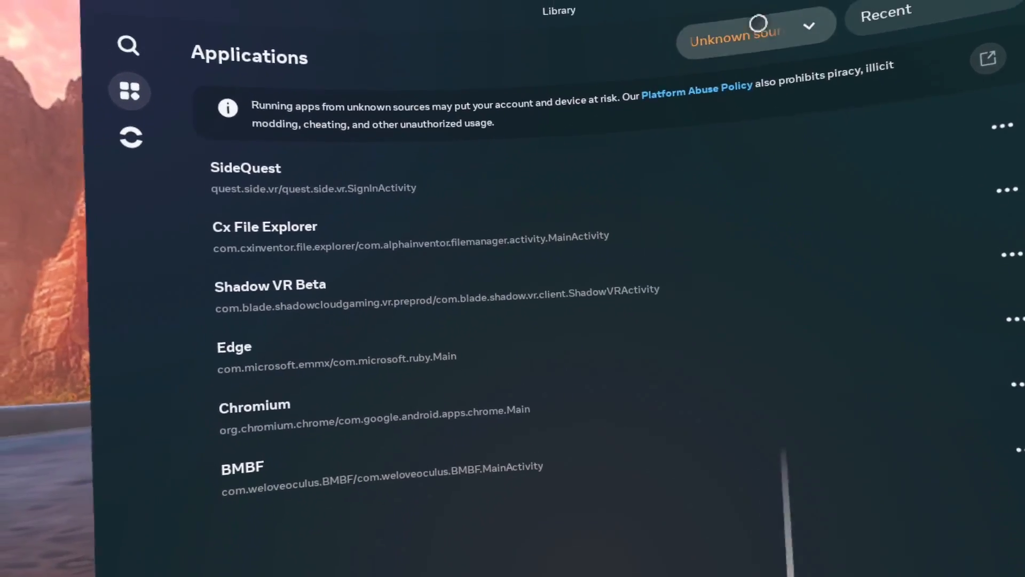
Switch the Library filter to All and back to Unknown sources to relaunch SideQuest
{"action": "left_click", "coordinate": [749, 31]}
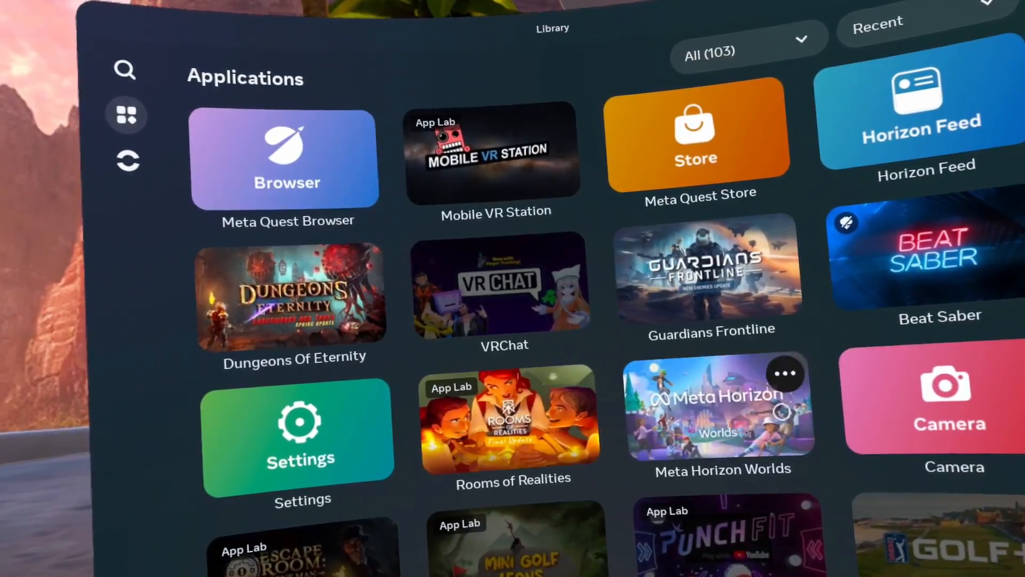
{"action": "left_click", "coordinate": [747, 47]}
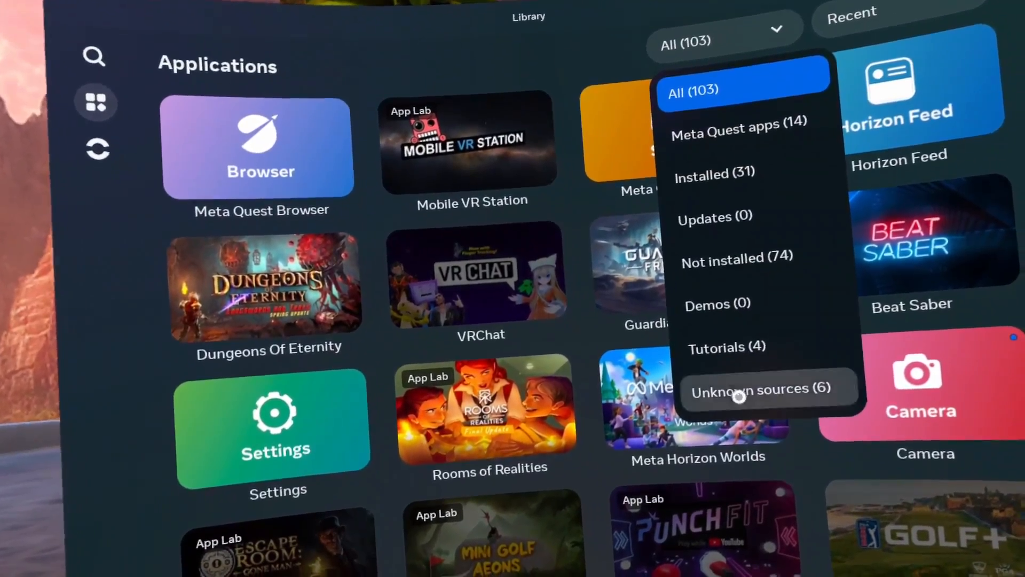
{"action": "left_click", "coordinate": [739, 388]}
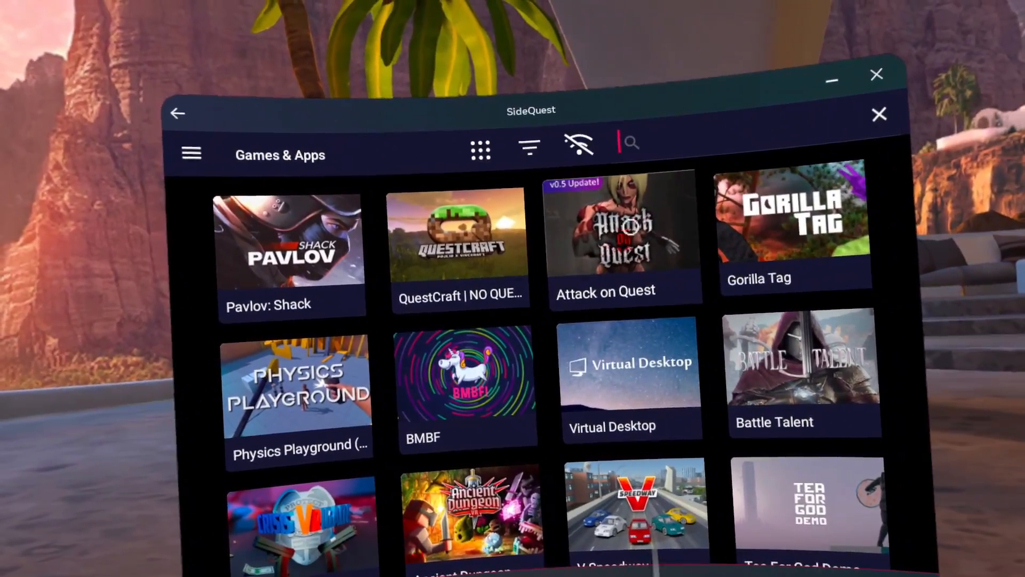
Find QuestAppVersionSwitcher by searching 'que', accept cookies, install it and close SideQuest
{"action": "type", "text": "qu"}
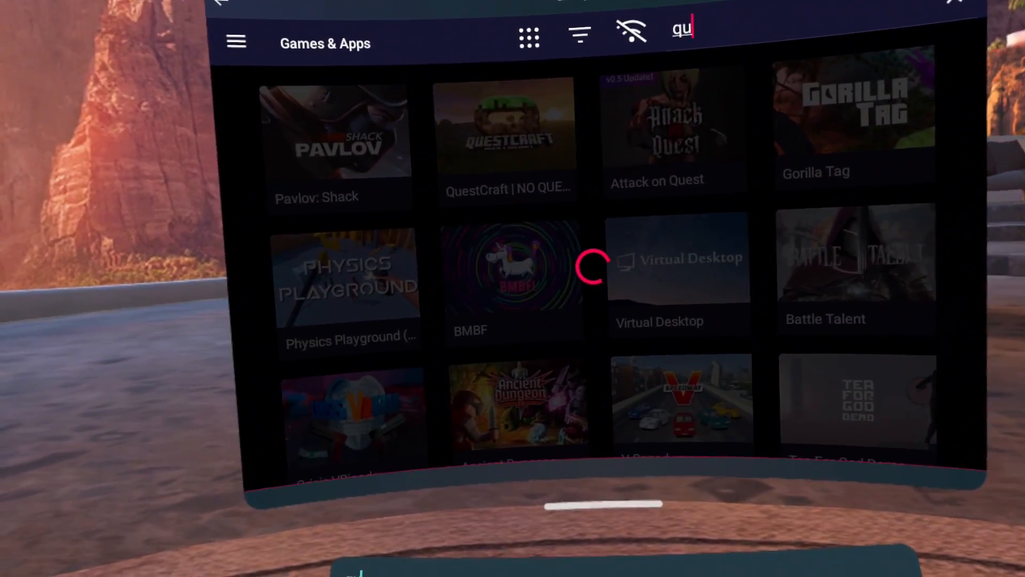
{"action": "type", "text": "e"}
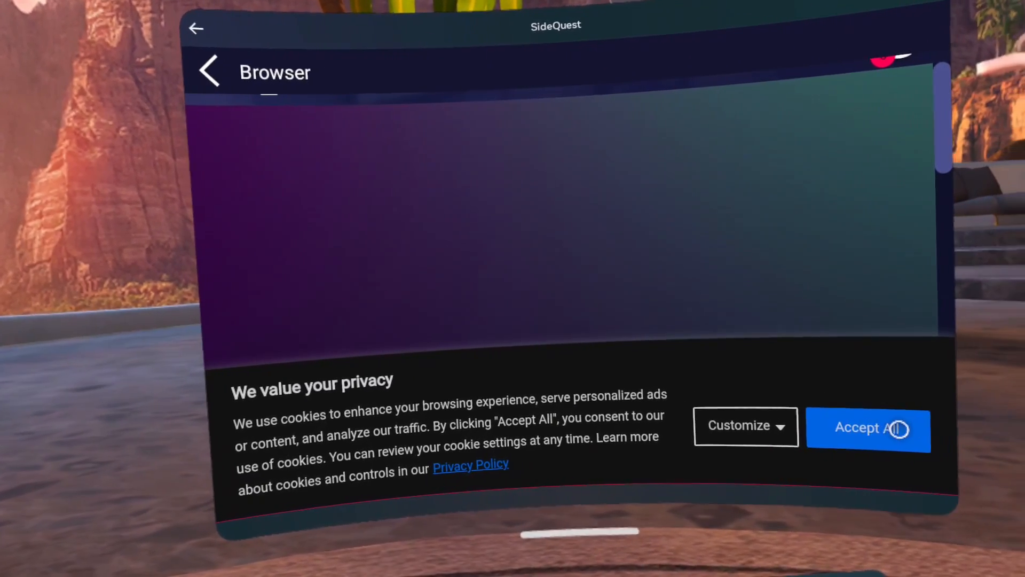
{"action": "left_click", "coordinate": [868, 429]}
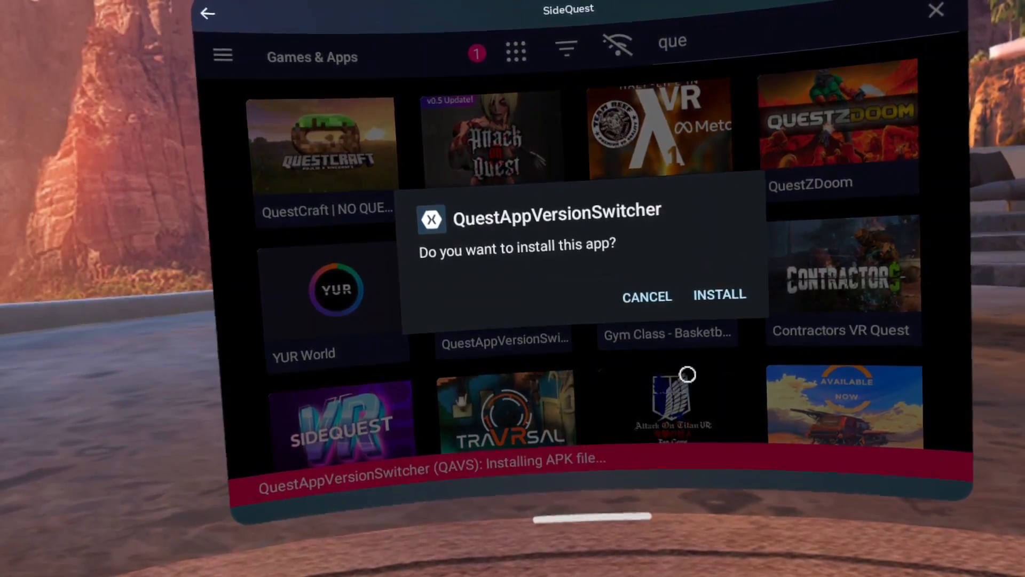
{"action": "left_click", "coordinate": [718, 295]}
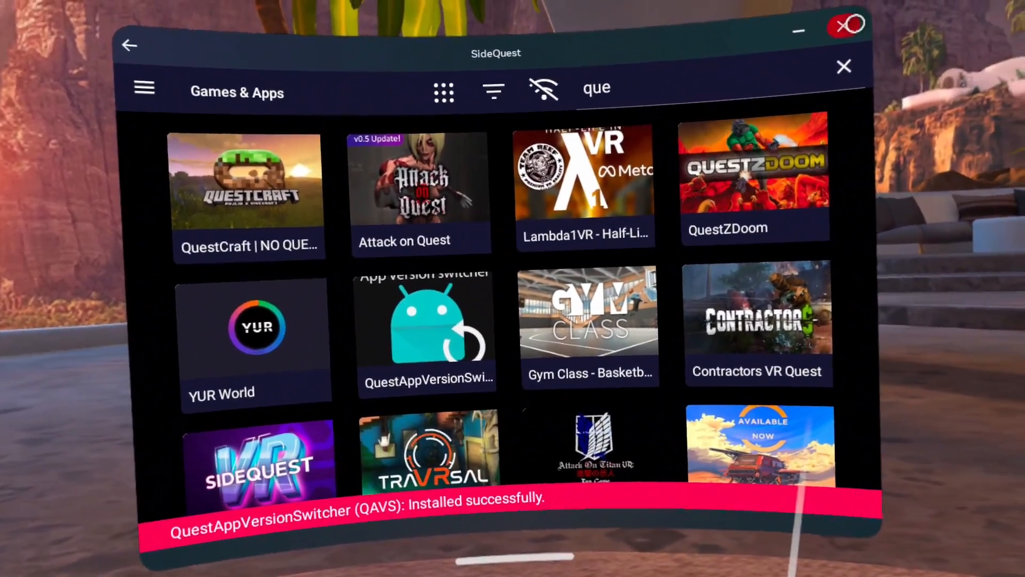
{"action": "left_click", "coordinate": [844, 67]}
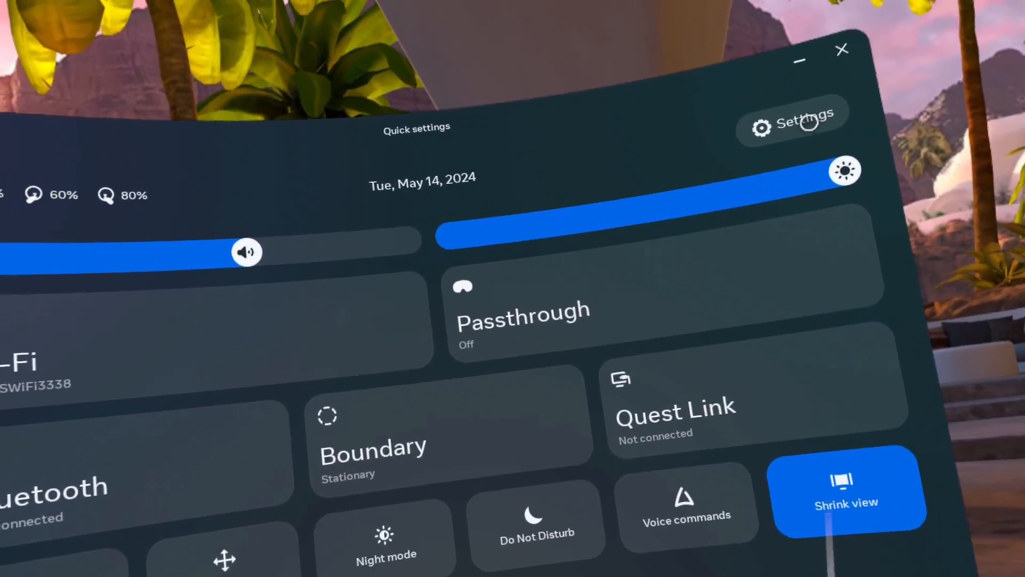
Reach Beat Saber's app settings via Settings > Apps > Installed apps
{"action": "left_click", "coordinate": [791, 124]}
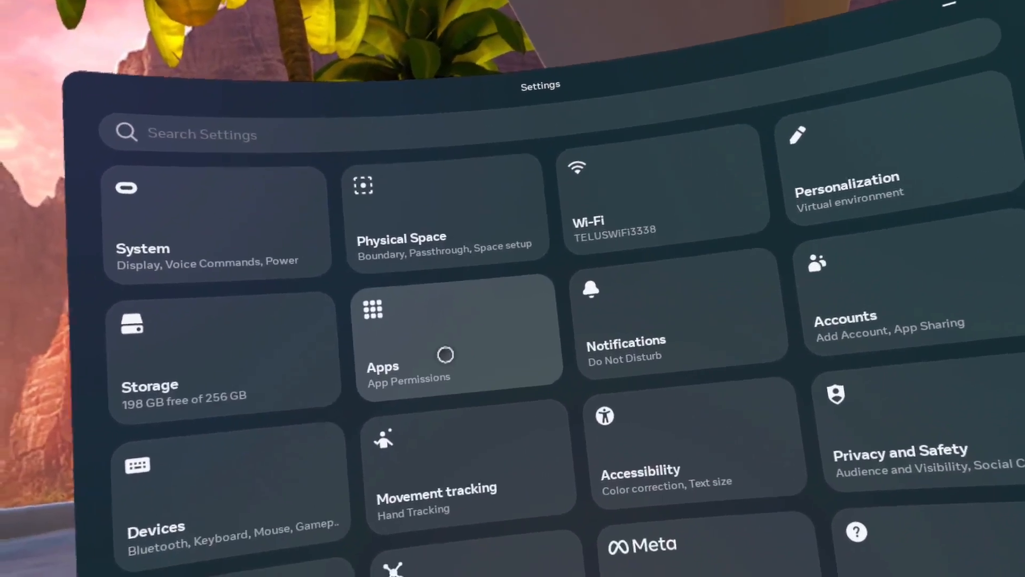
{"action": "left_click", "coordinate": [444, 353]}
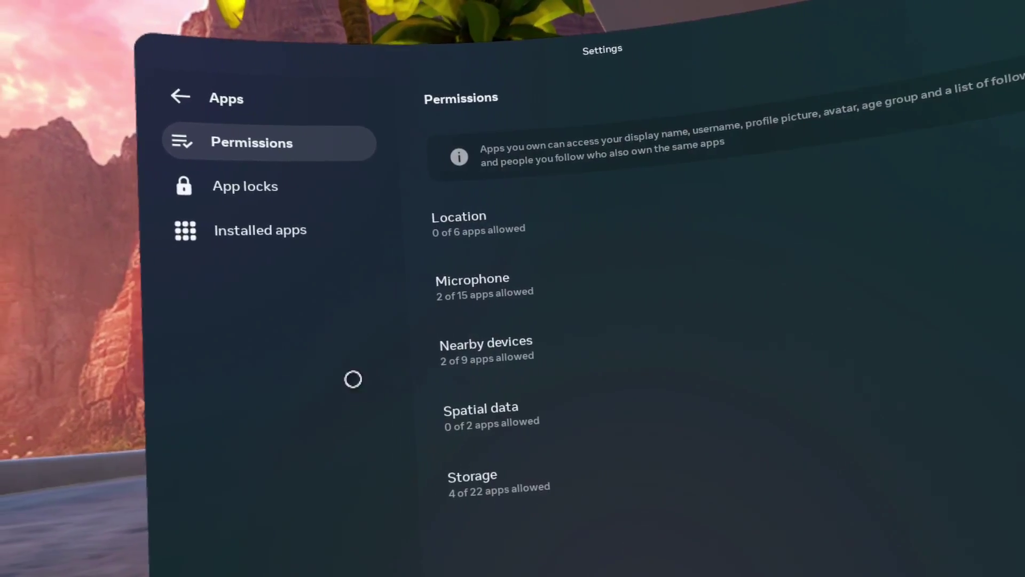
{"action": "left_click", "coordinate": [259, 229]}
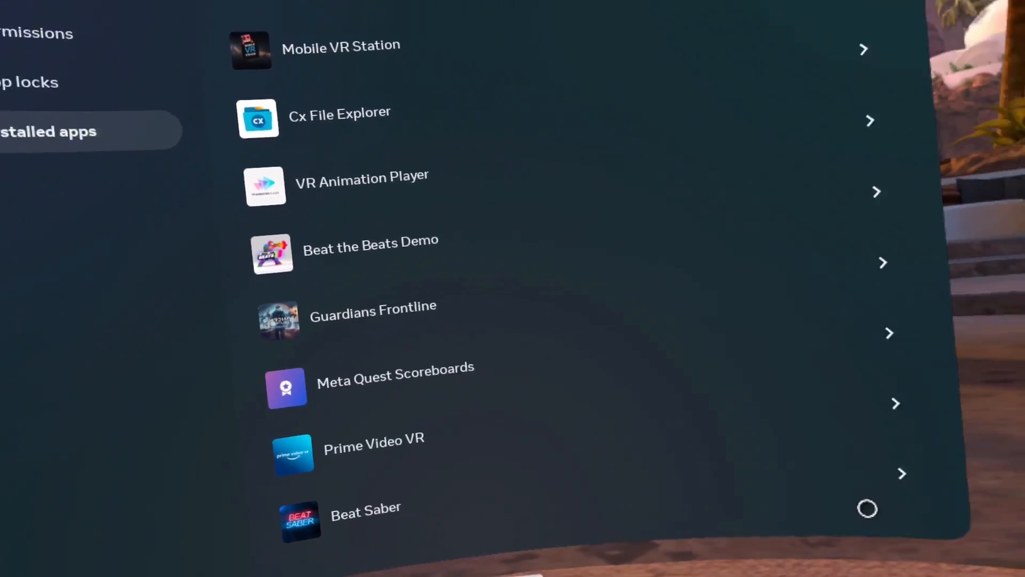
{"action": "left_click", "coordinate": [365, 514]}
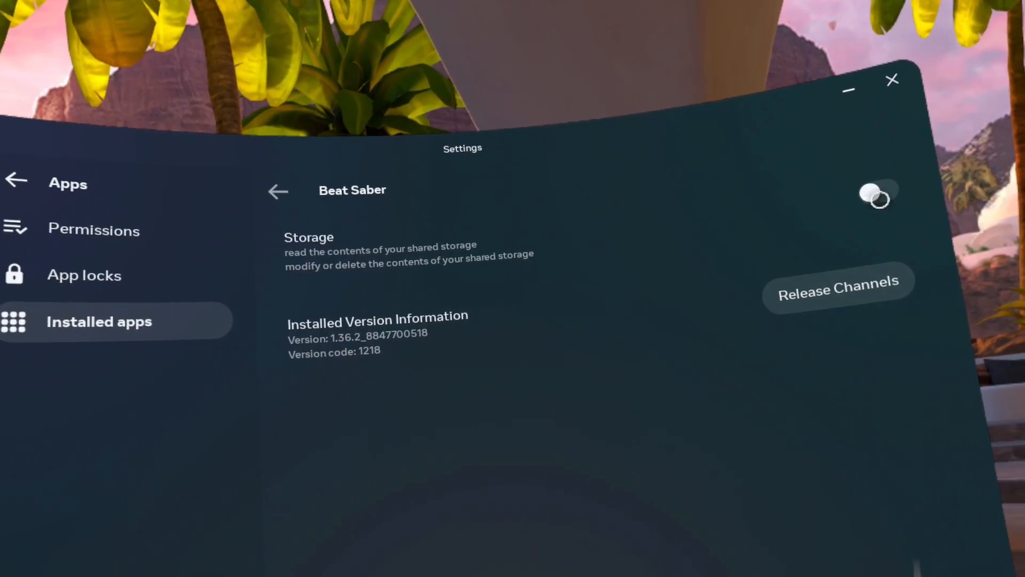
Enable Beat Saber's shared storage access and pick the legacy1.29.0 release channel
{"action": "left_click", "coordinate": [837, 289]}
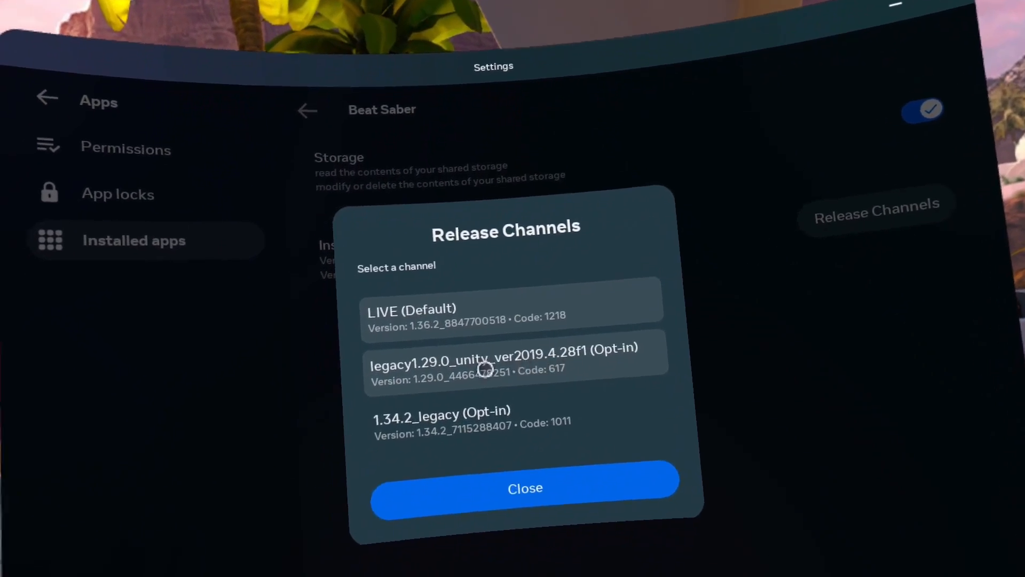
{"action": "left_click", "coordinate": [525, 488]}
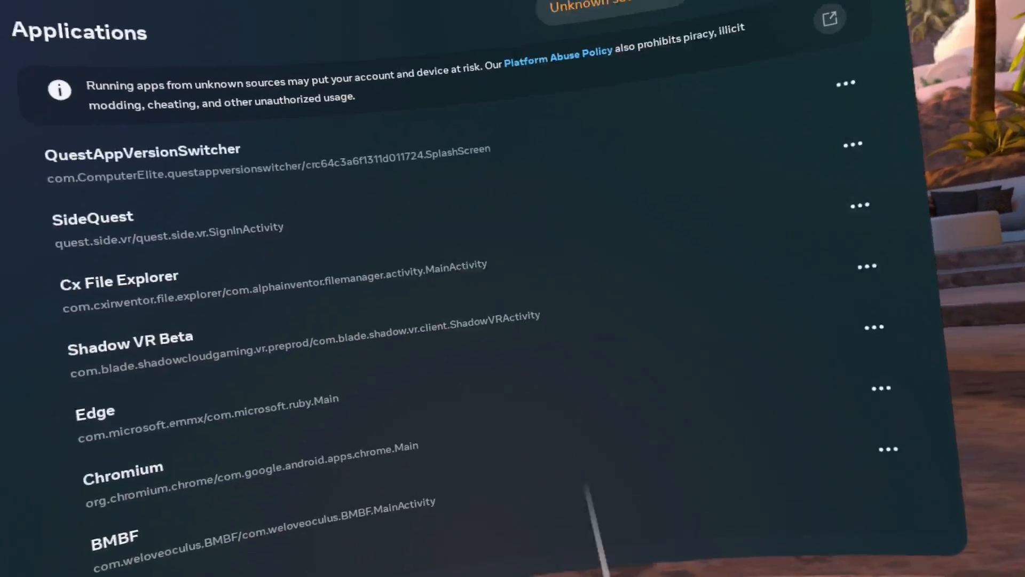
Switch the library filter from Unknown sources to All and launch Beat Saber
{"action": "left_click", "coordinate": [699, 144]}
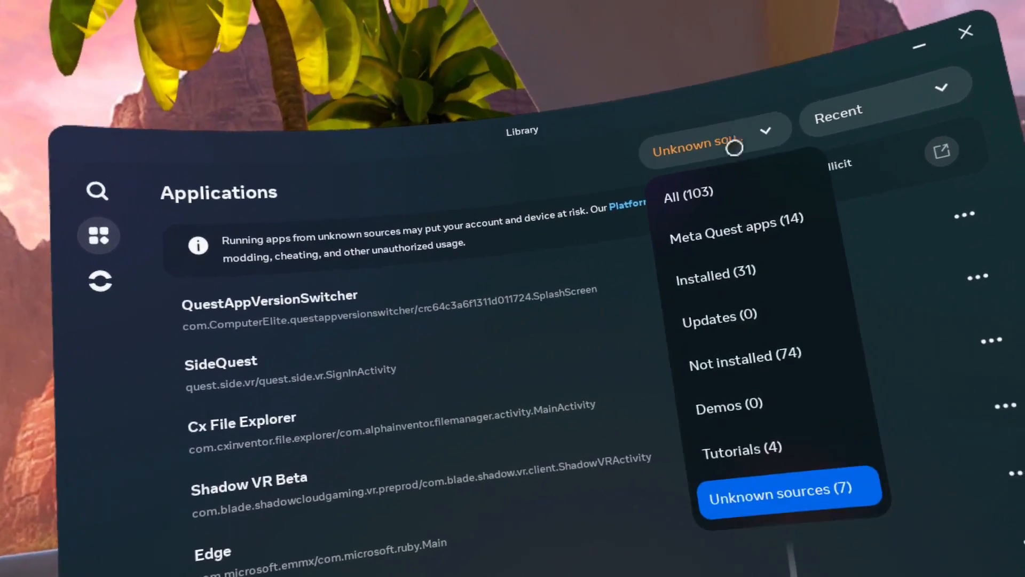
{"action": "left_click", "coordinate": [686, 193]}
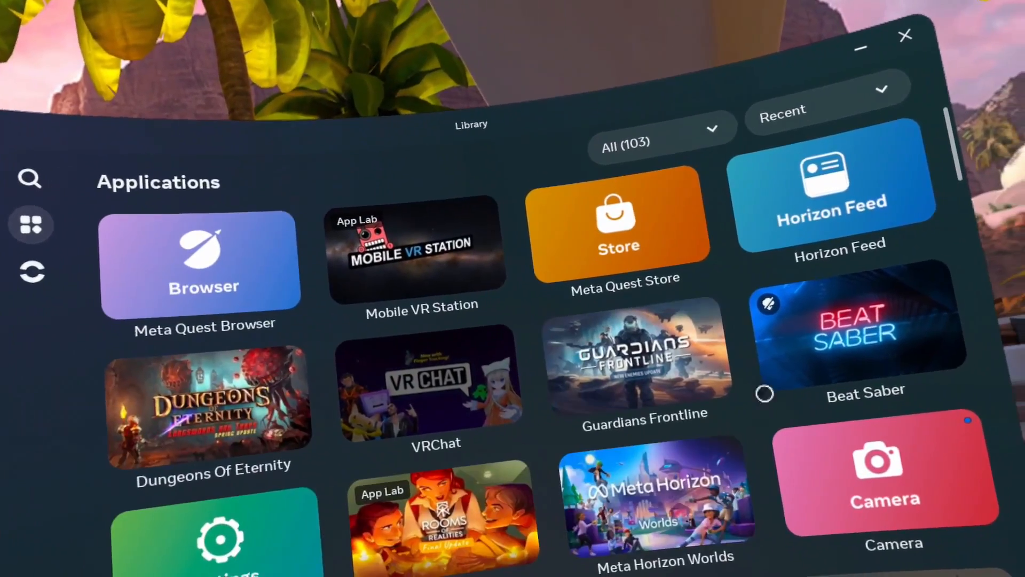
{"action": "right_click", "coordinate": [865, 340]}
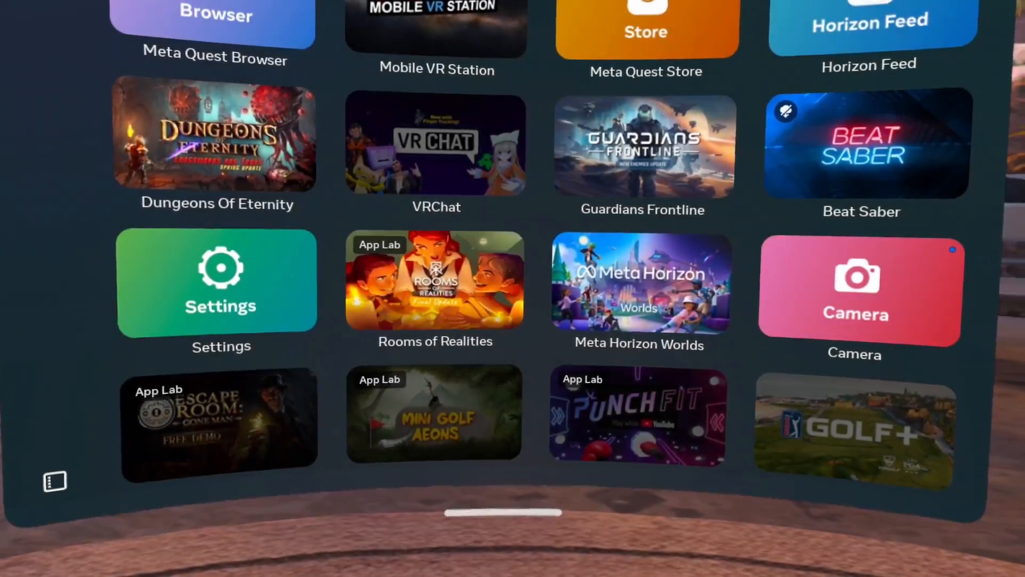
{"action": "left_click", "coordinate": [860, 144]}
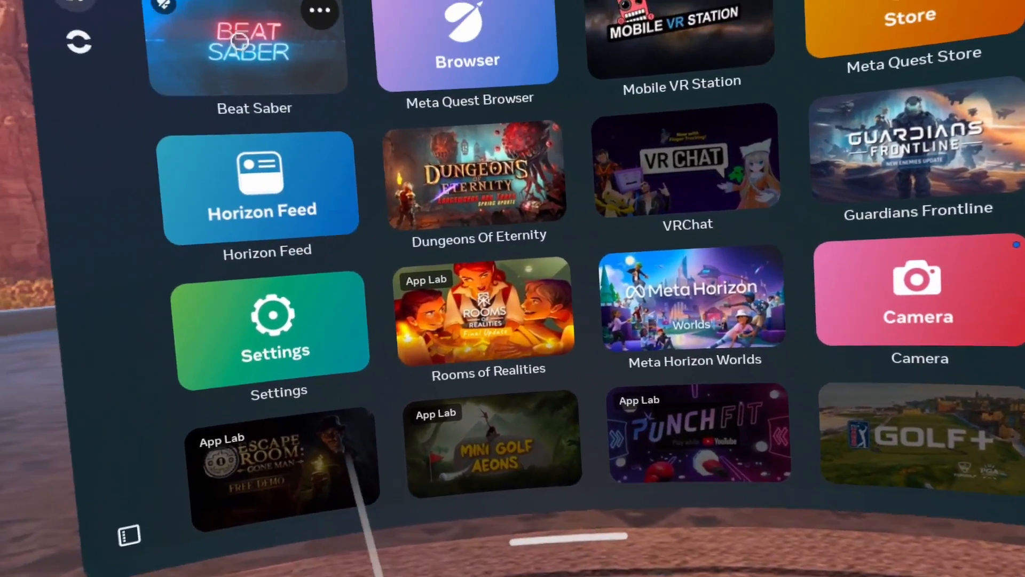
{"action": "left_click", "coordinate": [254, 45]}
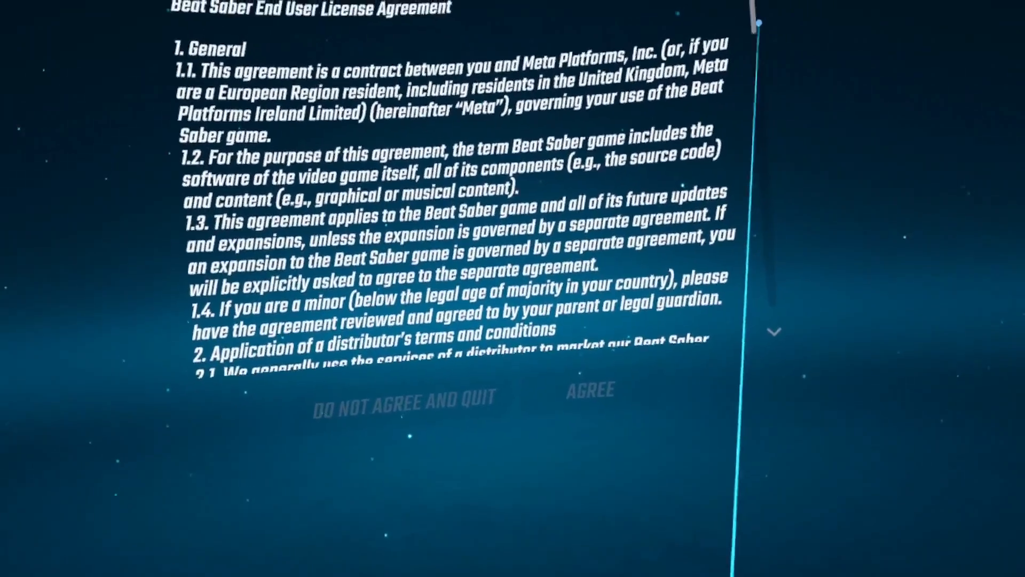
Agree to Beat Saber's EULA and OK the privacy policy
{"action": "left_click", "coordinate": [590, 390]}
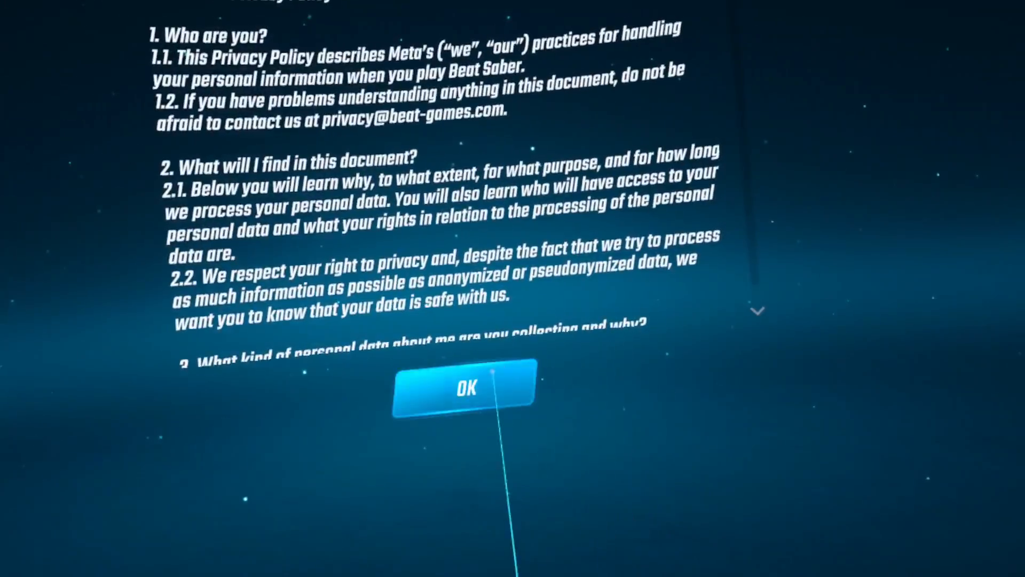
{"action": "left_click", "coordinate": [464, 386]}
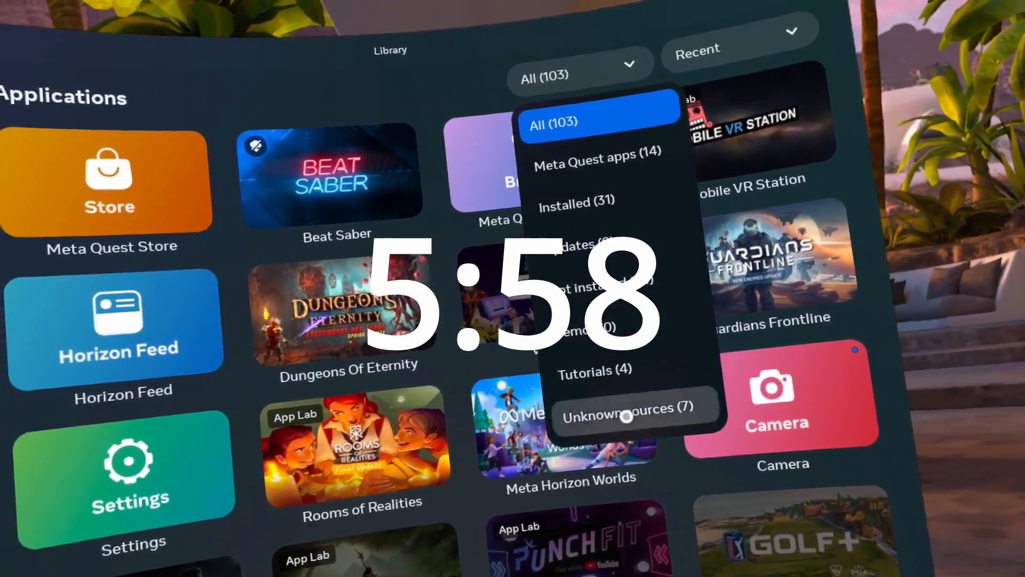
Filter the library to Unknown sources and launch QuestAppVersionSwitcher
{"action": "left_click", "coordinate": [621, 407]}
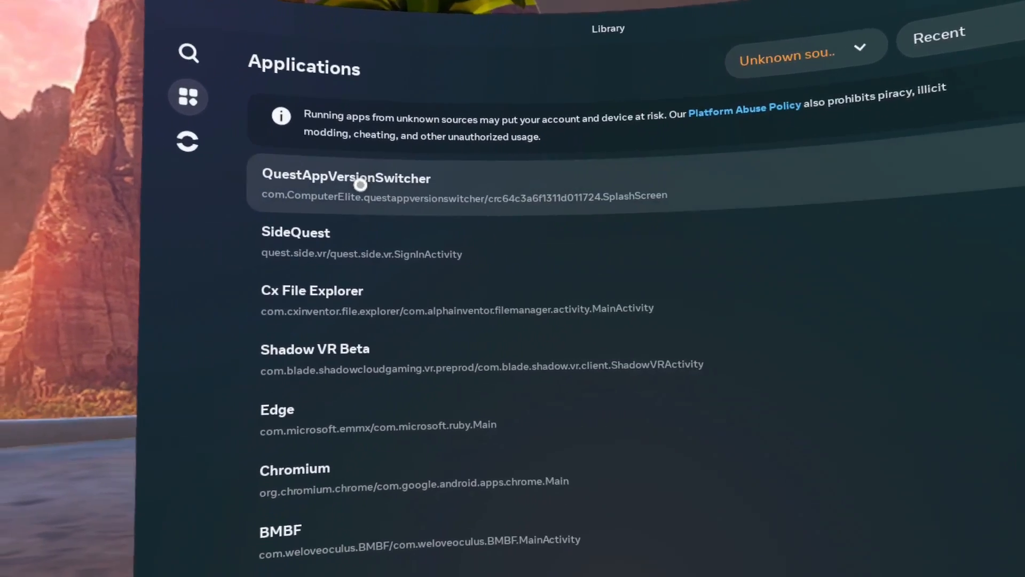
{"action": "left_click", "coordinate": [345, 185]}
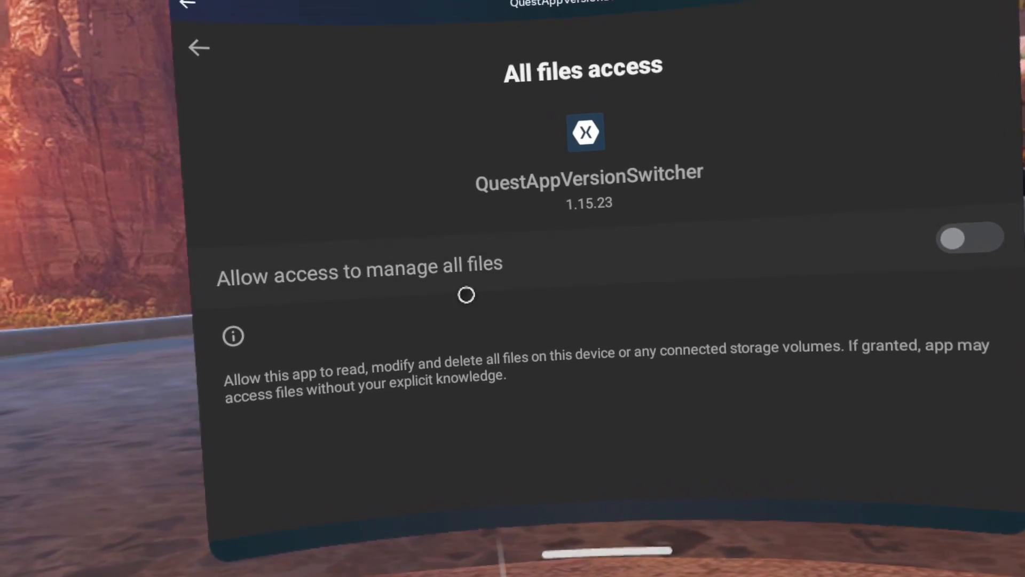
Turn on 'Allow access to manage all files' for QuestAppVersionSwitcher
{"action": "left_click", "coordinate": [968, 237]}
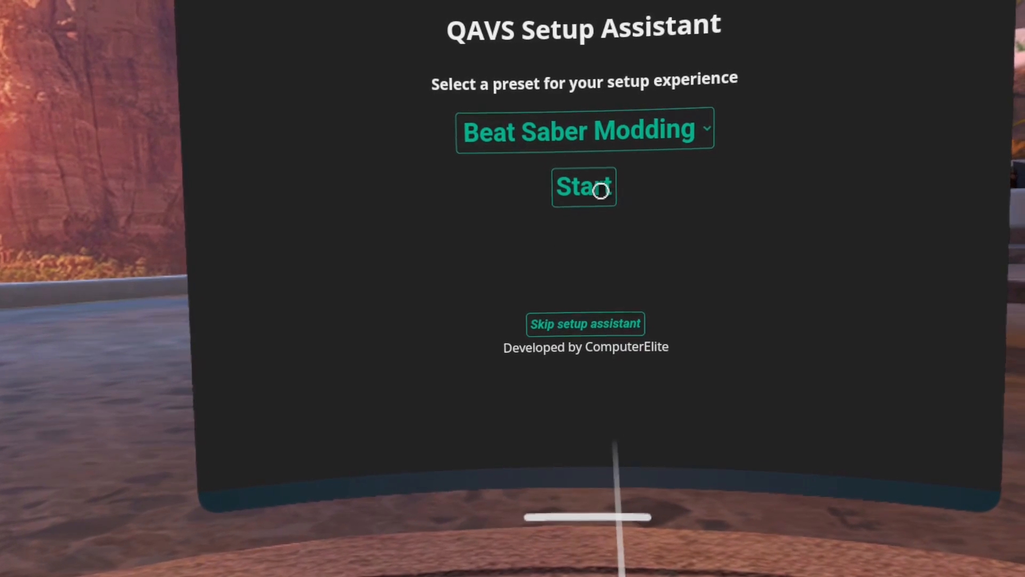
{"action": "left_click", "coordinate": [583, 185]}
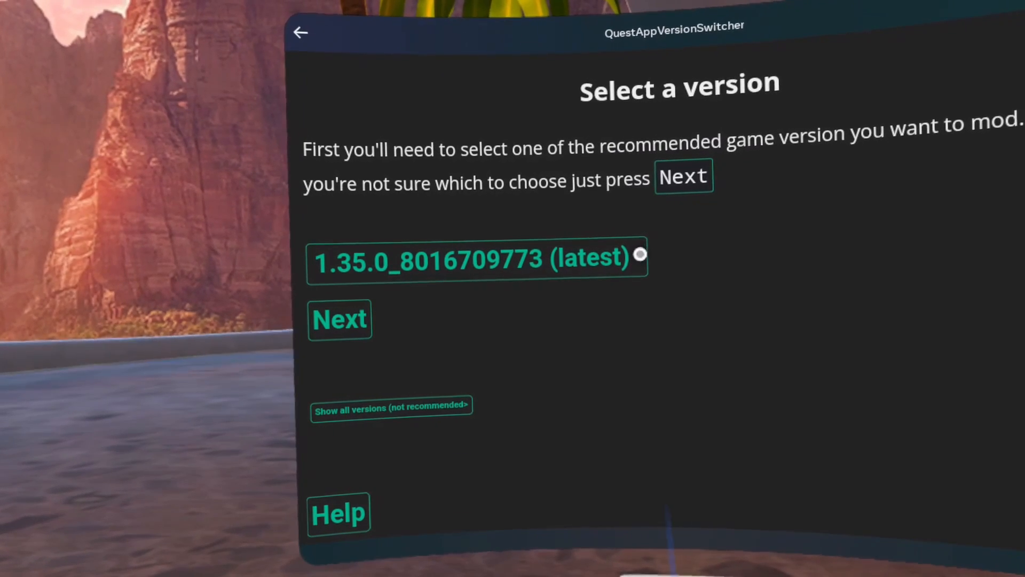
{"action": "left_click", "coordinate": [478, 257]}
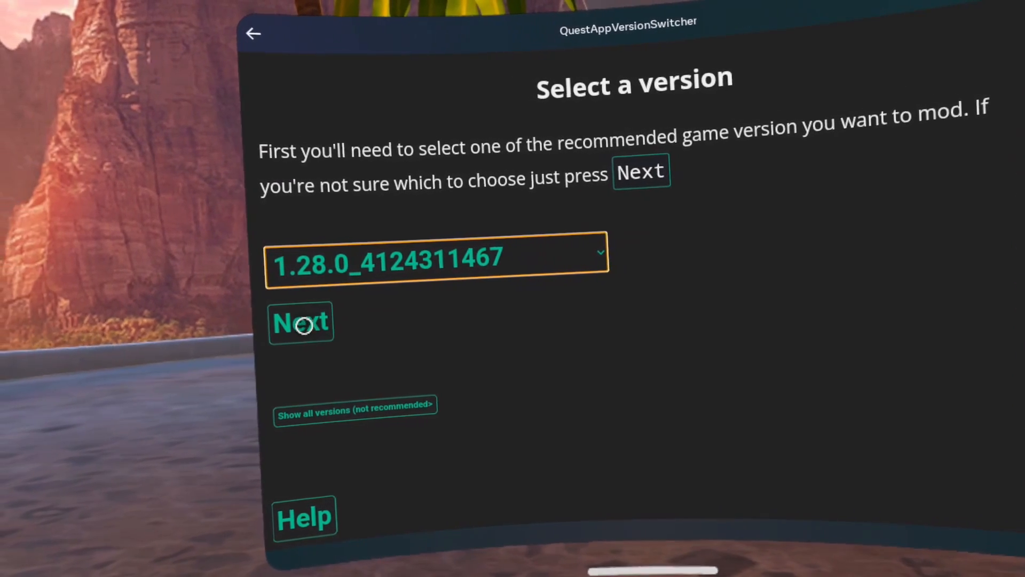
{"action": "left_click", "coordinate": [300, 322]}
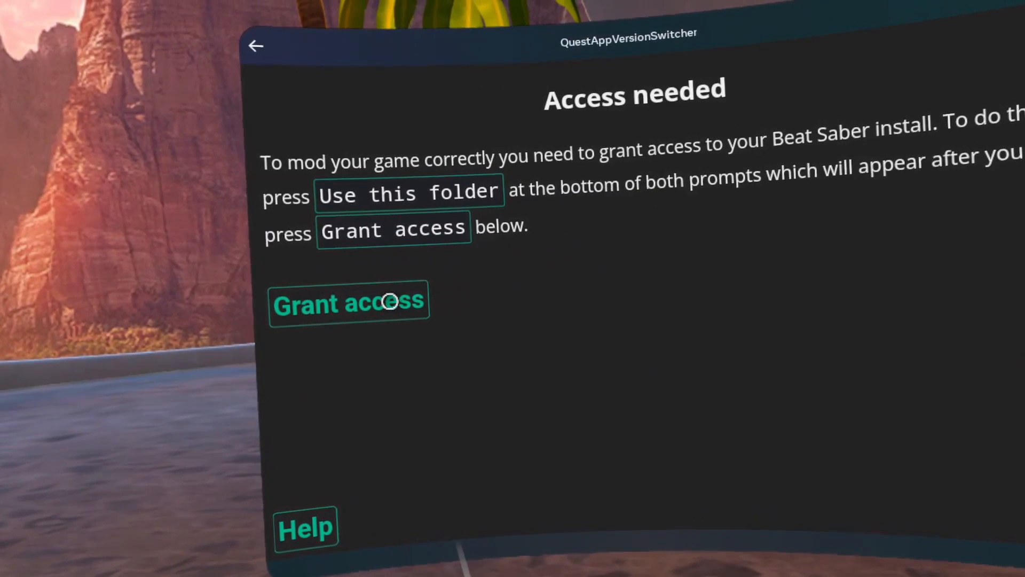
{"action": "left_click", "coordinate": [349, 302]}
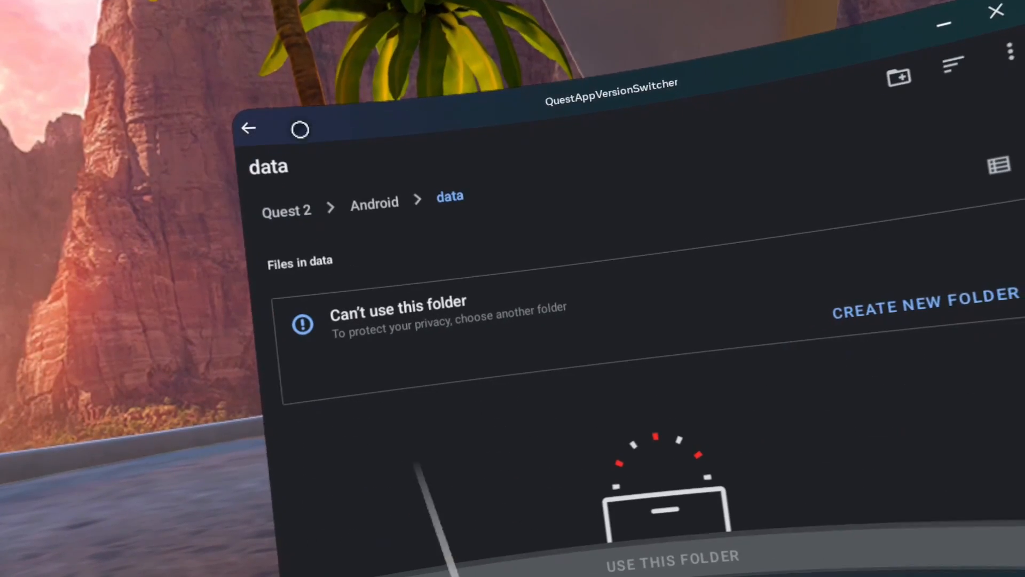
Uninstall the current Beat Saber and attempt installing the downgraded 1.28.0 backup
{"action": "left_click", "coordinate": [249, 128]}
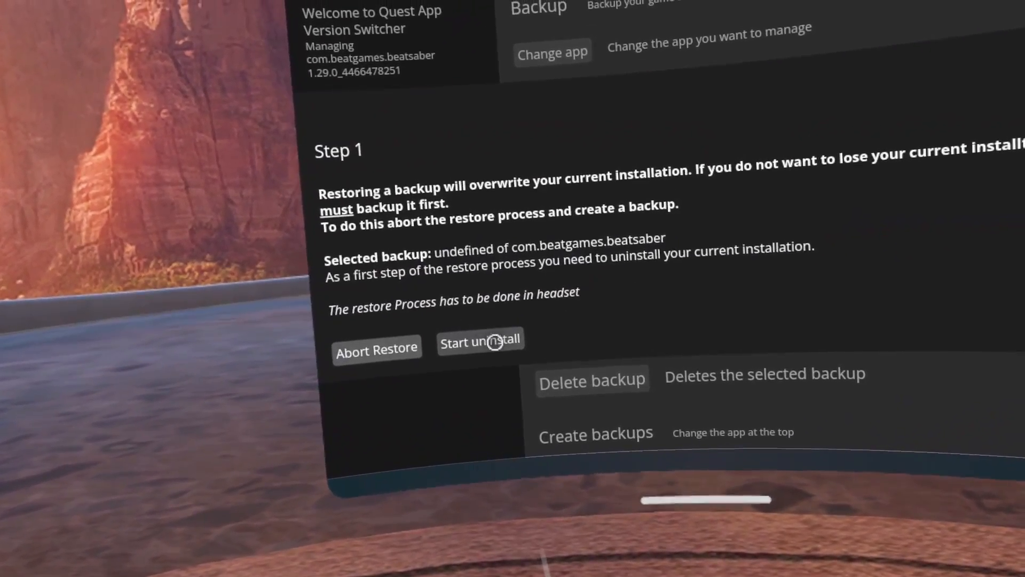
{"action": "left_click", "coordinate": [479, 342]}
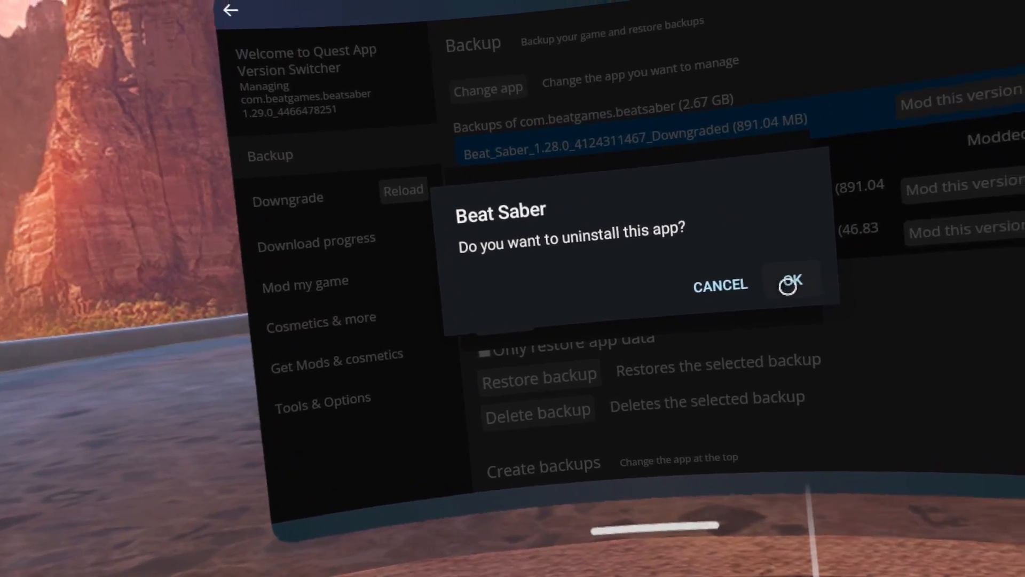
{"action": "left_click", "coordinate": [791, 284]}
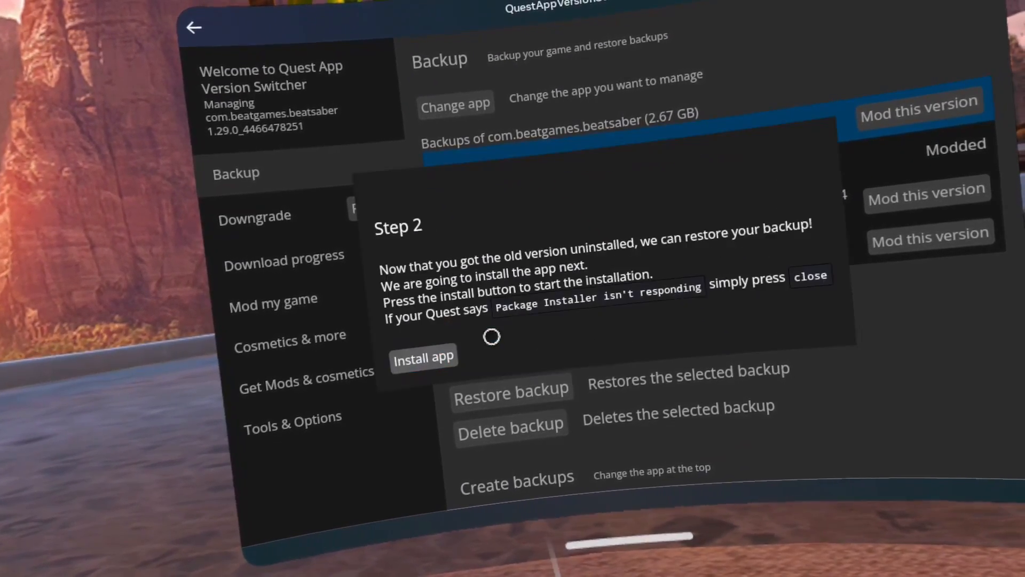
{"action": "left_click", "coordinate": [423, 358]}
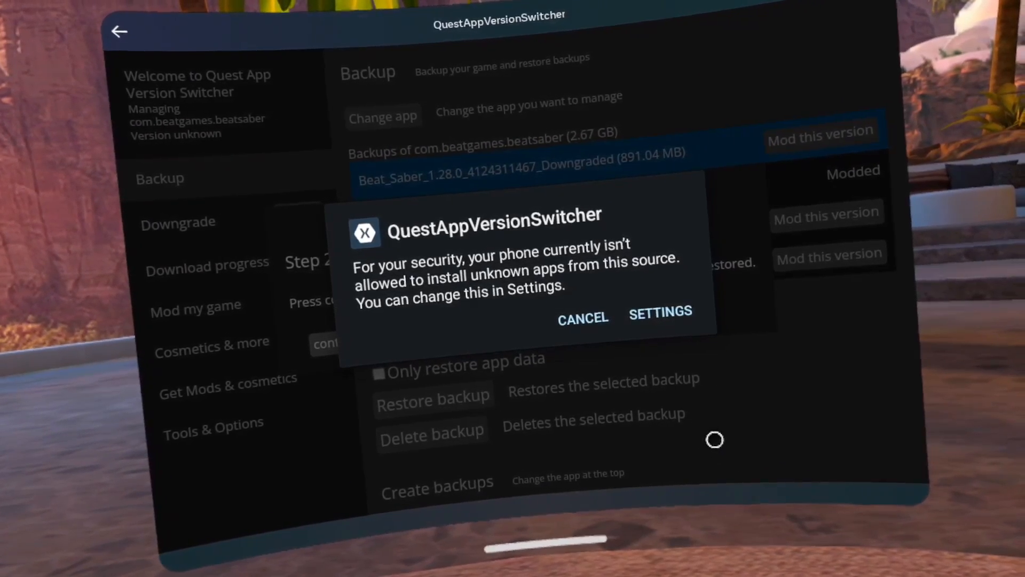
Enable 'Allow from this source' so the switcher can install unknown apps
{"action": "left_click", "coordinate": [659, 312]}
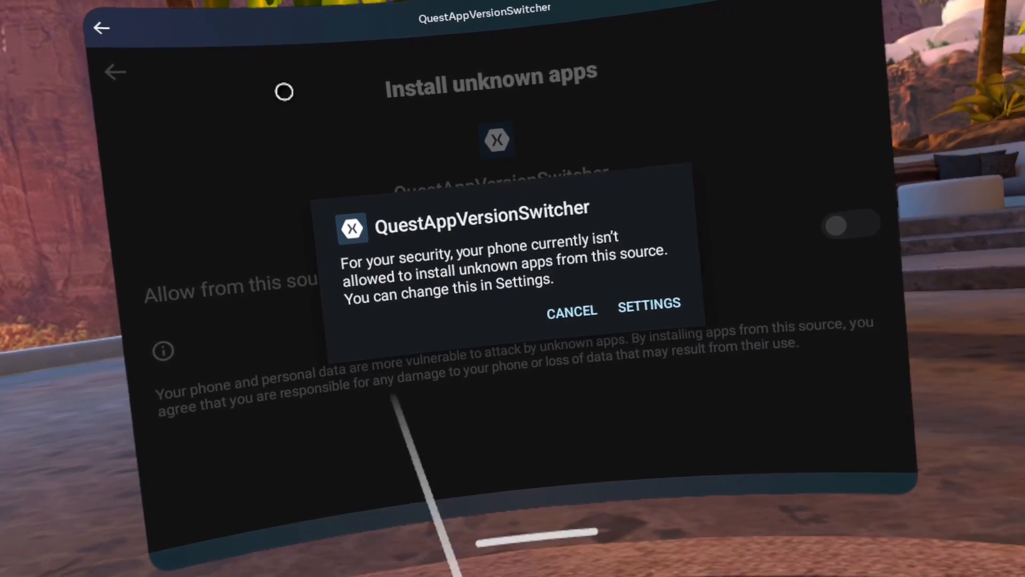
{"action": "left_click", "coordinate": [570, 311]}
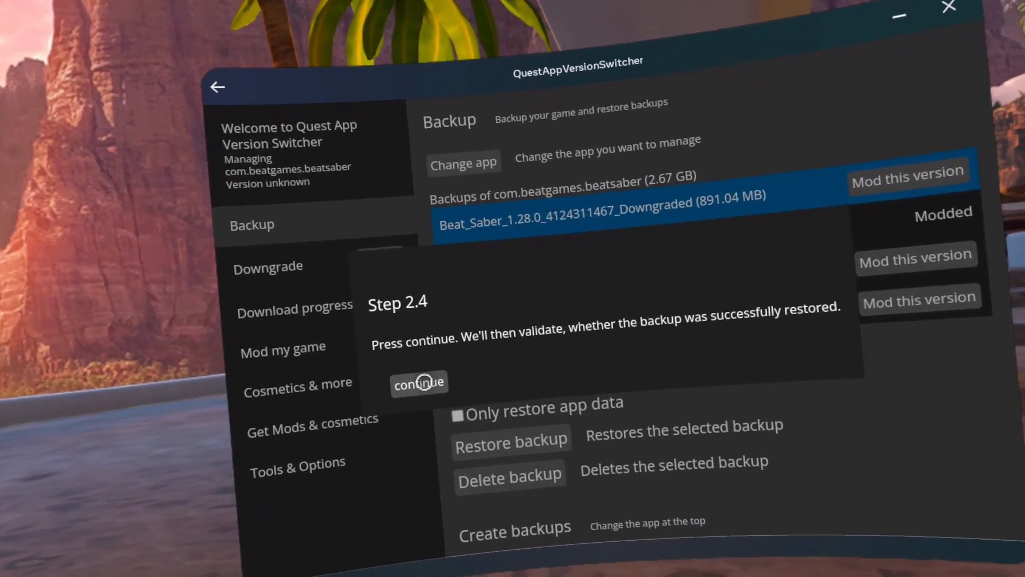
{"action": "left_click", "coordinate": [418, 383]}
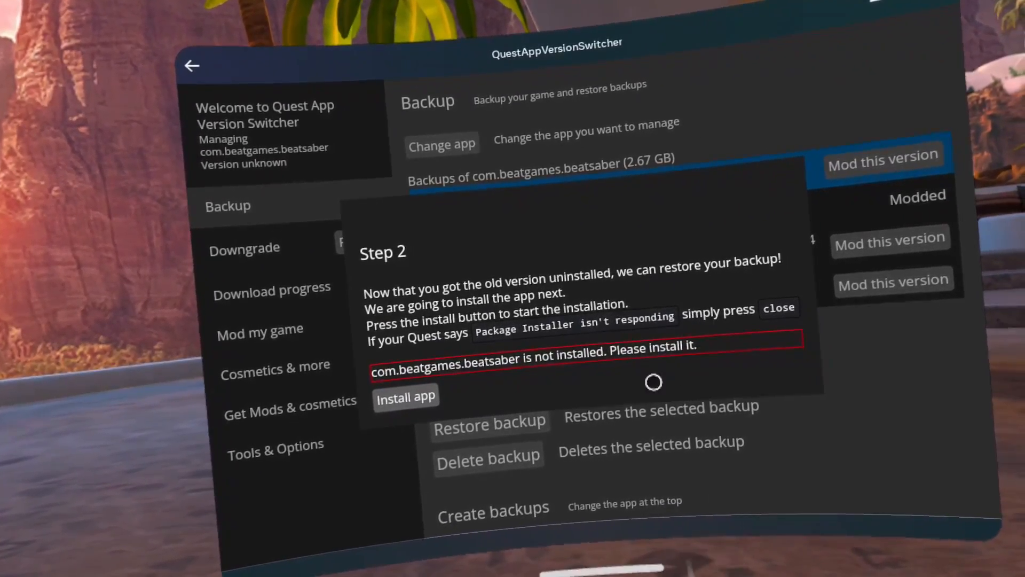
{"action": "left_click", "coordinate": [406, 396]}
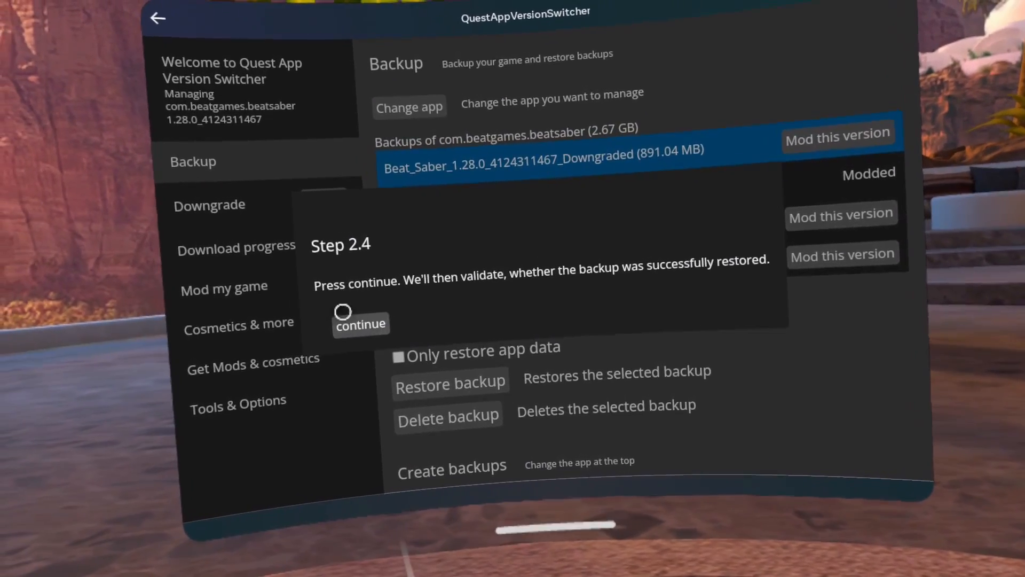
{"action": "left_click", "coordinate": [359, 323]}
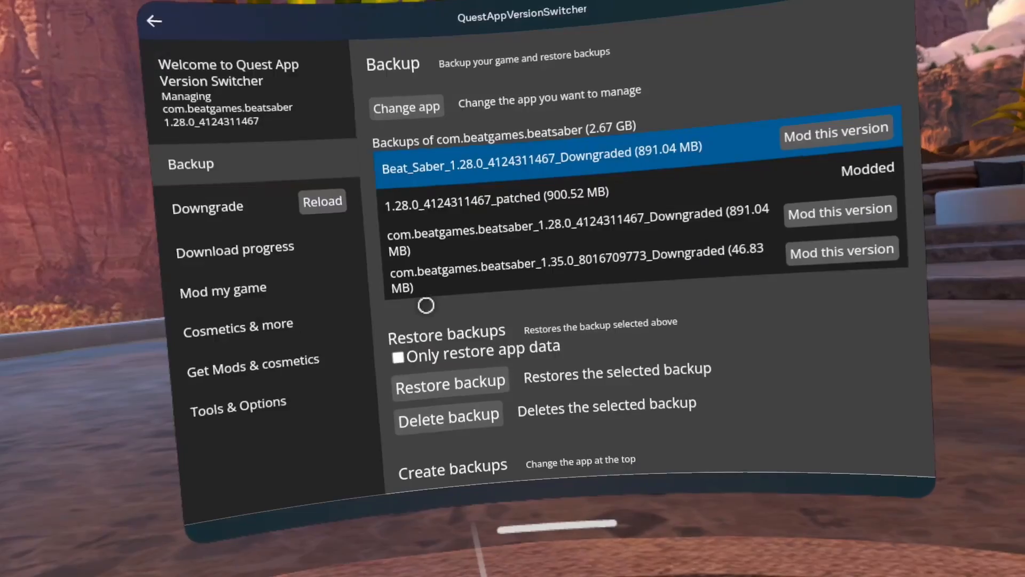
{"action": "left_click", "coordinate": [835, 132]}
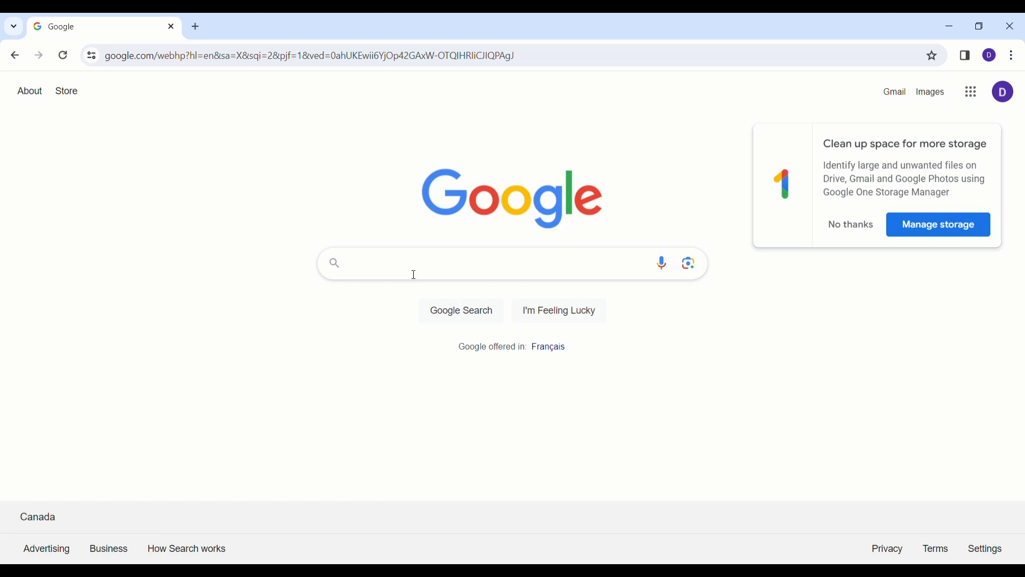
Google 'questpatcher', open Lauriethefish/QuestPatcher releases and scroll to the 2.8.0 assets
{"action": "left_click", "coordinate": [511, 263]}
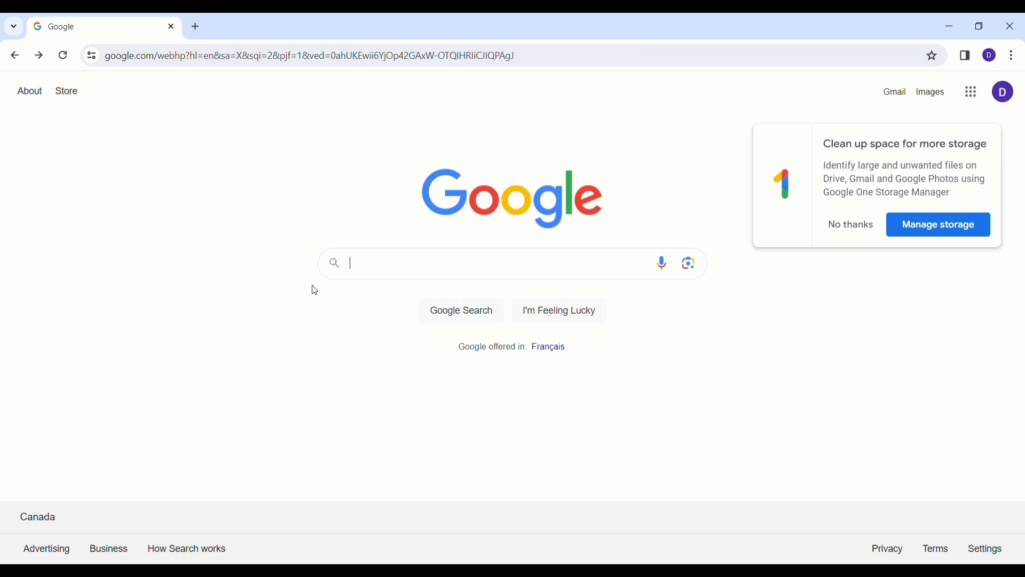
{"action": "type", "text": "questpatcher"}
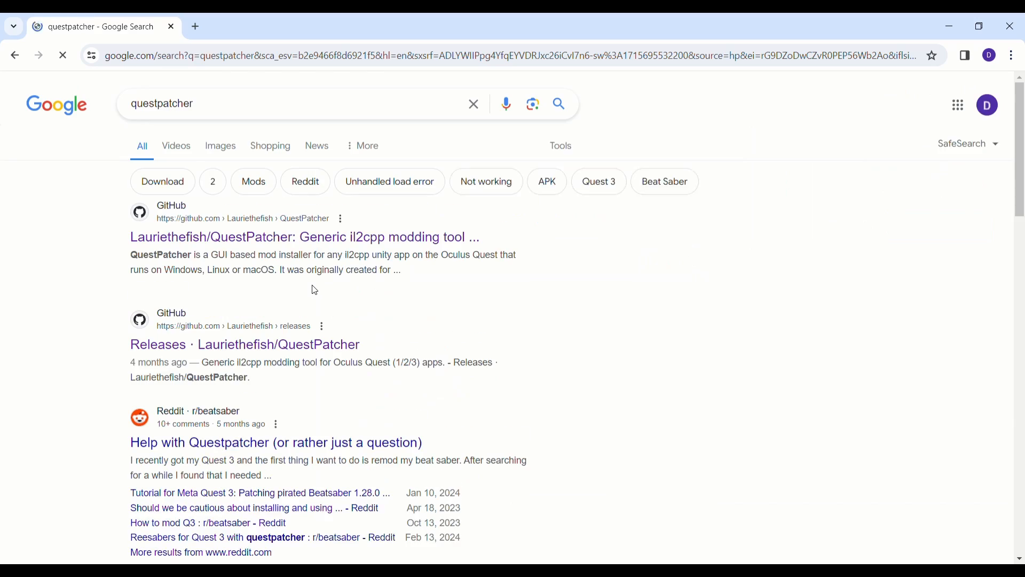
{"action": "mouse_move", "coordinate": [320, 353]}
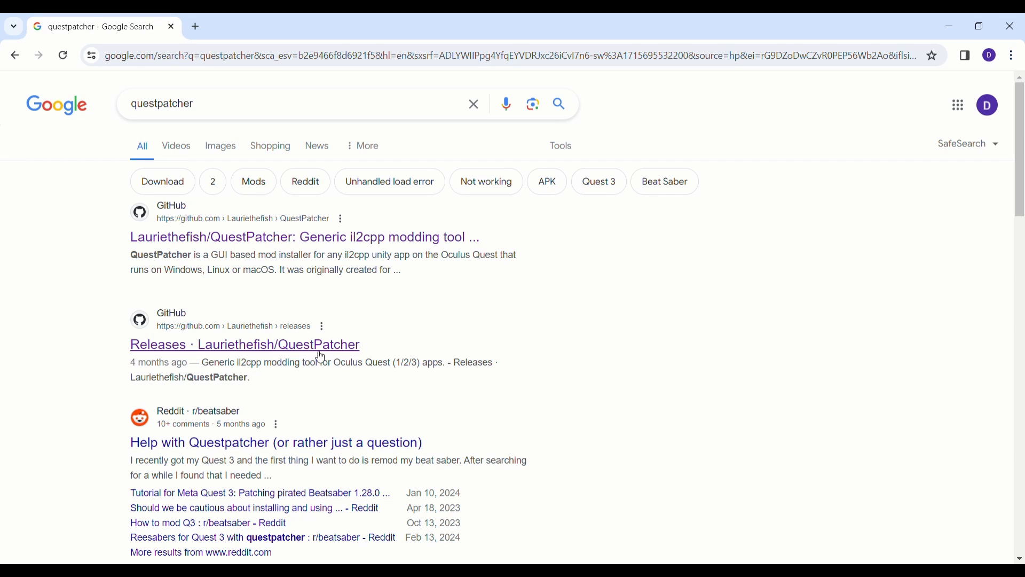
{"action": "mouse_move", "coordinate": [293, 351]}
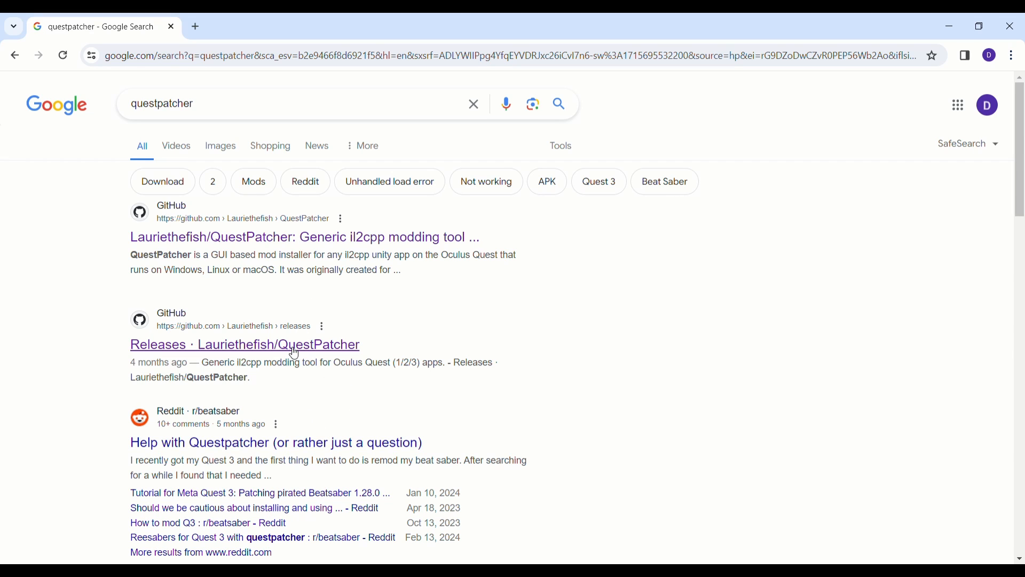
{"action": "left_click", "coordinate": [244, 344]}
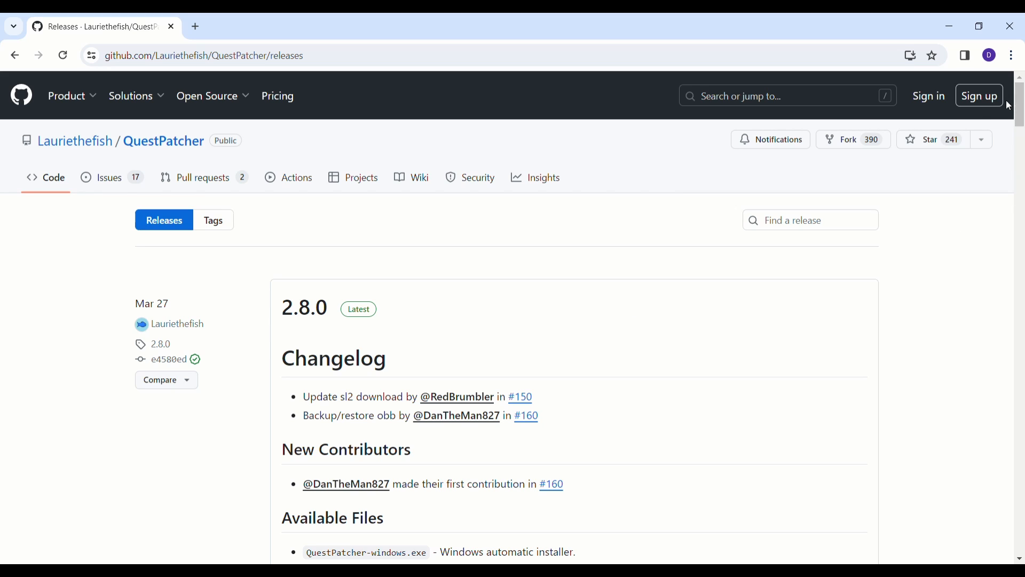
{"action": "scroll", "scroll_direction": "down", "scroll_amount": 3}
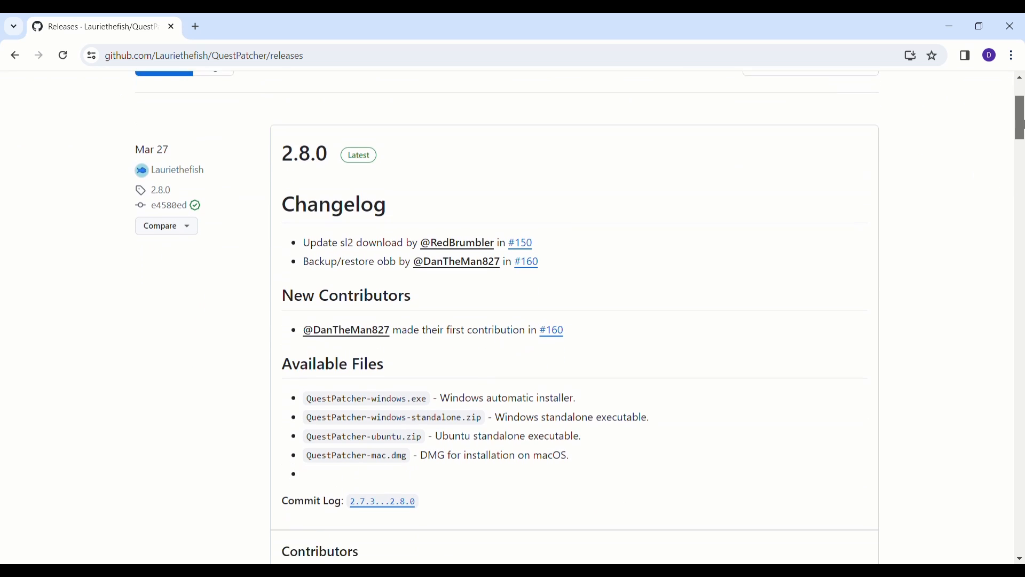
{"action": "scroll", "scroll_direction": "down", "scroll_amount": 3}
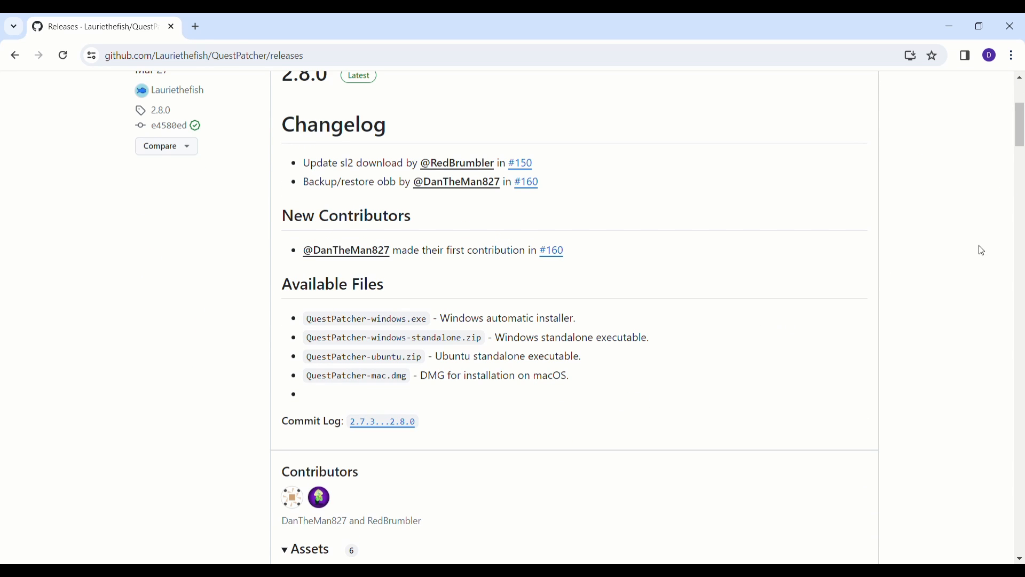
{"action": "mouse_move", "coordinate": [1019, 124]}
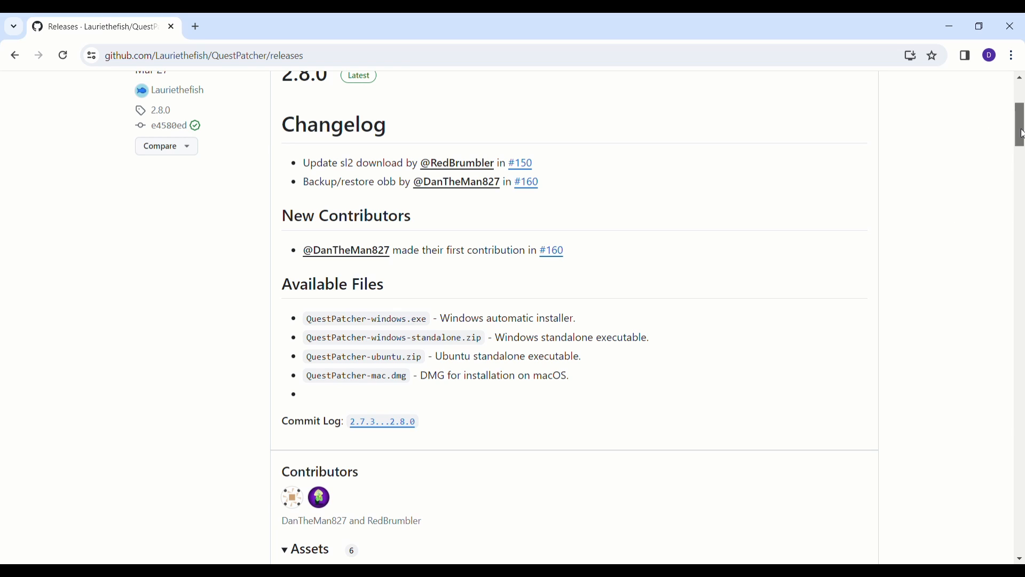
{"action": "scroll", "scroll_direction": "down", "scroll_amount": 3}
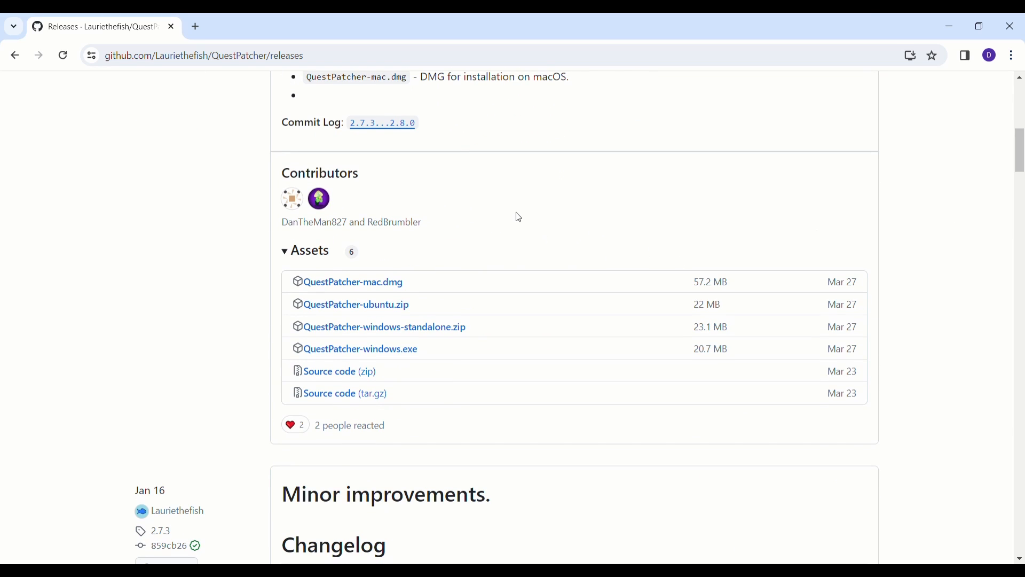
{"action": "mouse_move", "coordinate": [413, 290]}
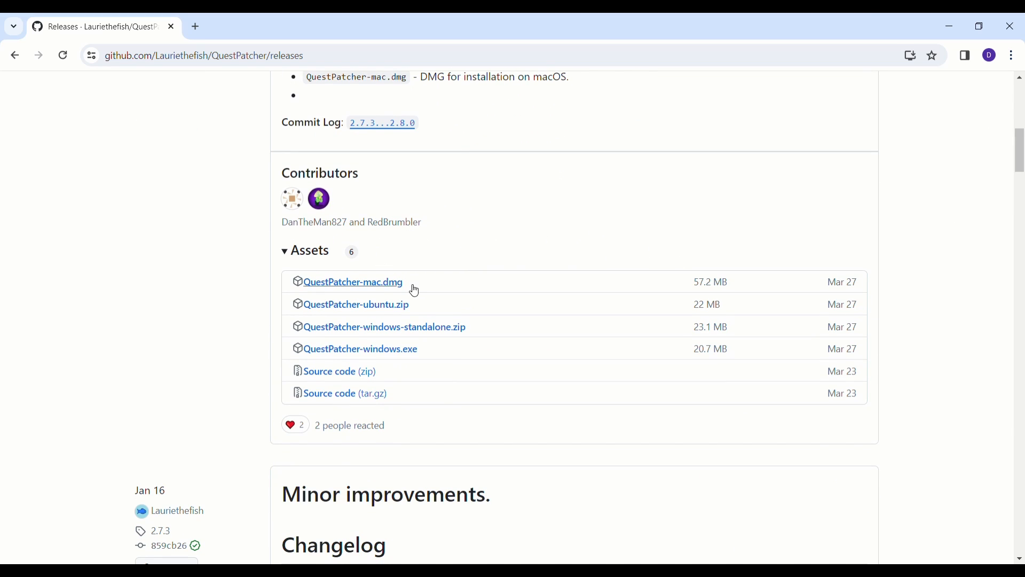
{"action": "mouse_move", "coordinate": [443, 328]}
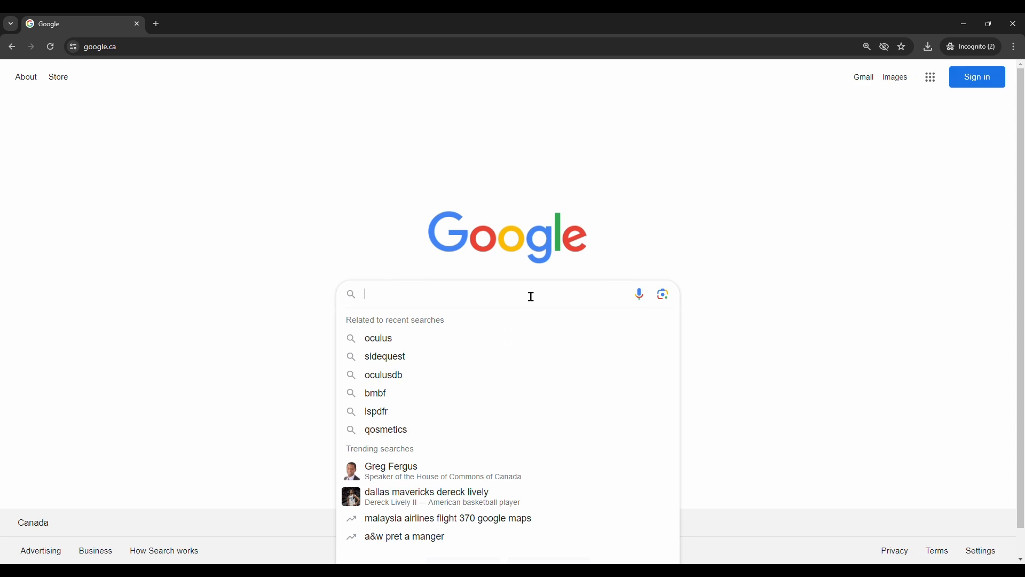
Search 'computer elite github', reach the Beat Saber Mod Versions page and list core mods for 1.28.0
{"action": "type", "text": "computer"}
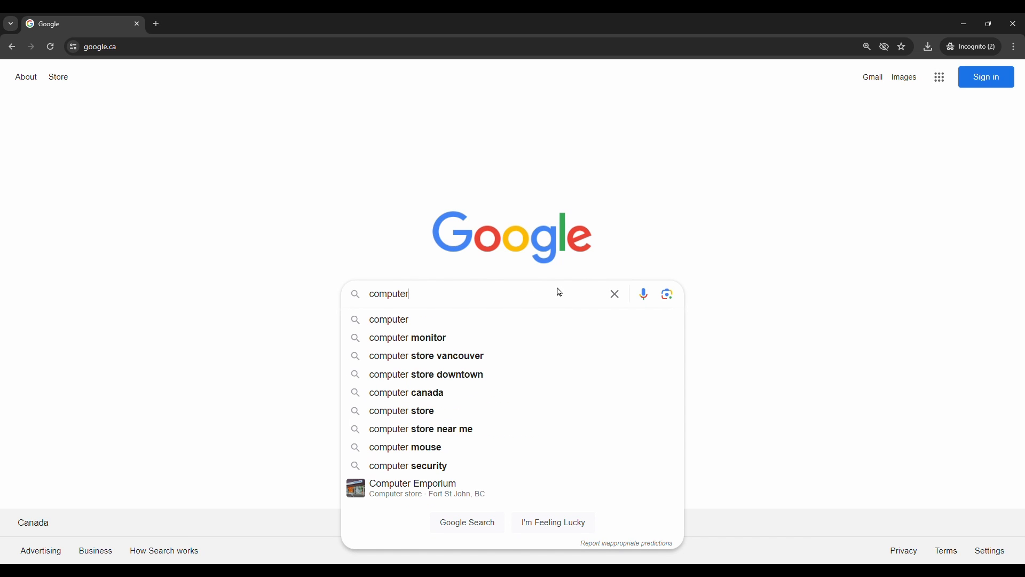
{"action": "type", "text": "elite"}
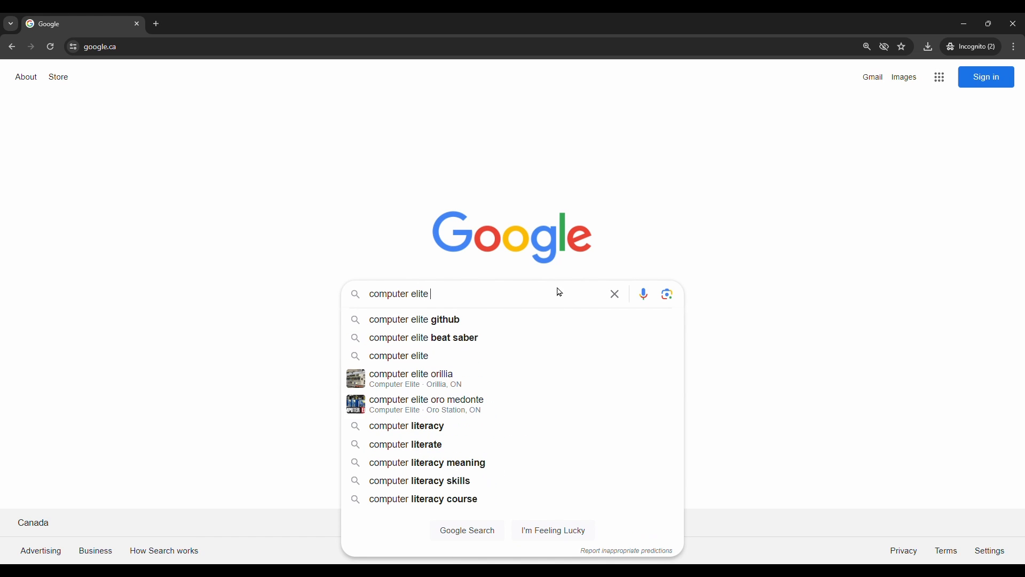
{"action": "left_click", "coordinate": [414, 319]}
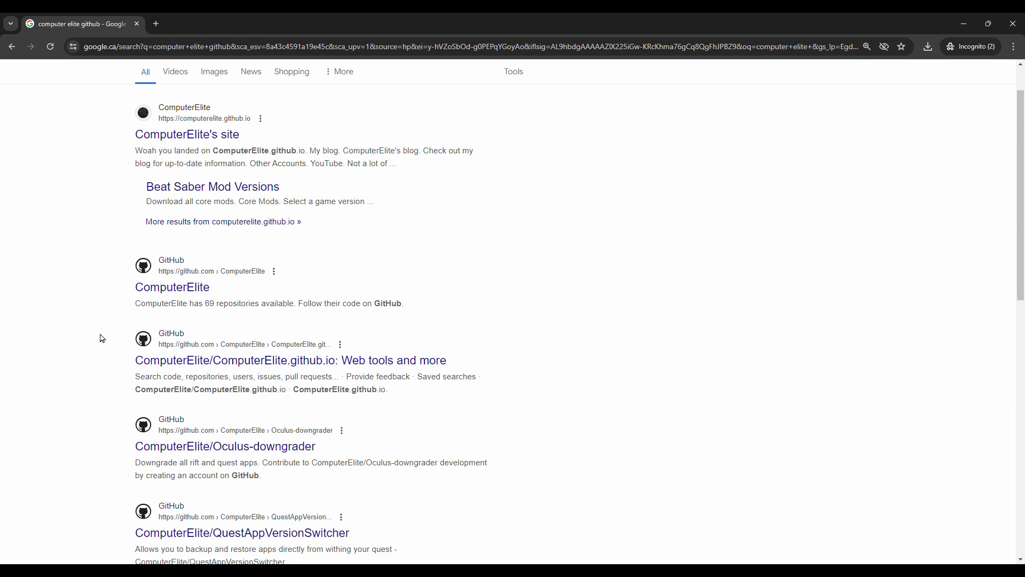
{"action": "scroll", "scroll_direction": "up", "scroll_amount": 3}
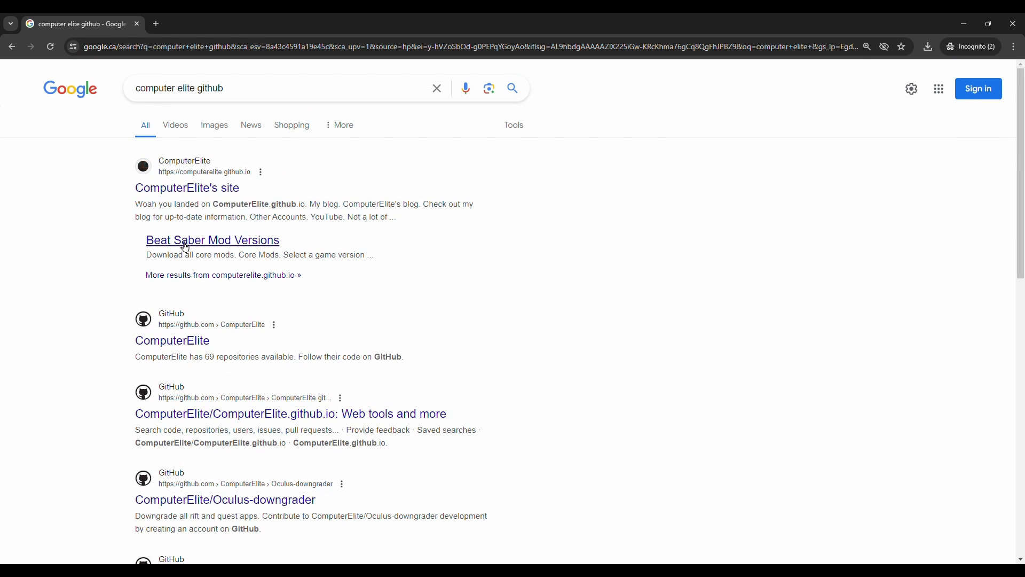
{"action": "left_click", "coordinate": [212, 240]}
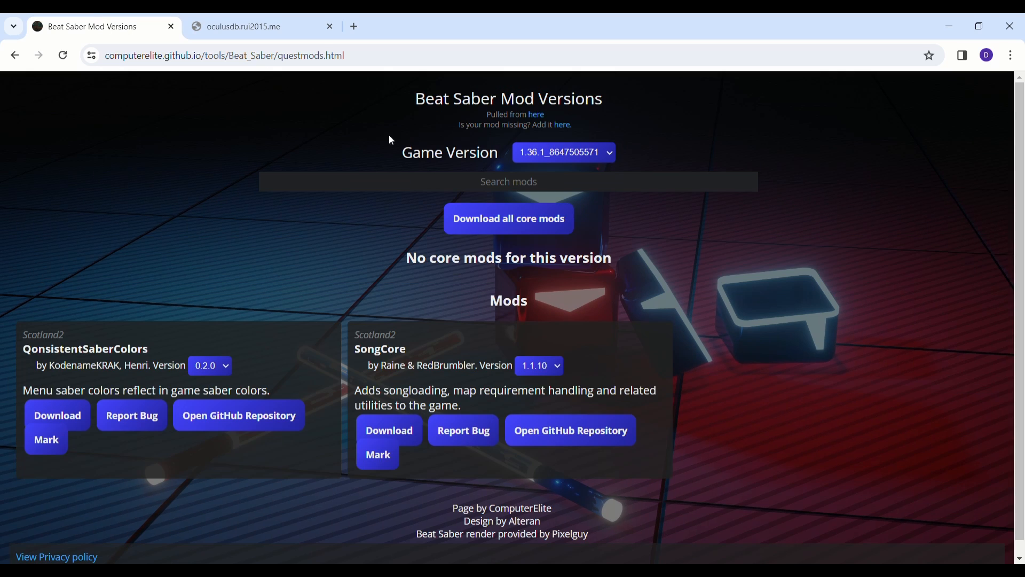
{"action": "mouse_move", "coordinate": [567, 209]}
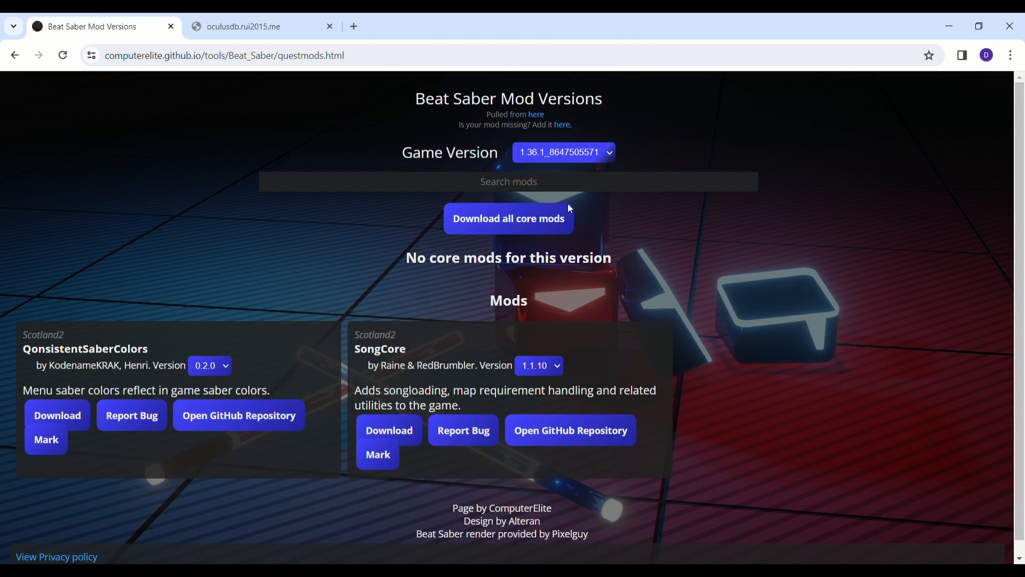
{"action": "left_click", "coordinate": [562, 152]}
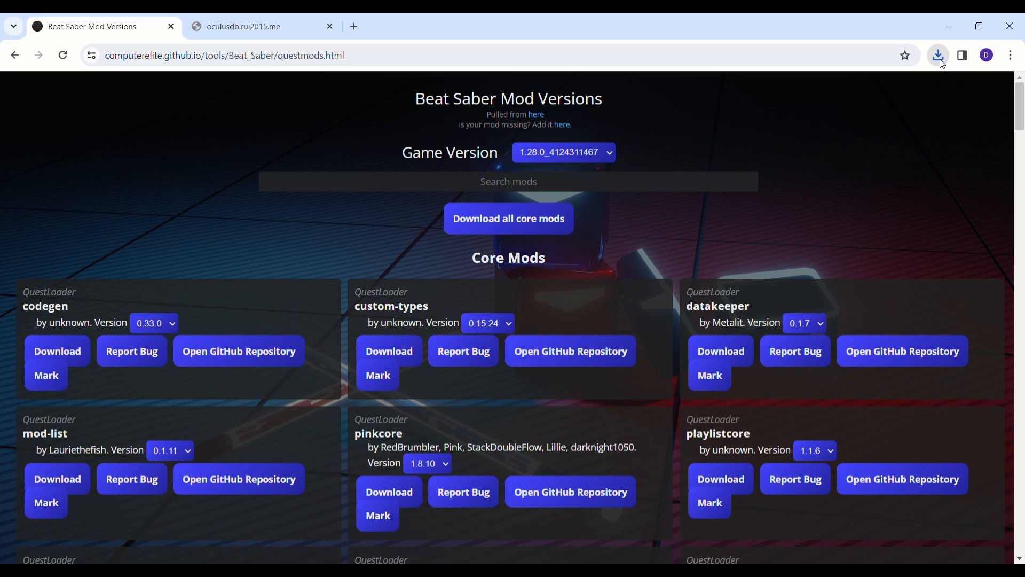
{"action": "mouse_move", "coordinate": [801, 104]}
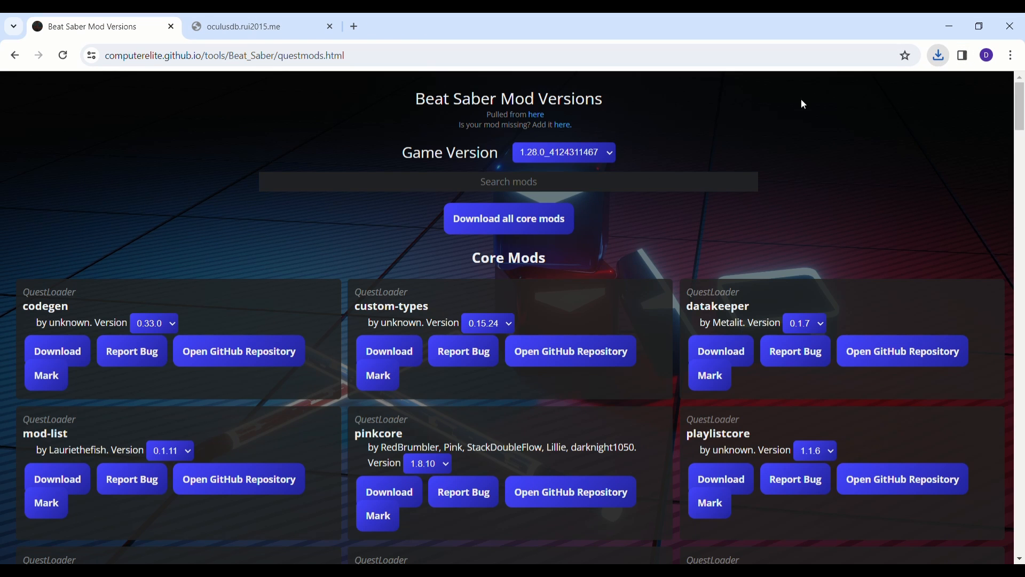
{"action": "mouse_move", "coordinate": [777, 117]}
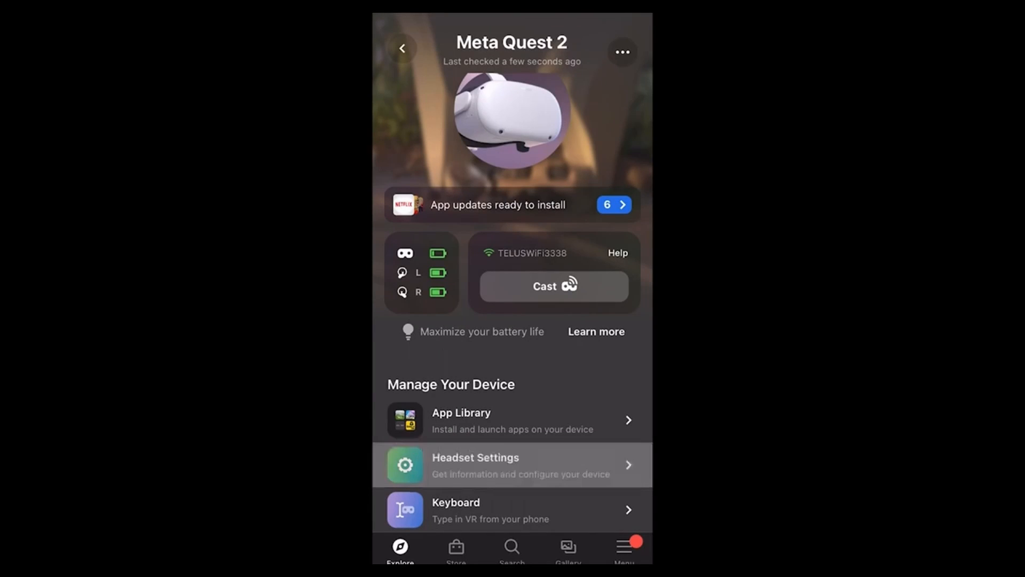
From Headset Settings > Developer Mode, reach the Device Setup guide's Joining or Creating an Organization section
{"action": "left_click", "coordinate": [512, 465]}
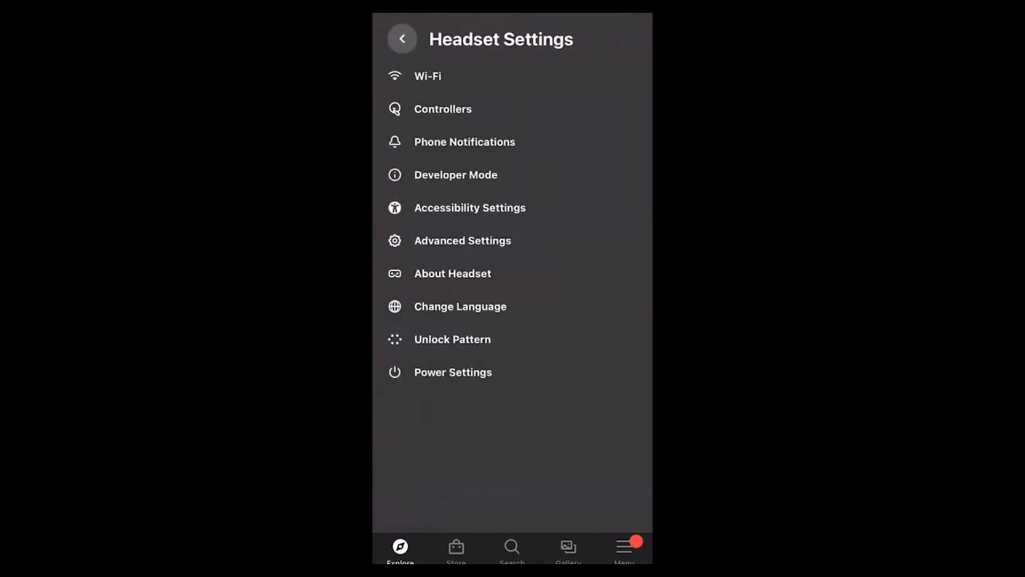
{"action": "left_click", "coordinate": [455, 174]}
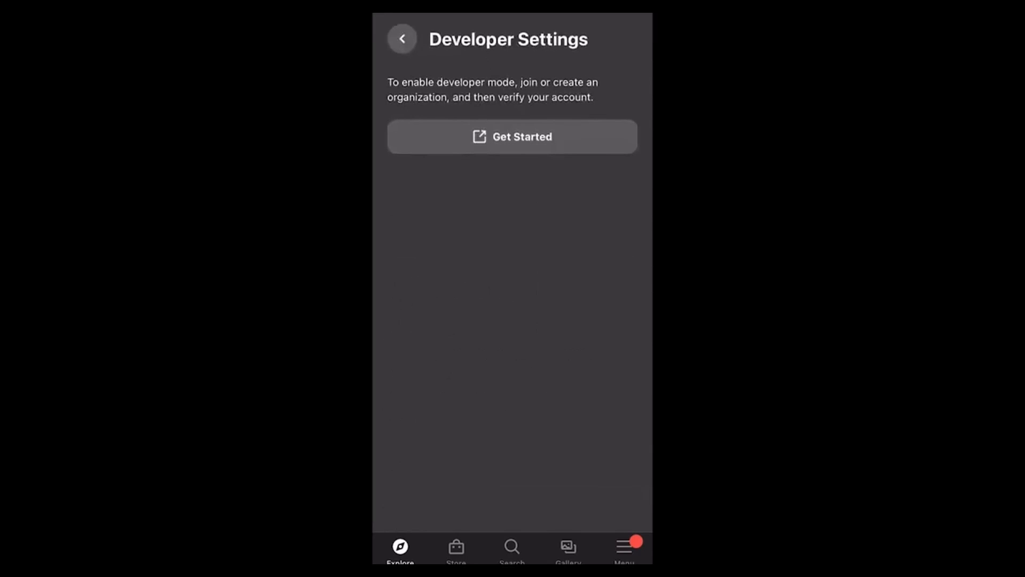
{"action": "left_click", "coordinate": [512, 136]}
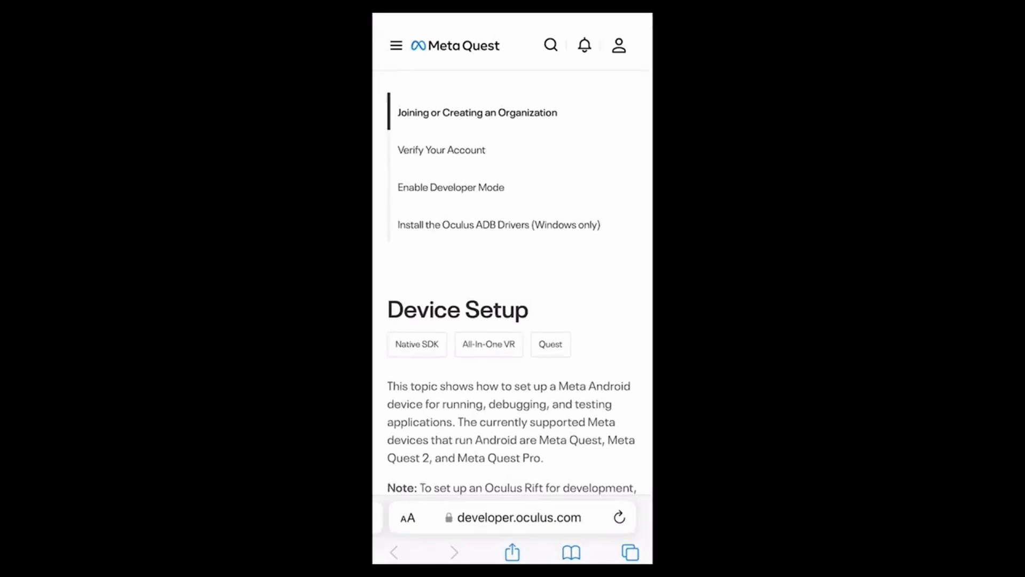
{"action": "scroll", "scroll_direction": "down", "scroll_amount": 3}
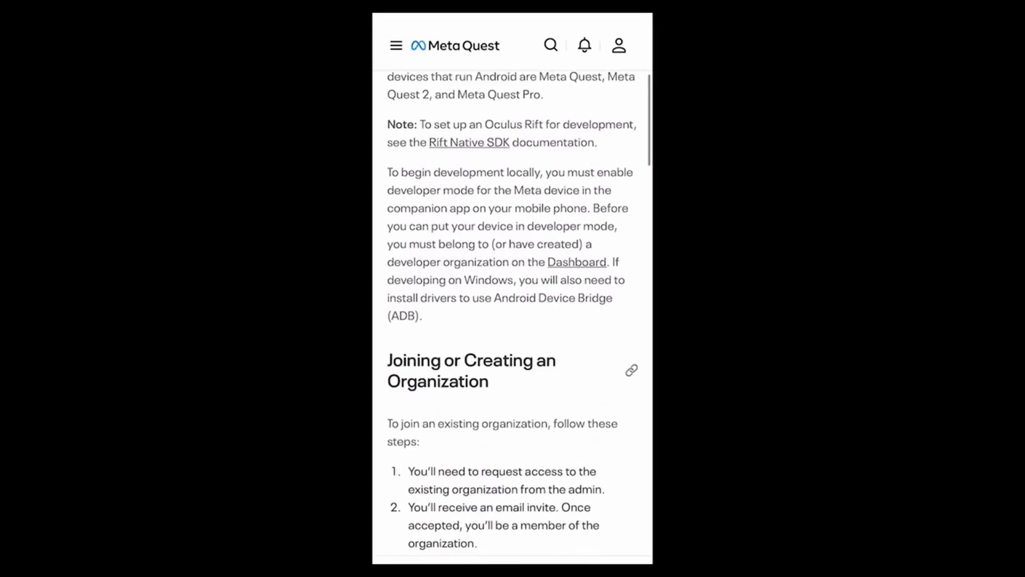
{"action": "scroll", "scroll_direction": "down", "scroll_amount": 3}
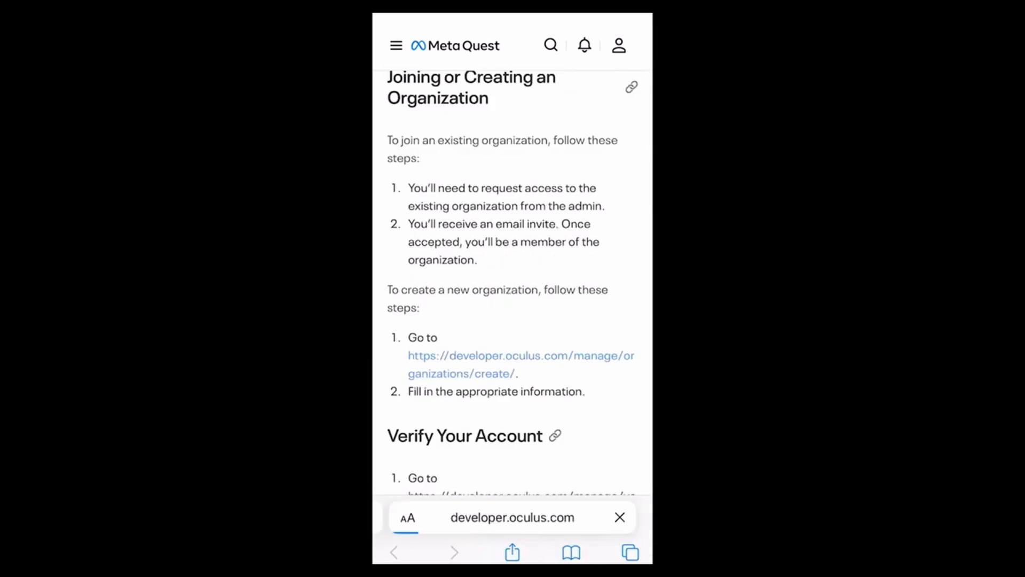
Follow the create-organization link and sign in to the Meta Quest Developer Dashboard
{"action": "left_click", "coordinate": [521, 355]}
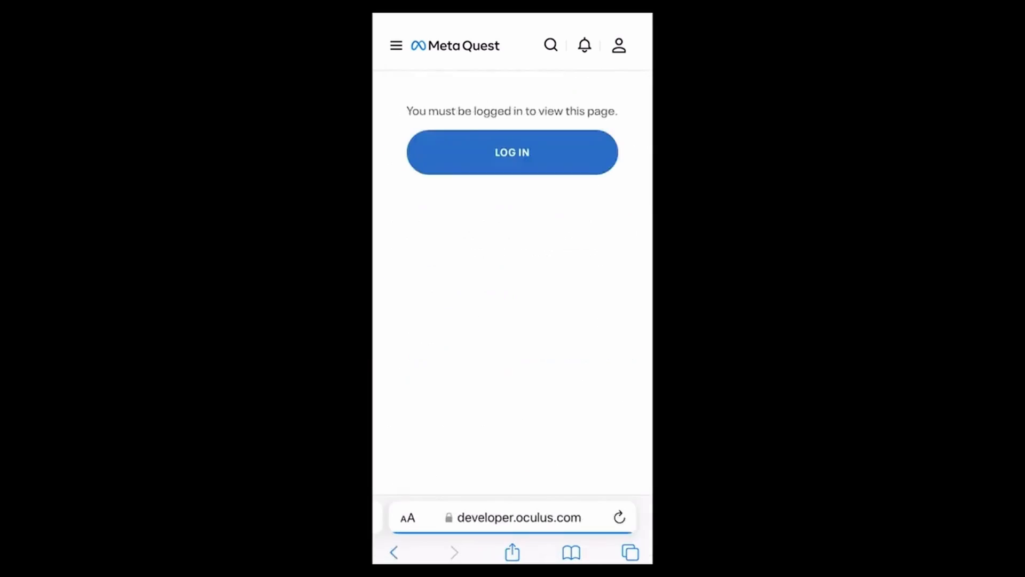
{"action": "left_click", "coordinate": [511, 152]}
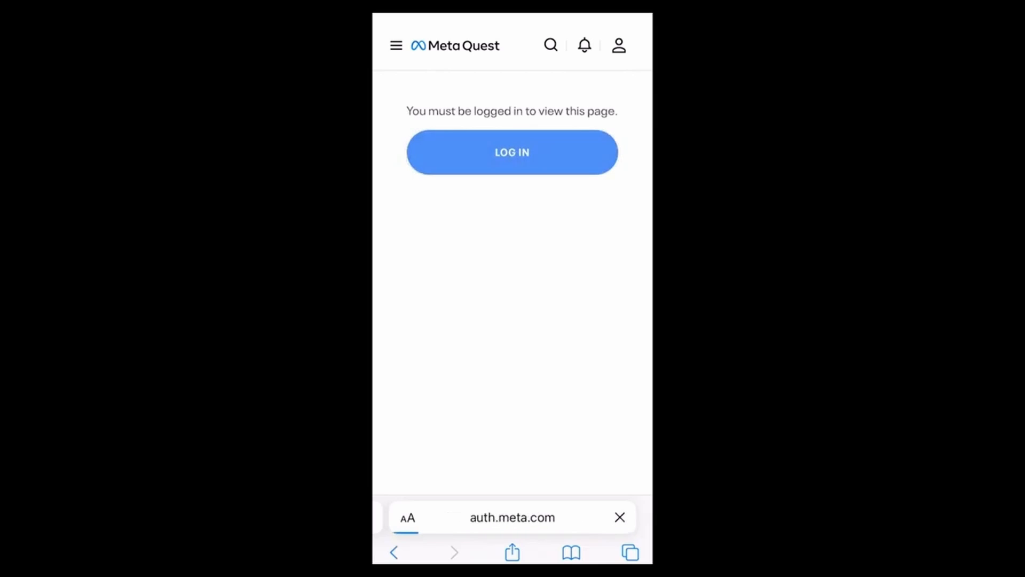
{"action": "left_click", "coordinate": [512, 153]}
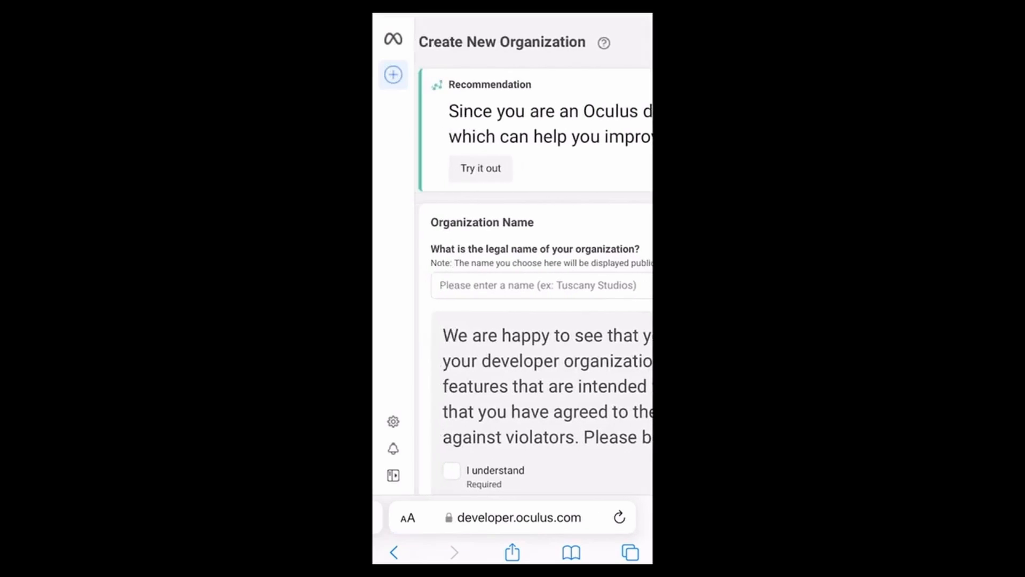
Name the new developer organization 'Bearski Gaming' and confirm it
{"action": "left_click", "coordinate": [536, 285]}
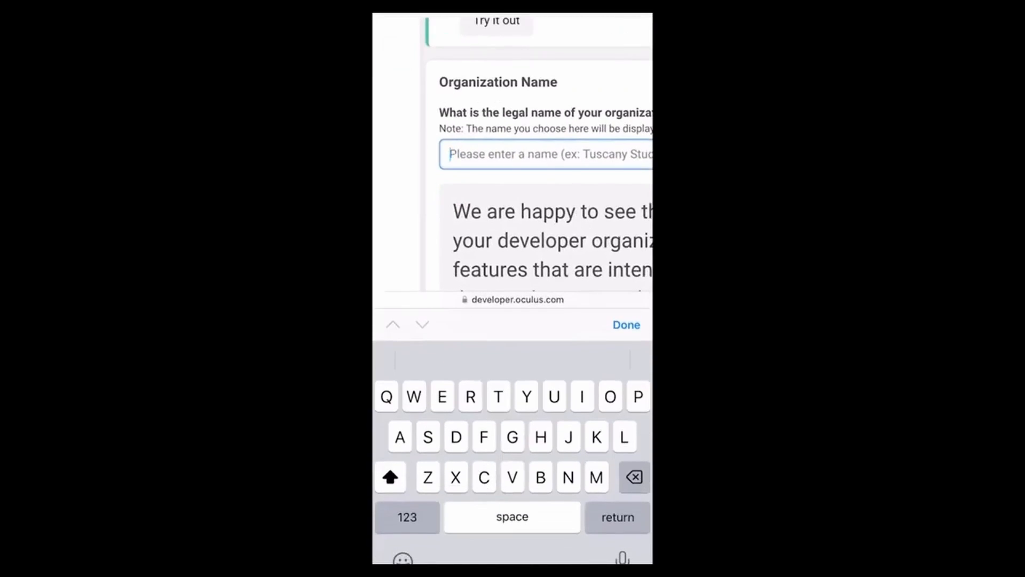
{"action": "type", "text": "Bearski"}
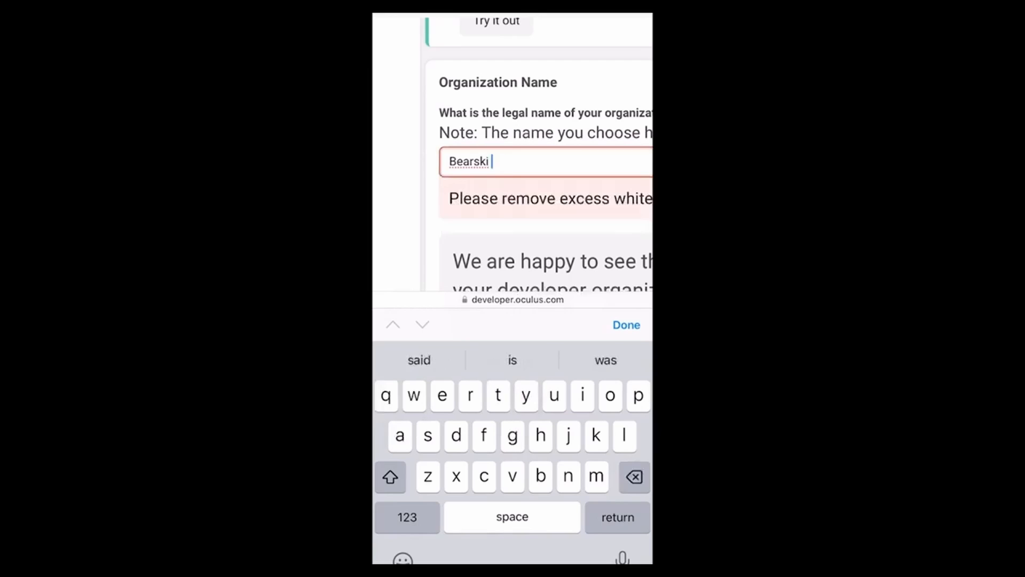
{"action": "type", "text": "Gaming"}
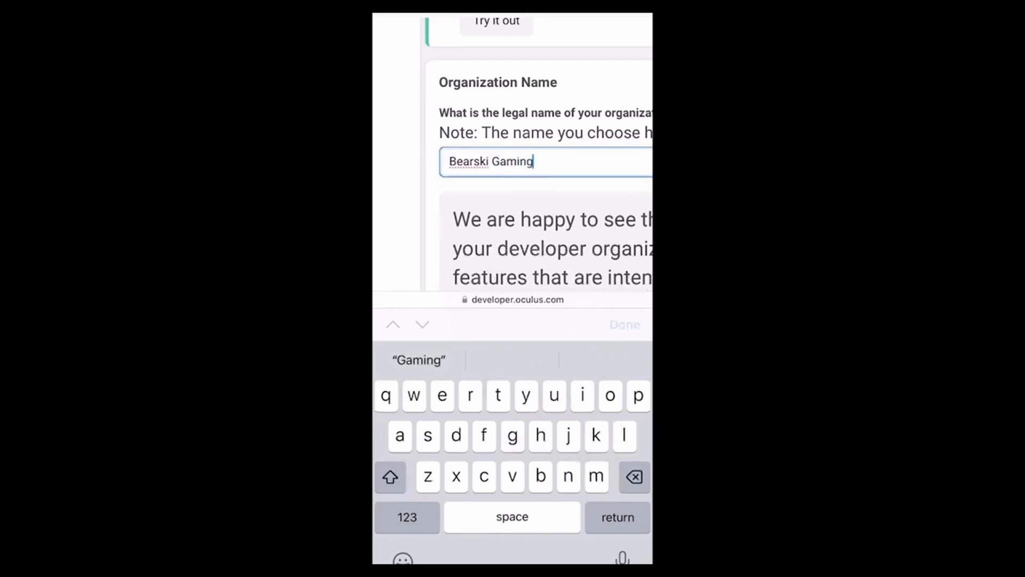
{"action": "left_click", "coordinate": [622, 325]}
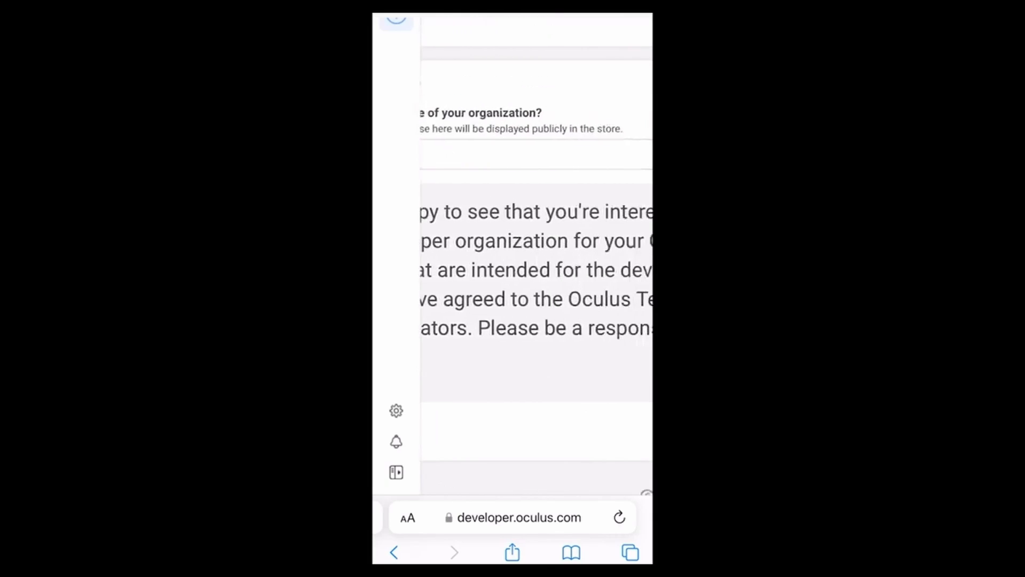
Acknowledge the terms, agree to the developer NDA and submit to create the organization
{"action": "scroll", "scroll_direction": "up", "scroll_amount": 3}
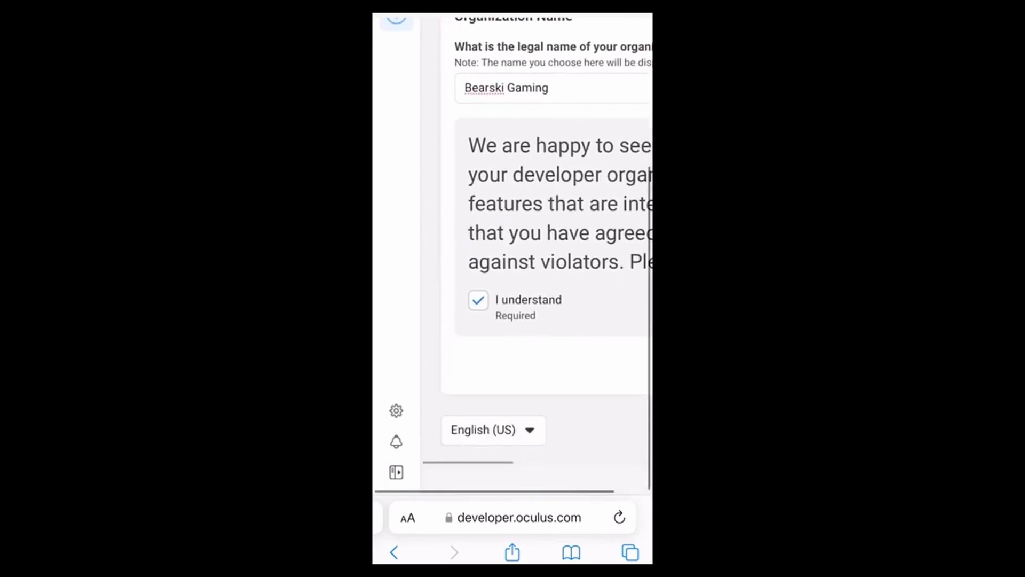
{"action": "scroll", "scroll_direction": "down", "scroll_amount": 3}
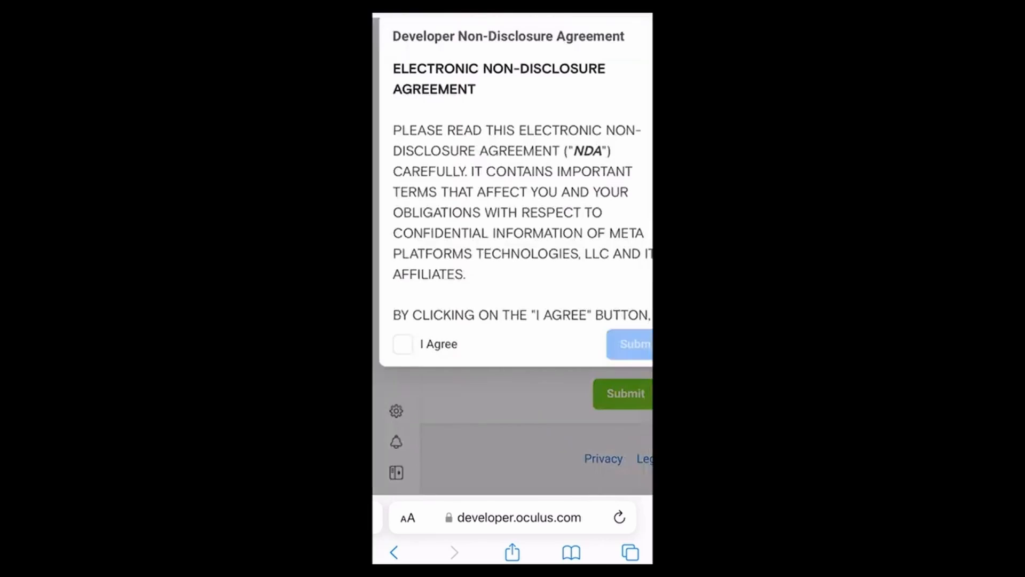
{"action": "left_click", "coordinate": [403, 344]}
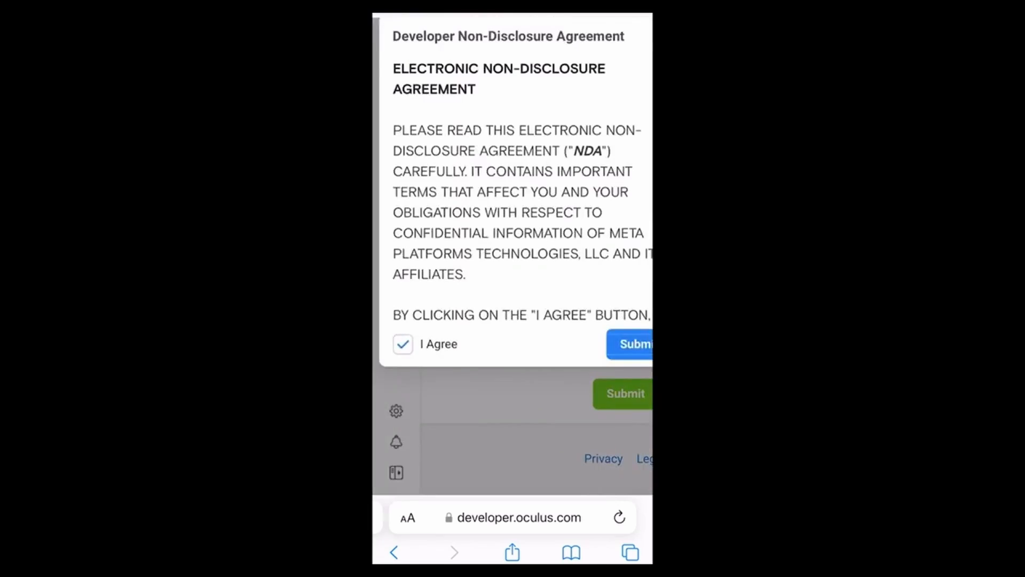
{"action": "left_click", "coordinate": [630, 345]}
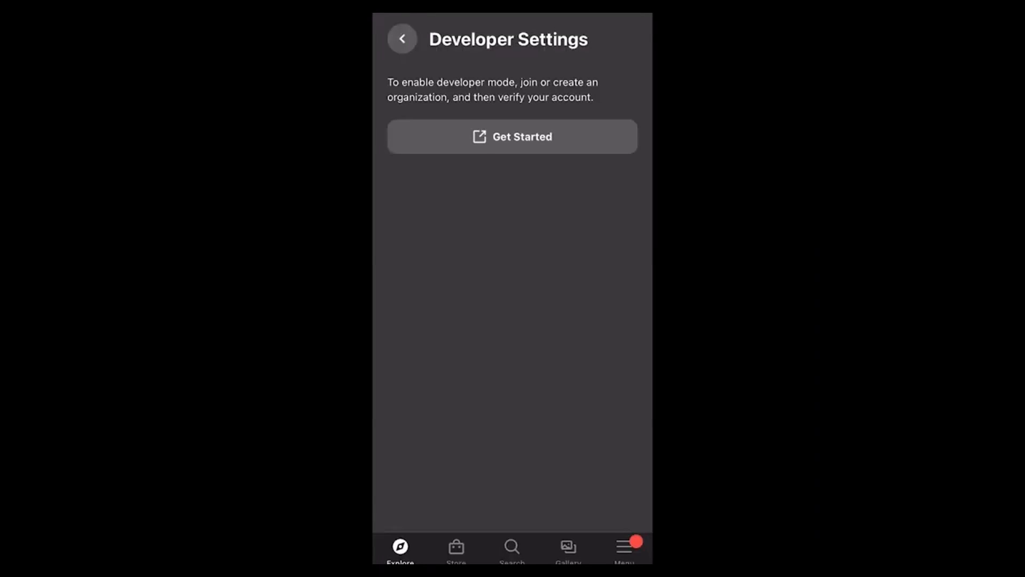
Reach the Verify Your Account section of the setup guide and follow its verification link
{"action": "left_click", "coordinate": [511, 135]}
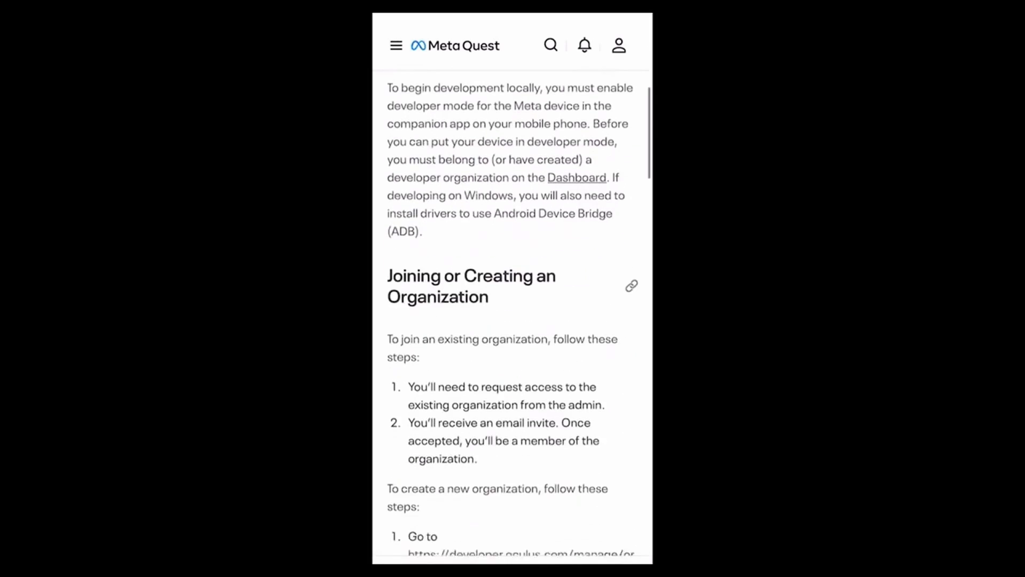
{"action": "scroll", "scroll_direction": "down", "scroll_amount": 3}
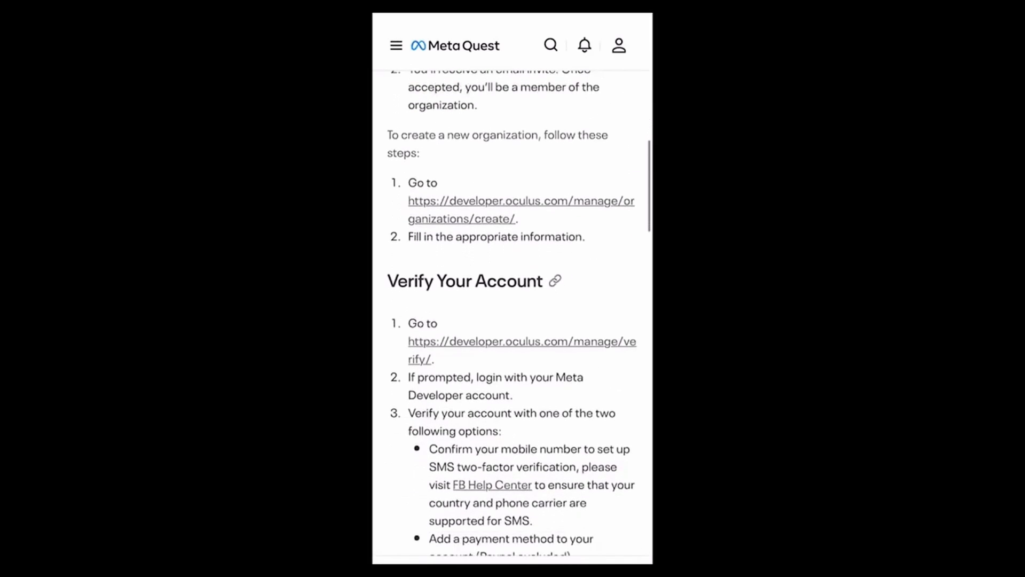
{"action": "scroll", "scroll_direction": "down", "scroll_amount": 3}
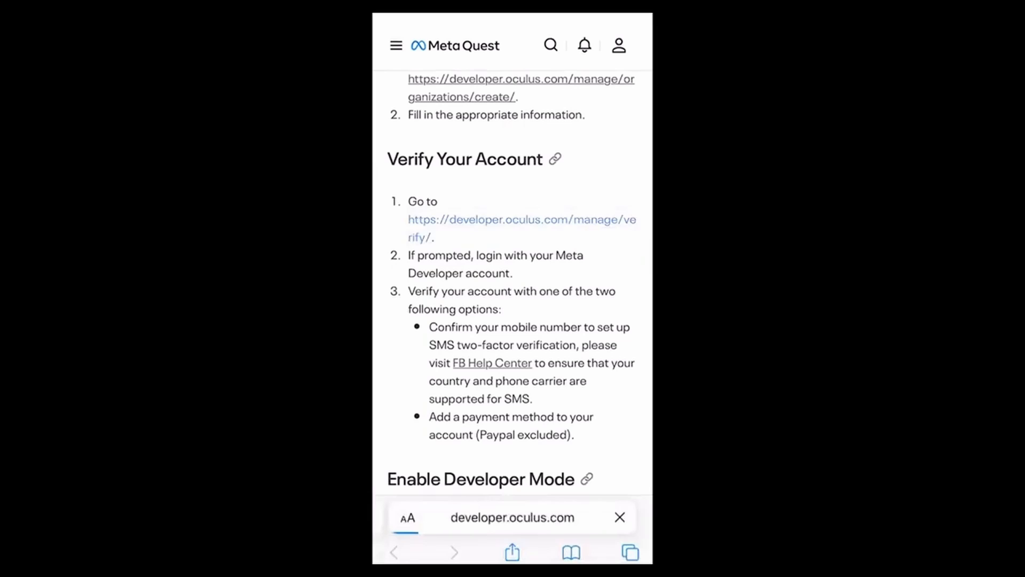
{"action": "left_click", "coordinate": [521, 228]}
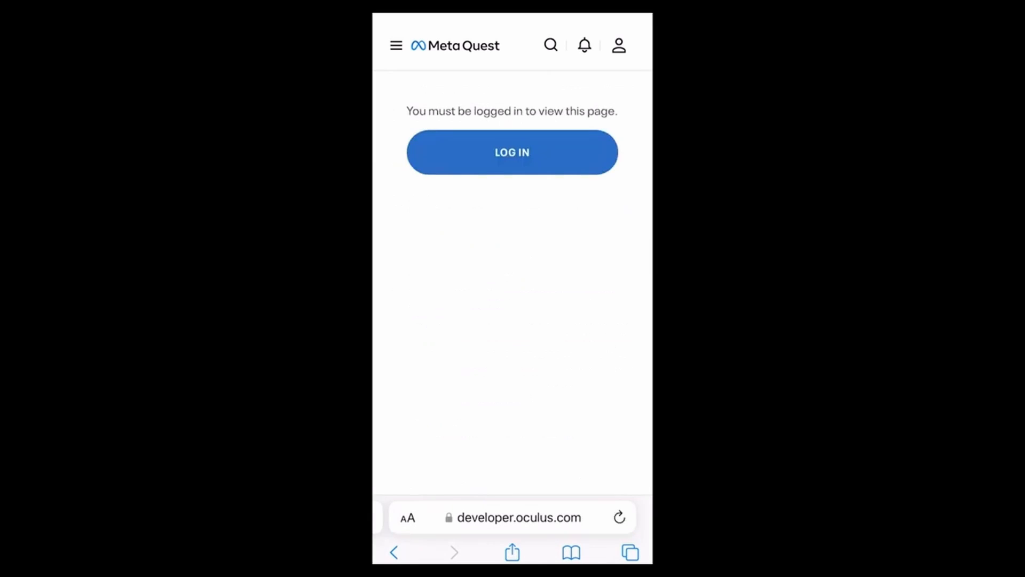
Sign in so the developer account shows as verified, then return to the phone's home screen
{"action": "left_click", "coordinate": [512, 151]}
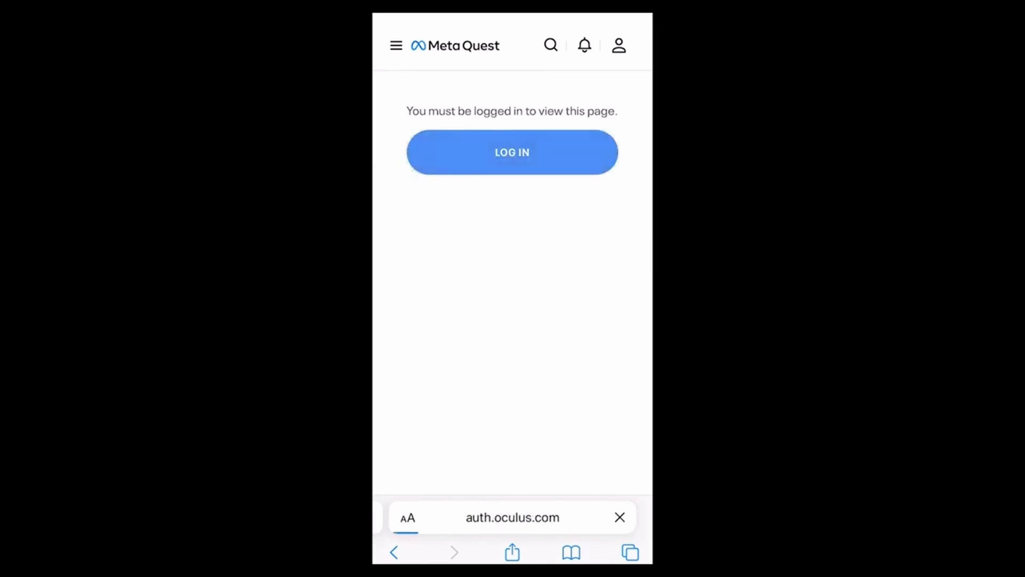
{"action": "left_click", "coordinate": [511, 152]}
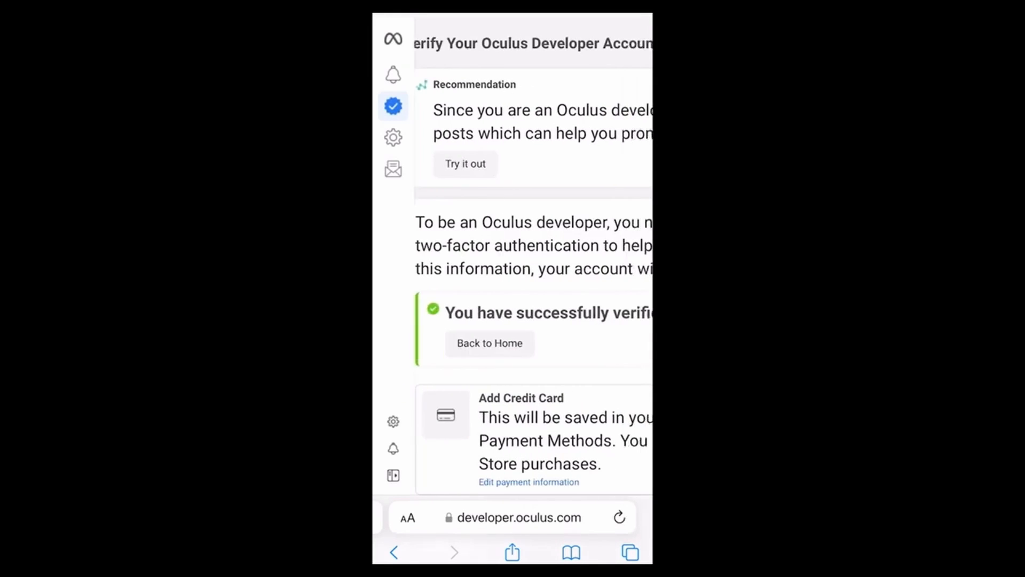
{"action": "key", "text": "home"}
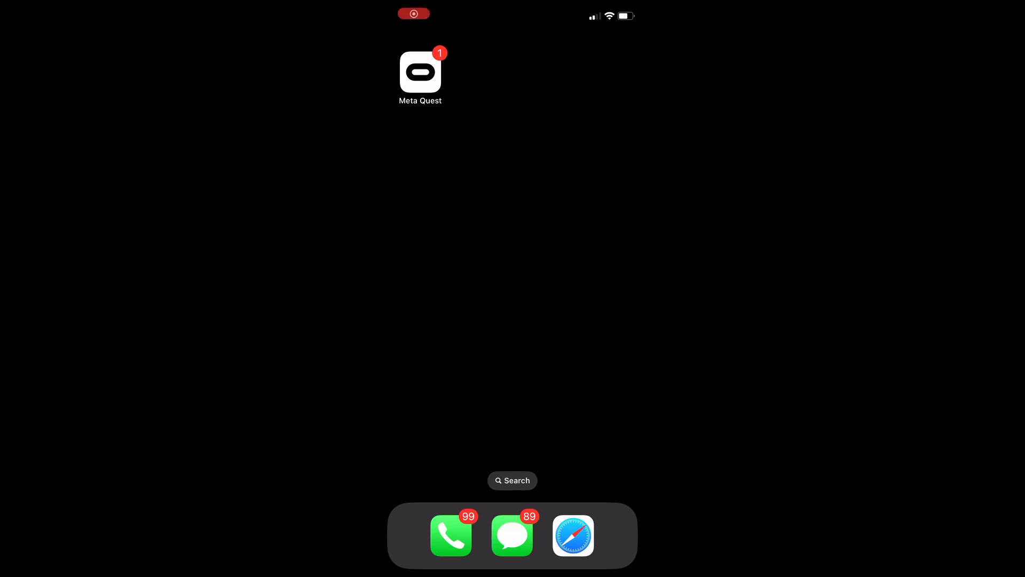
In the Meta Quest app, reach the Meta Quest 3 headset's Developer Mode settings
{"action": "left_click", "coordinate": [419, 72]}
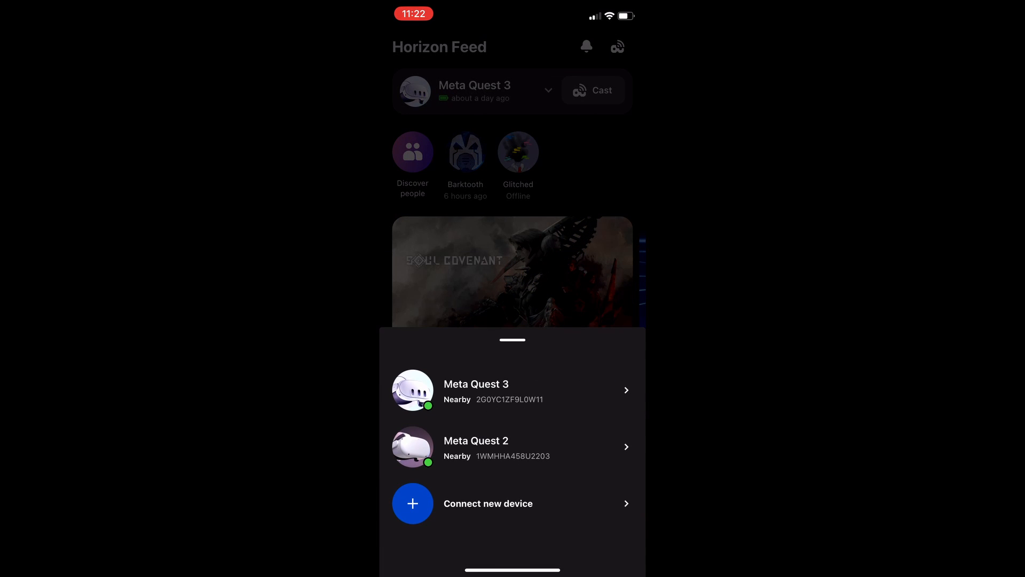
{"action": "left_click", "coordinate": [511, 390]}
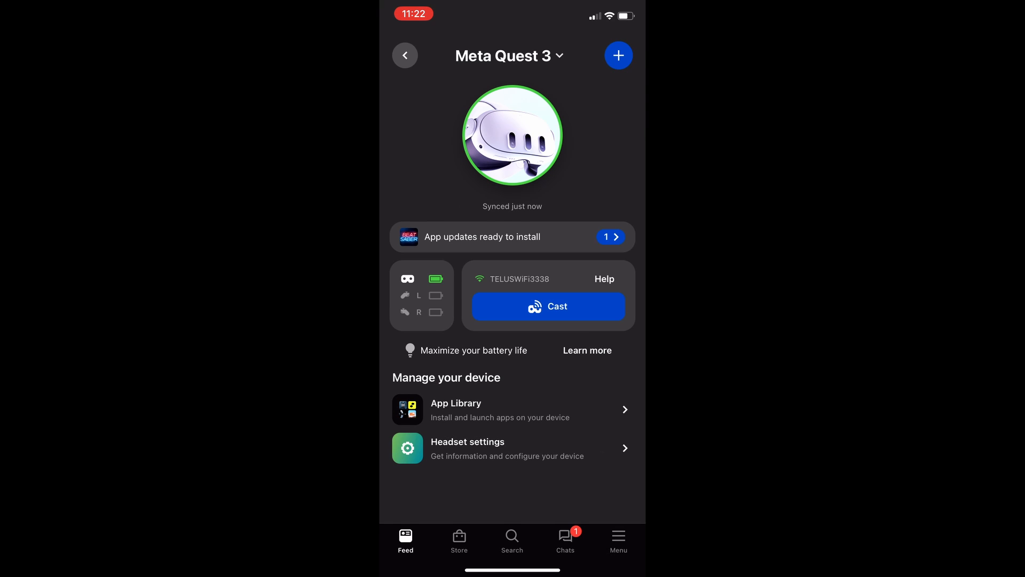
{"action": "left_click", "coordinate": [496, 449]}
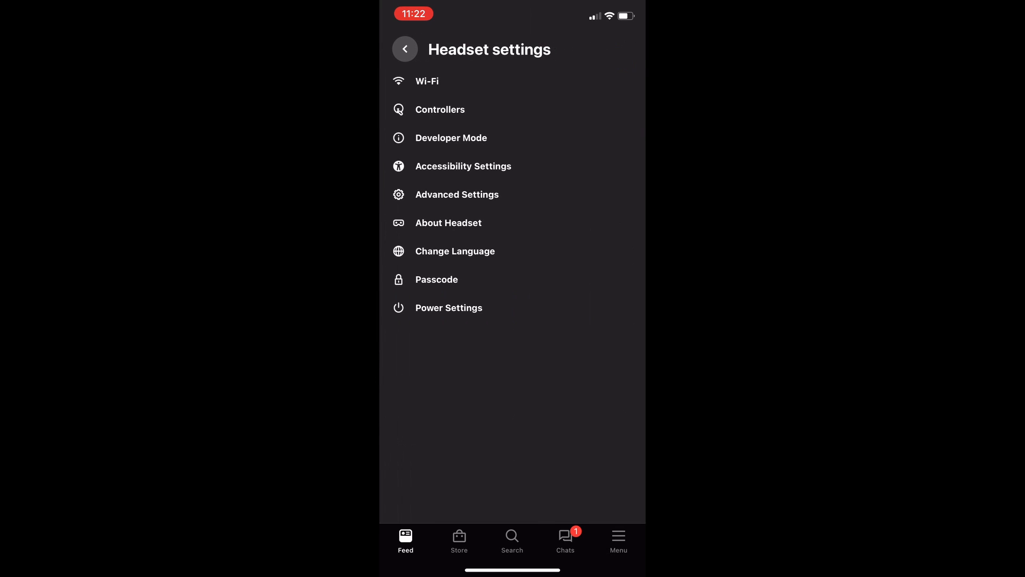
{"action": "left_click", "coordinate": [450, 138]}
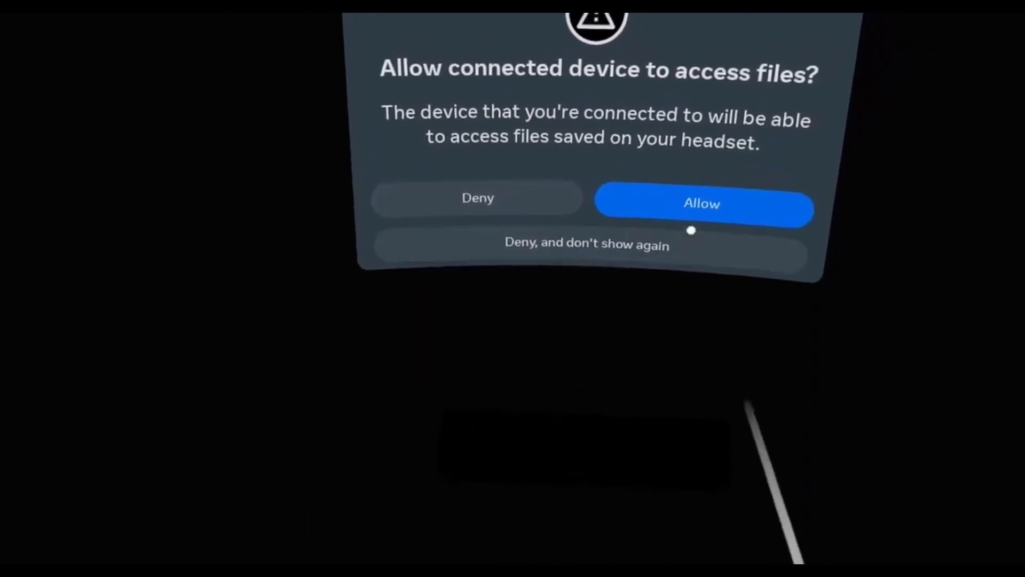
Allow the connected computer to access the headset's files
{"action": "left_click", "coordinate": [701, 202]}
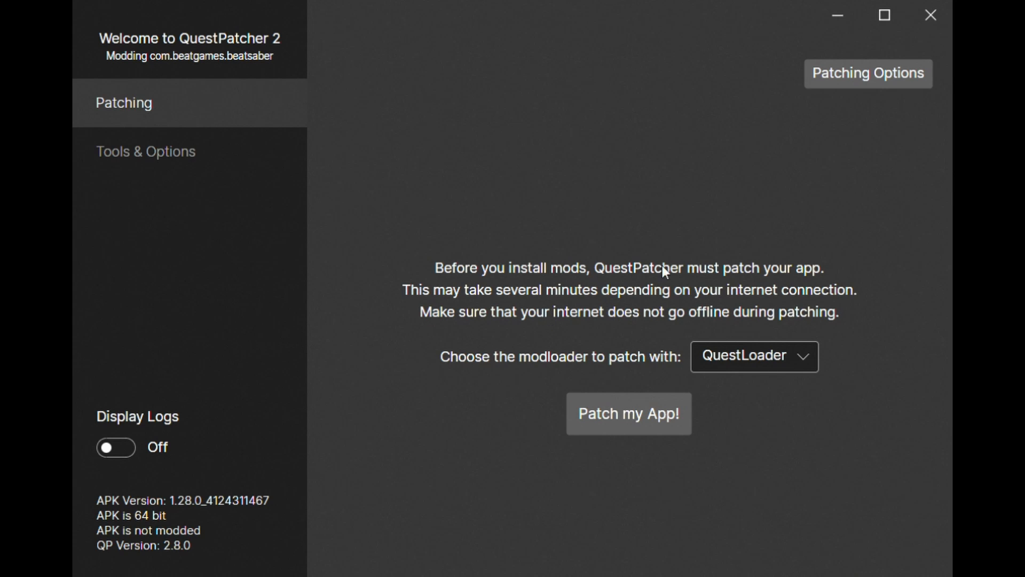
{"action": "mouse_move", "coordinate": [618, 475]}
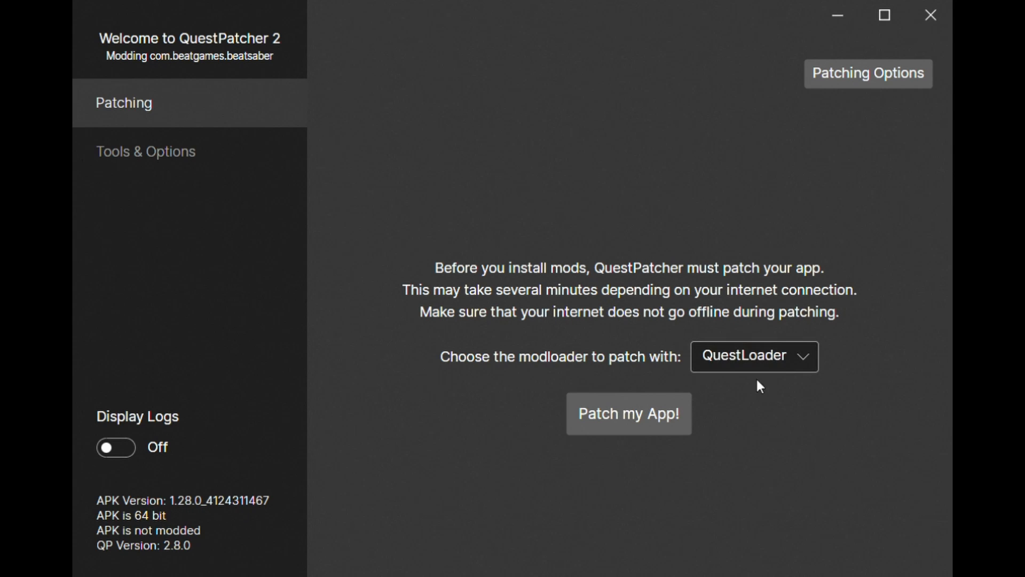
{"action": "mouse_move", "coordinate": [758, 394]}
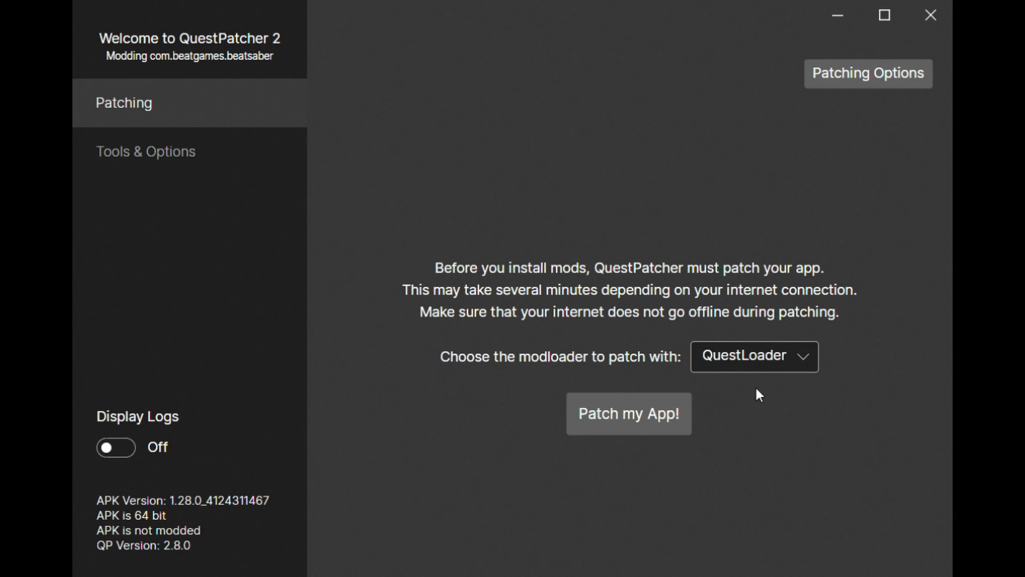
{"action": "mouse_move", "coordinate": [615, 452]}
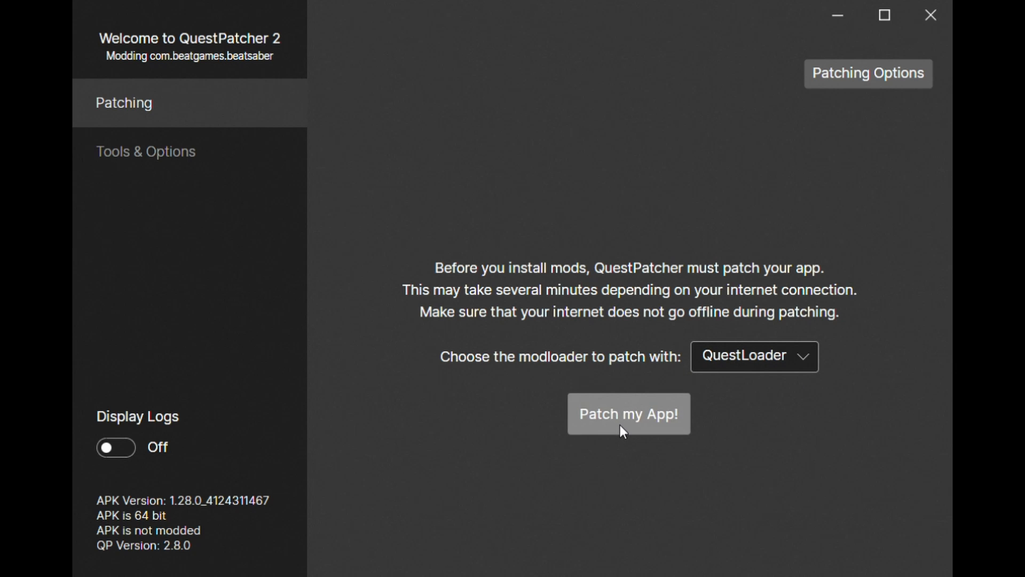
Patch Beat Saber 1.28.0 with the QuestLoader modloader via 'Patch my App!'
{"action": "left_click", "coordinate": [627, 413]}
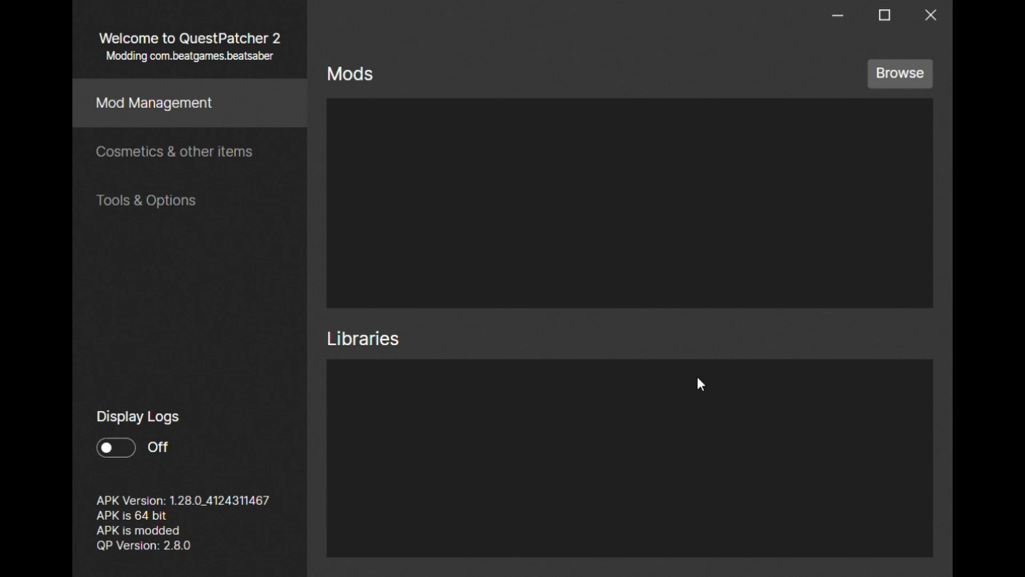
{"action": "mouse_move", "coordinate": [473, 375]}
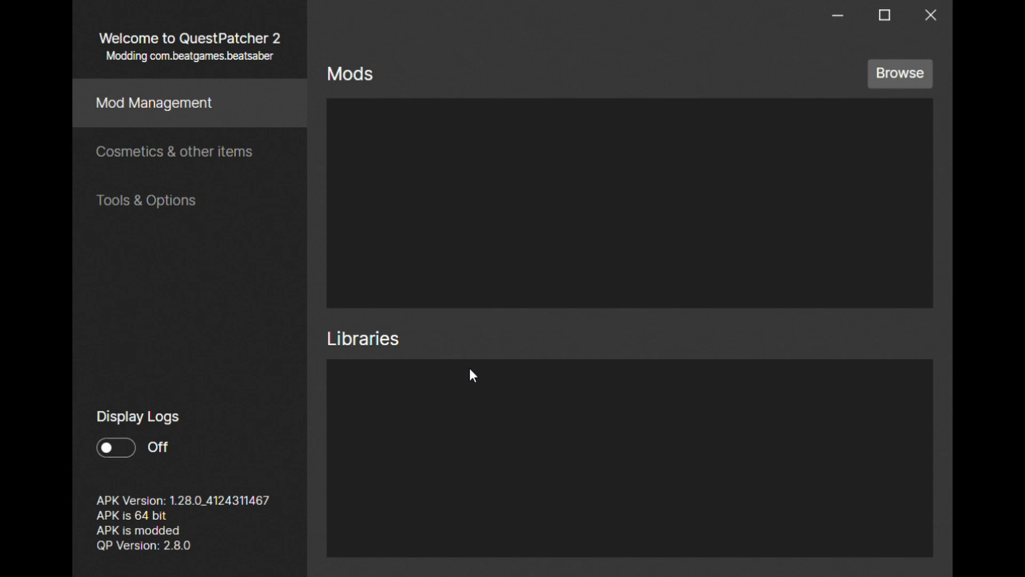
{"action": "mouse_move", "coordinate": [911, 83]}
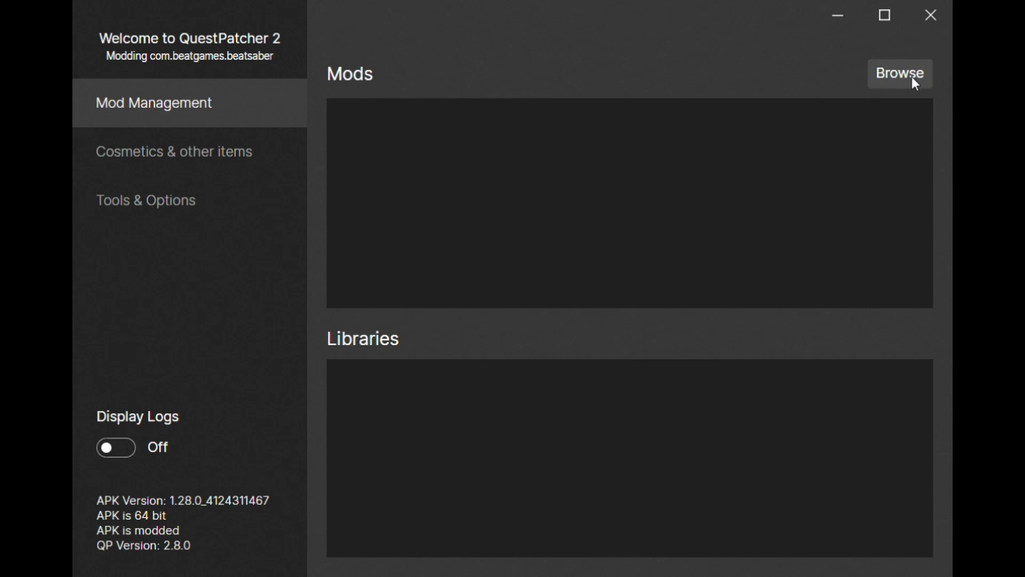
{"action": "mouse_move", "coordinate": [694, 161]}
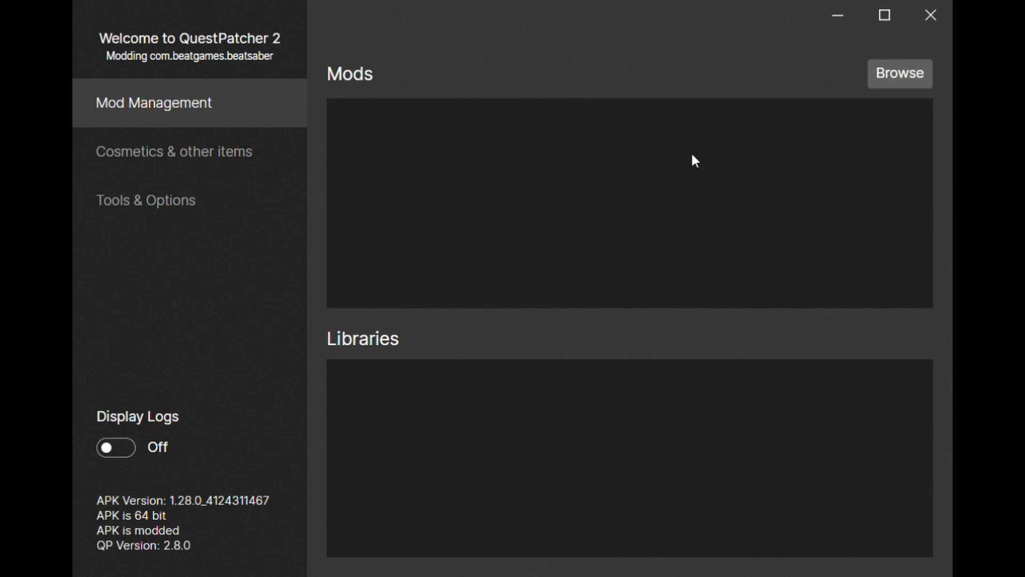
{"action": "mouse_move", "coordinate": [414, 336]}
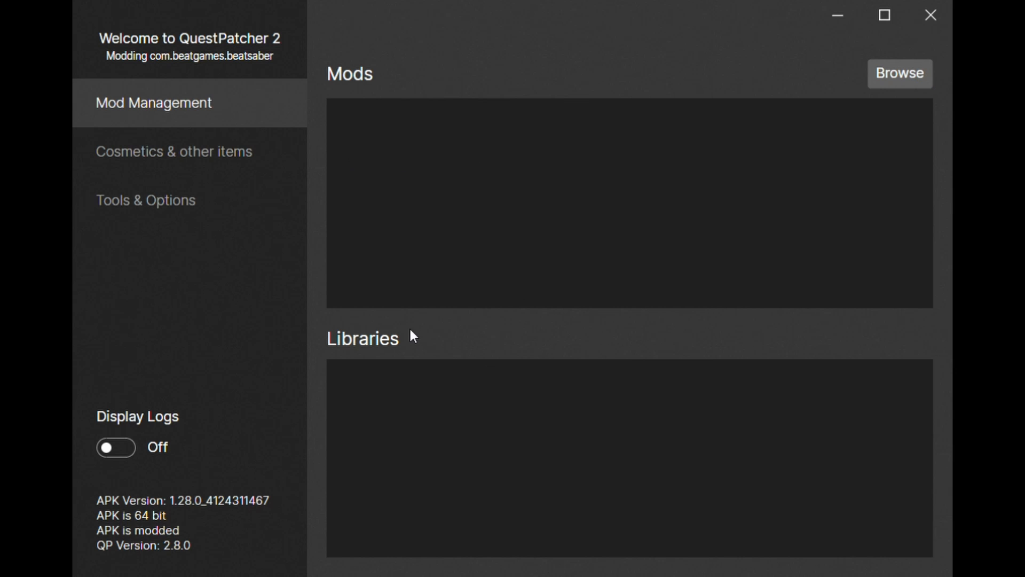
Continue once patching finishes, with Beat Saber marked modded and empty Mods and Libraries lists
{"action": "left_click", "coordinate": [899, 74]}
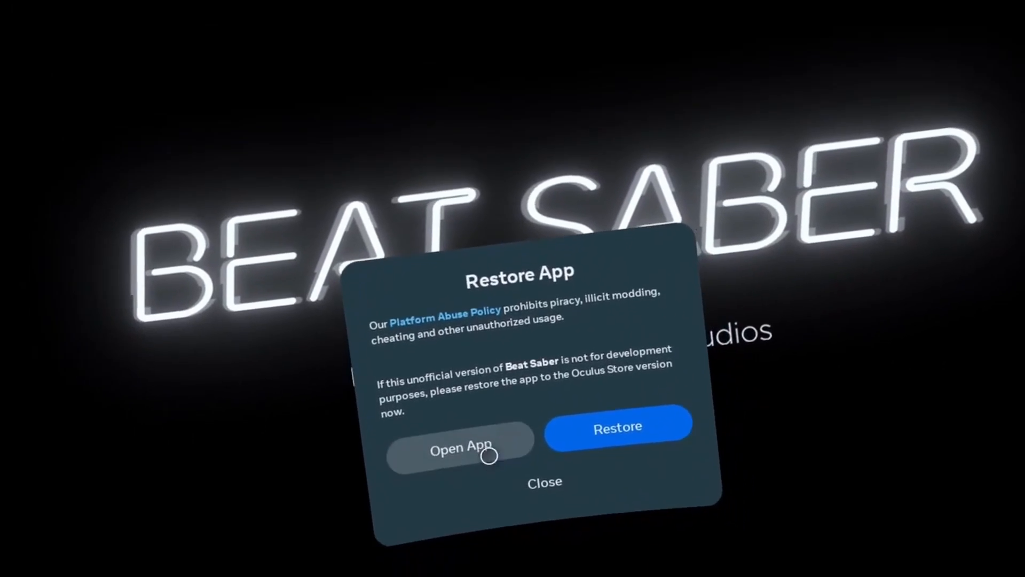
Choose Open App on the Restore App warning to reach the main menu's Mods panel
{"action": "left_click", "coordinate": [462, 451]}
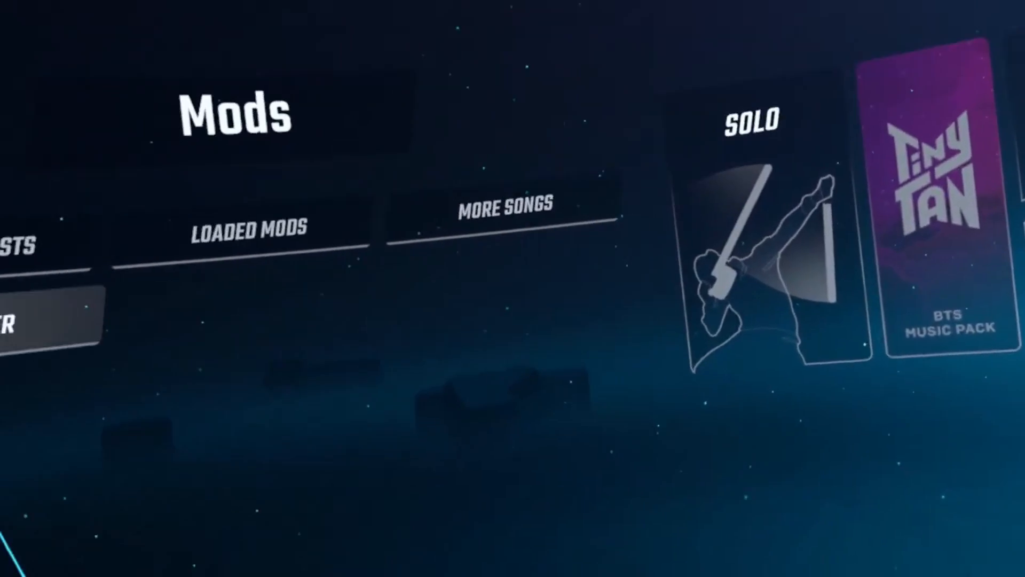